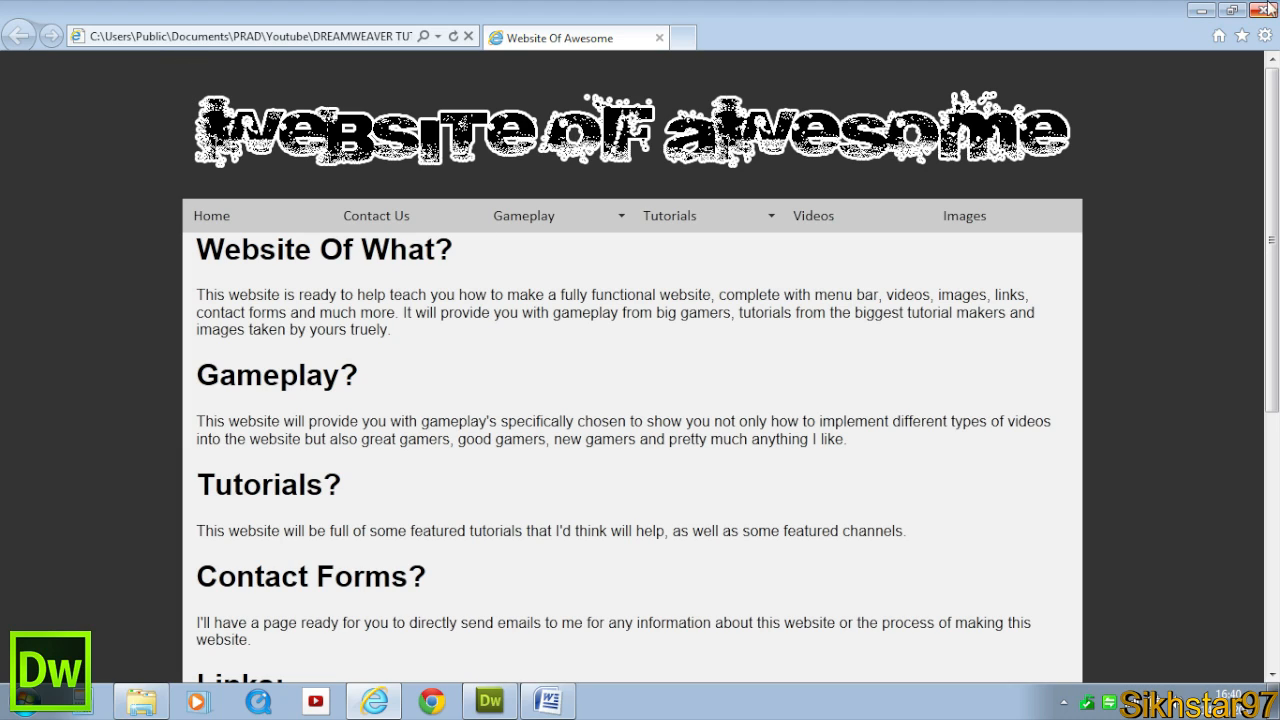
mouse_move(344, 320)
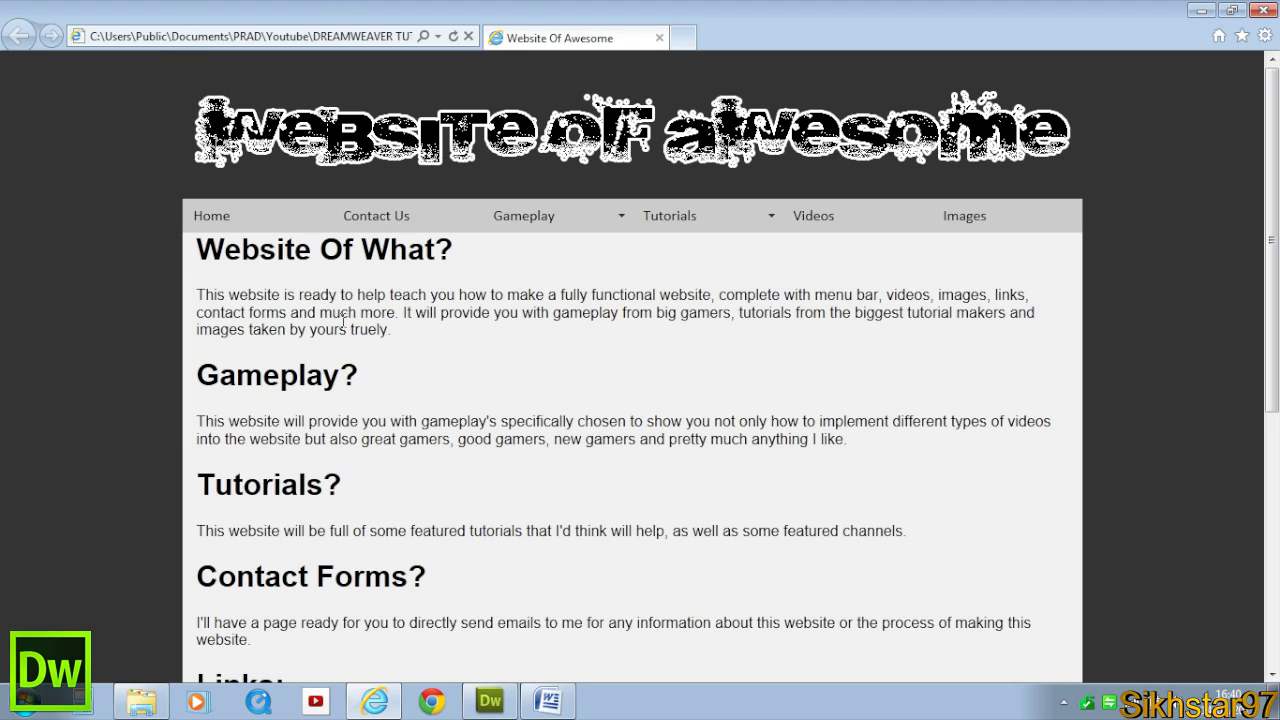
mouse_move(192, 300)
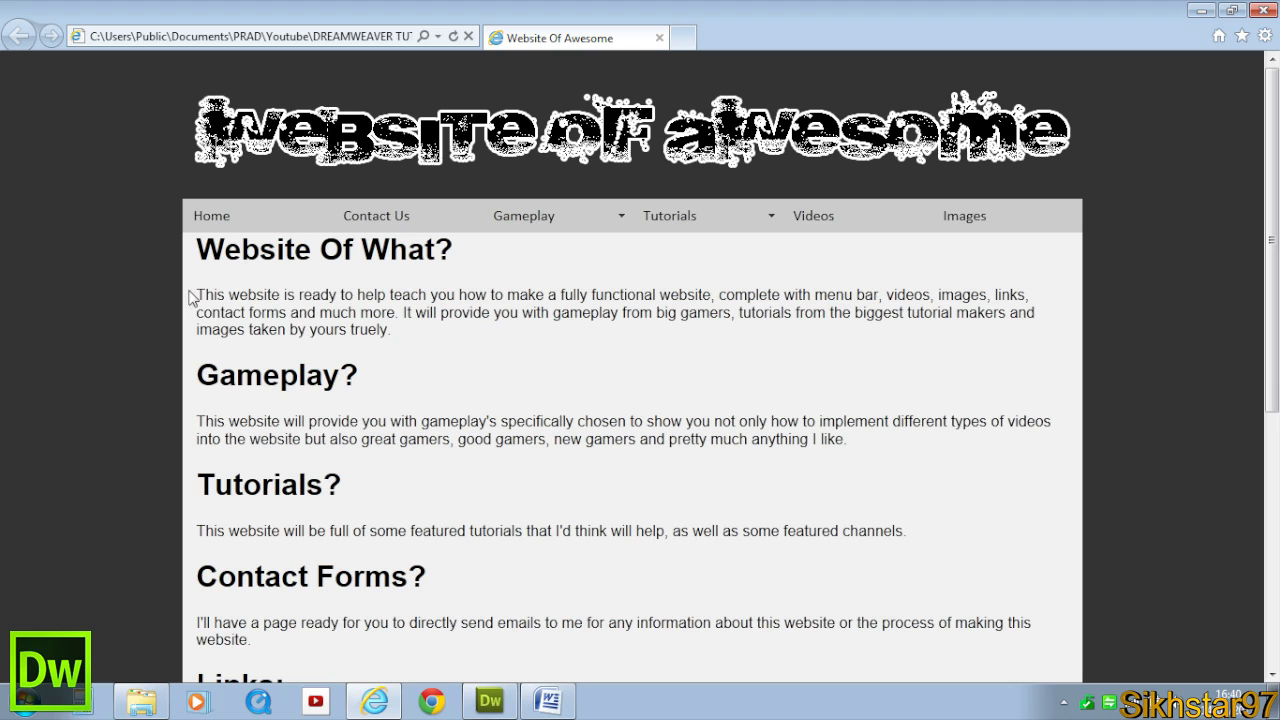
Create a new class CSS rule named container in the page's style sheet
scroll("down", 3)
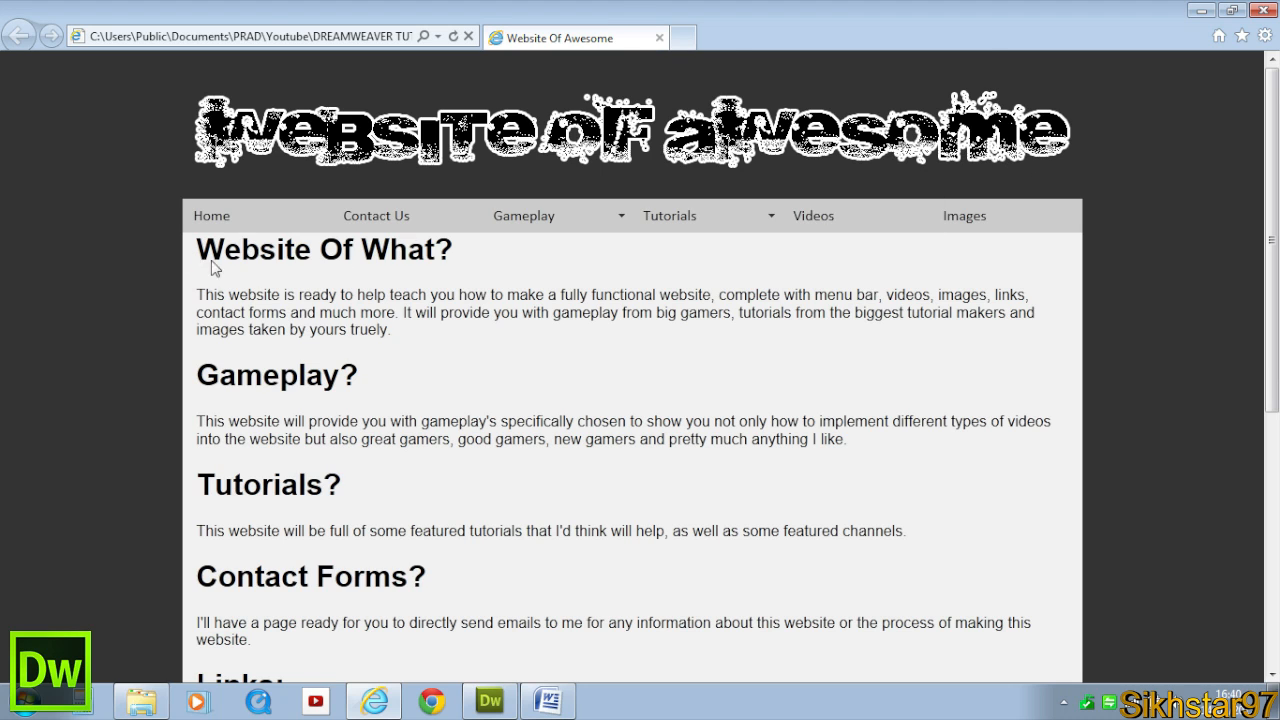
scroll("down", 3)
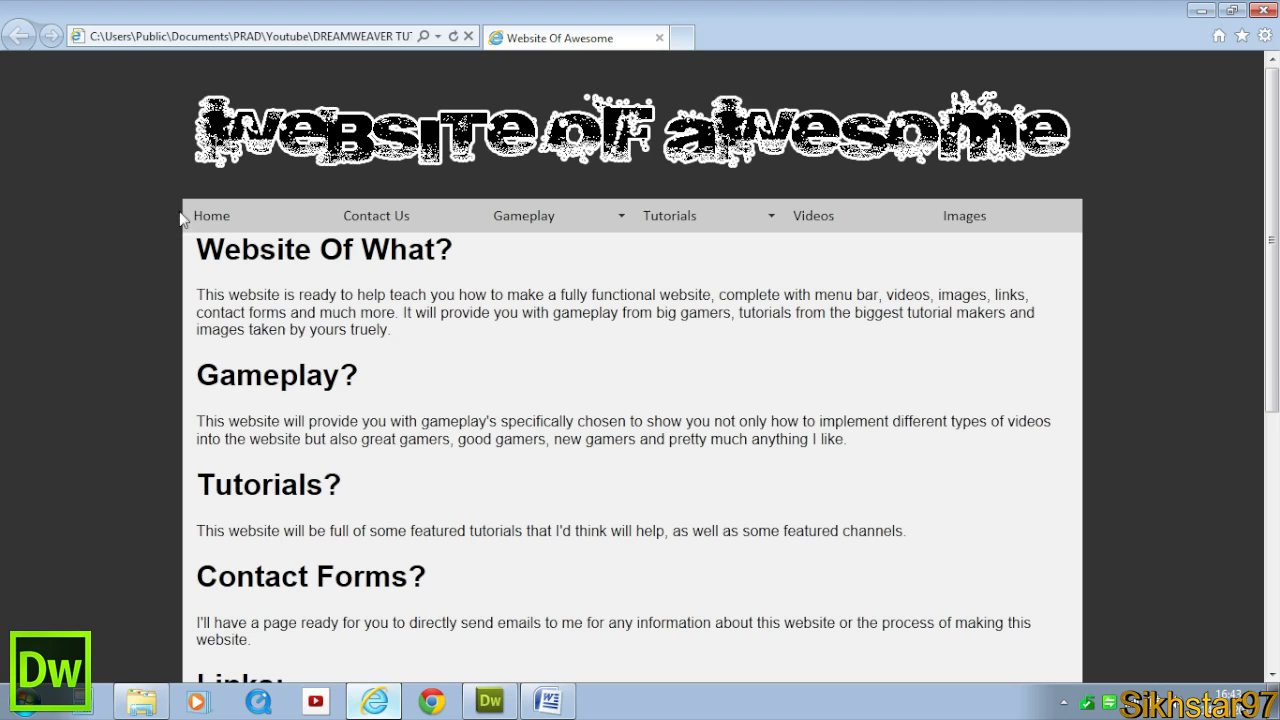
scroll("down", 3)
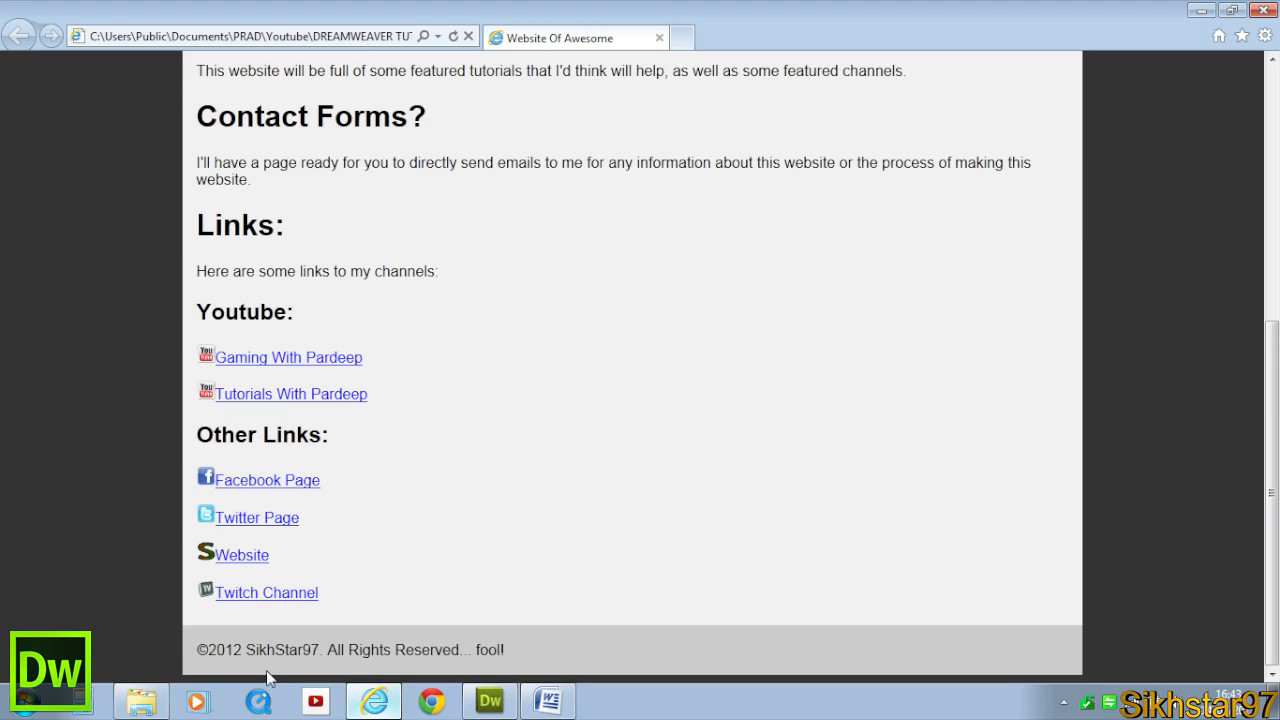
mouse_move(174, 596)
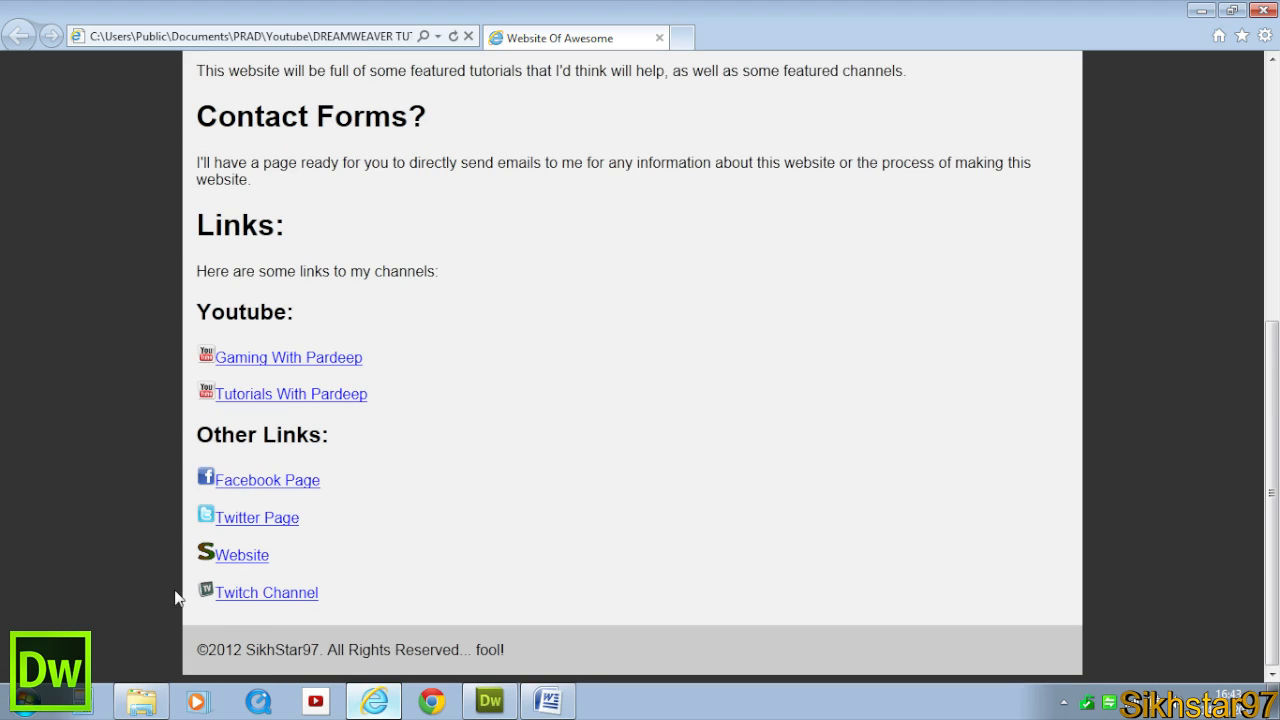
mouse_move(1096, 530)
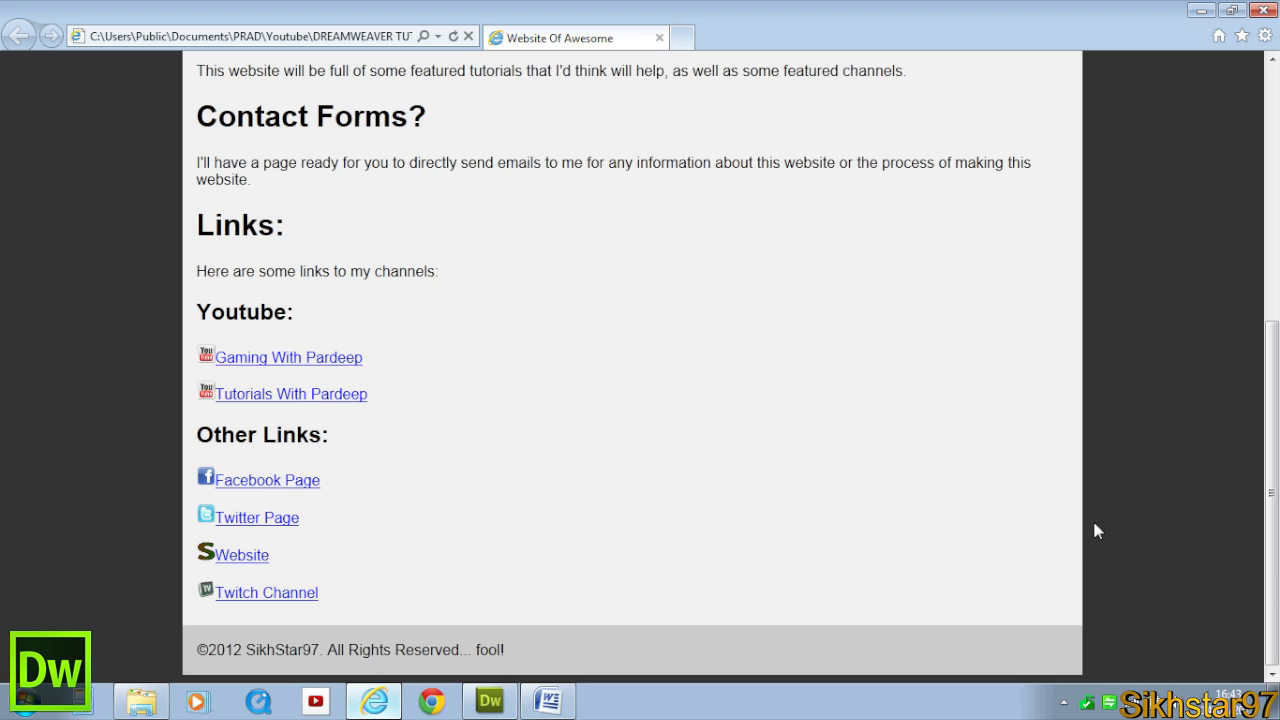
scroll("up", 3)
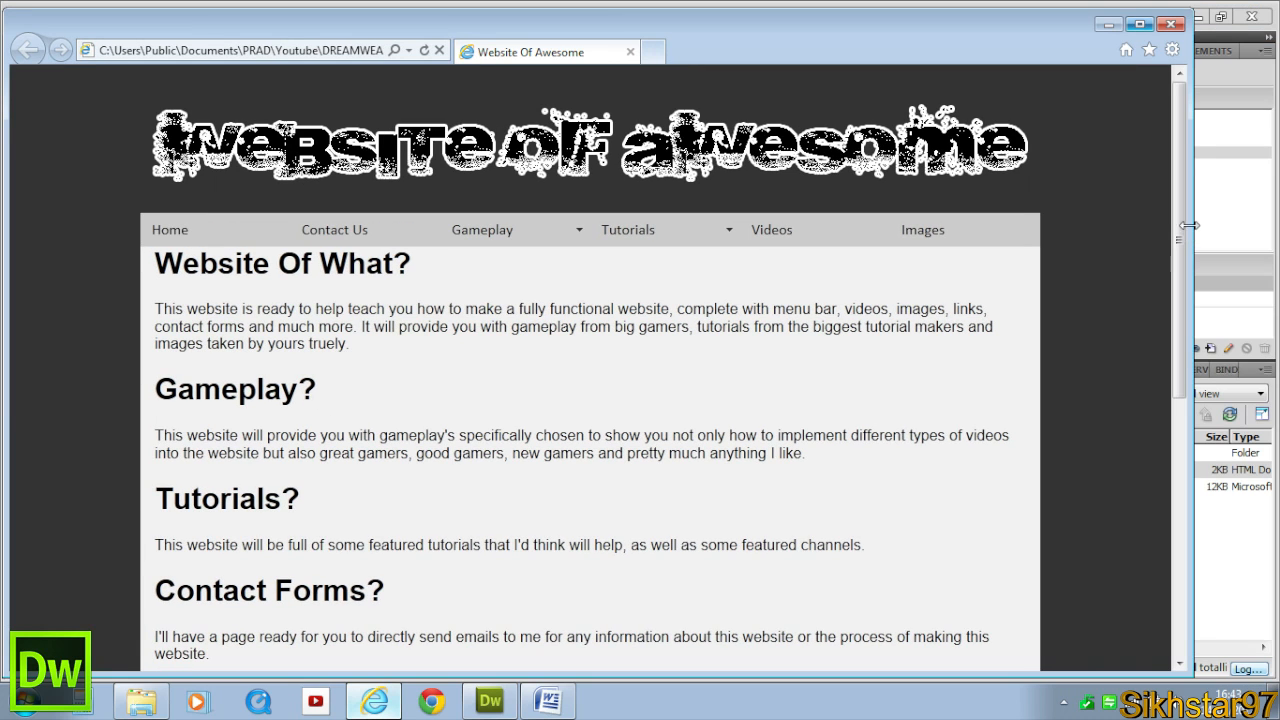
left_click(1140, 24)
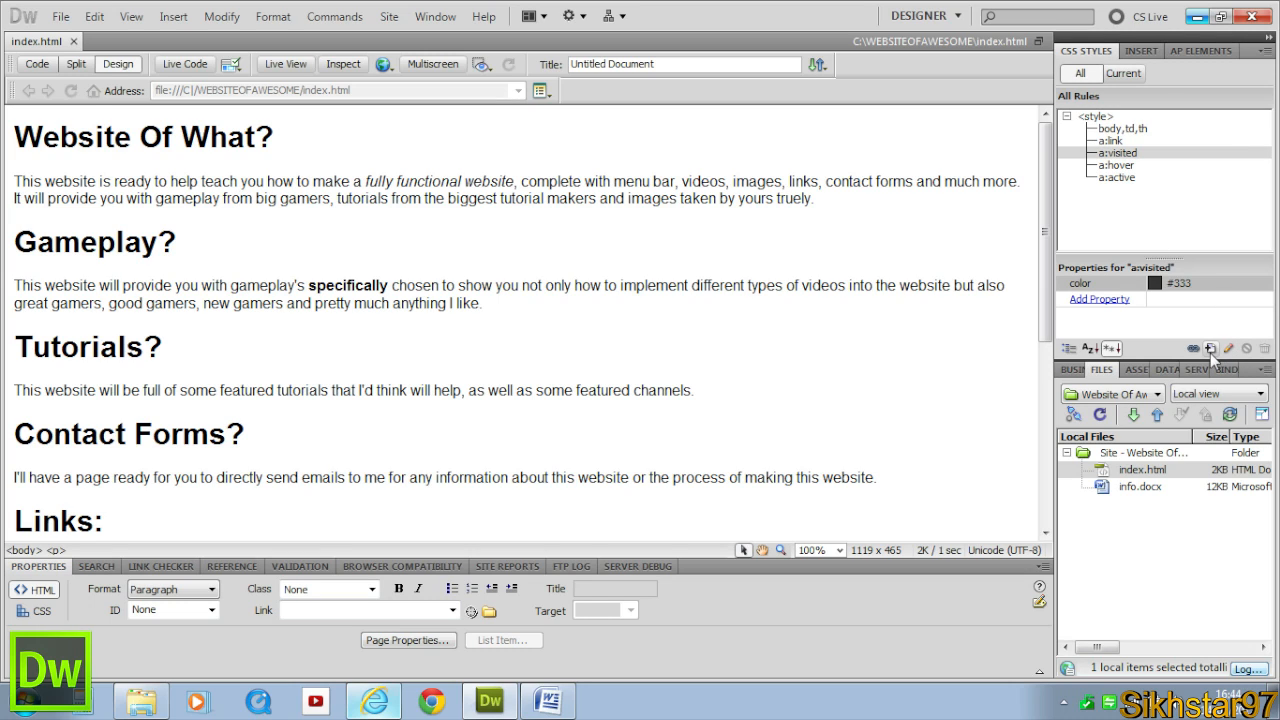
left_click(1204, 348)
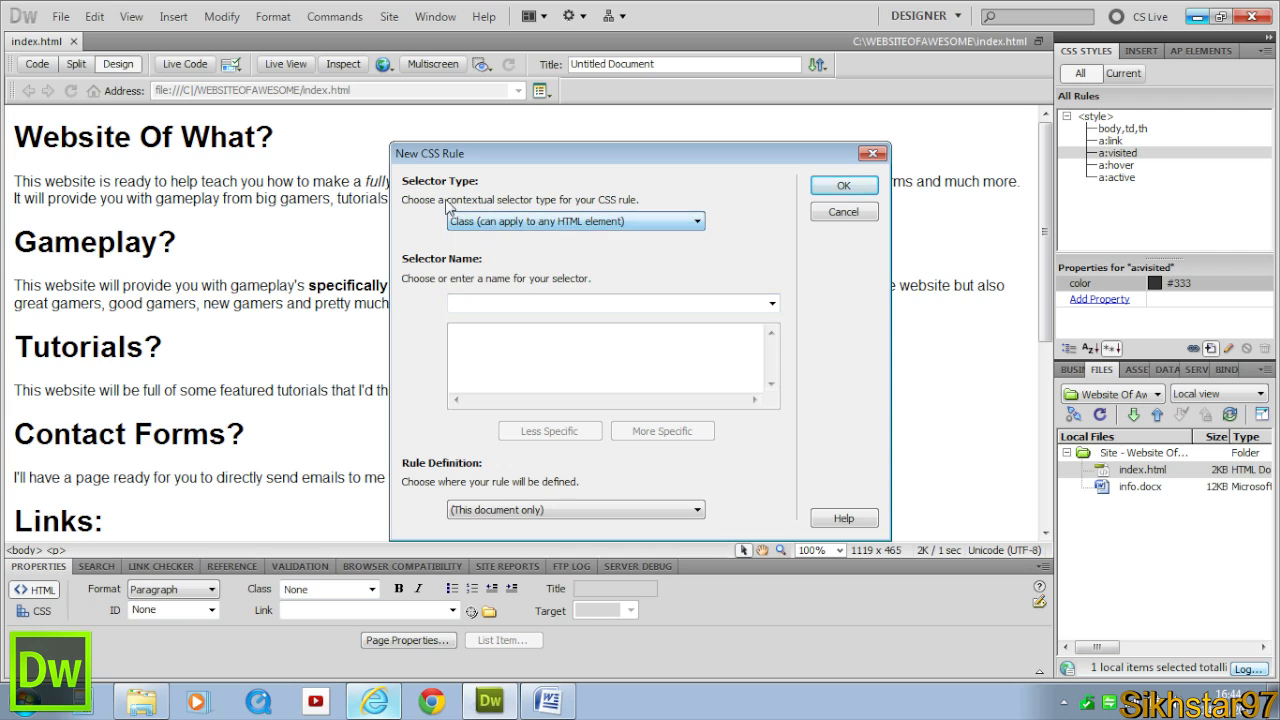
mouse_move(516, 244)
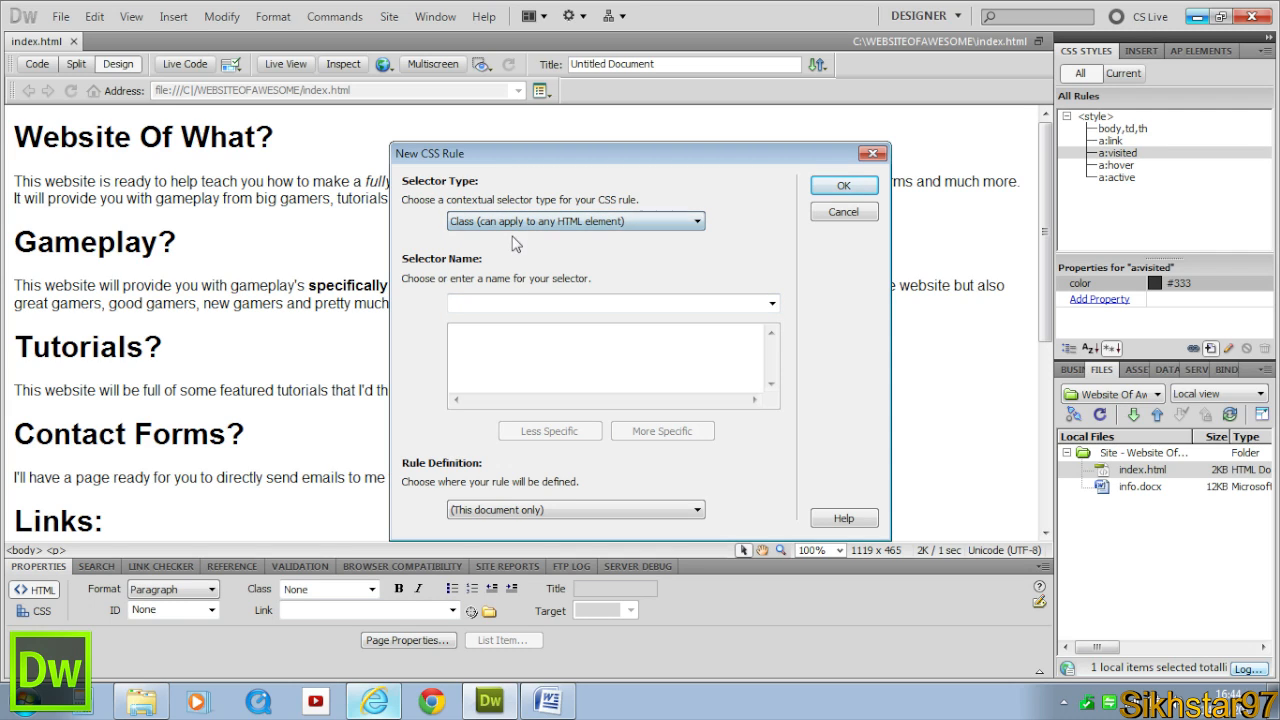
left_click(604, 304)
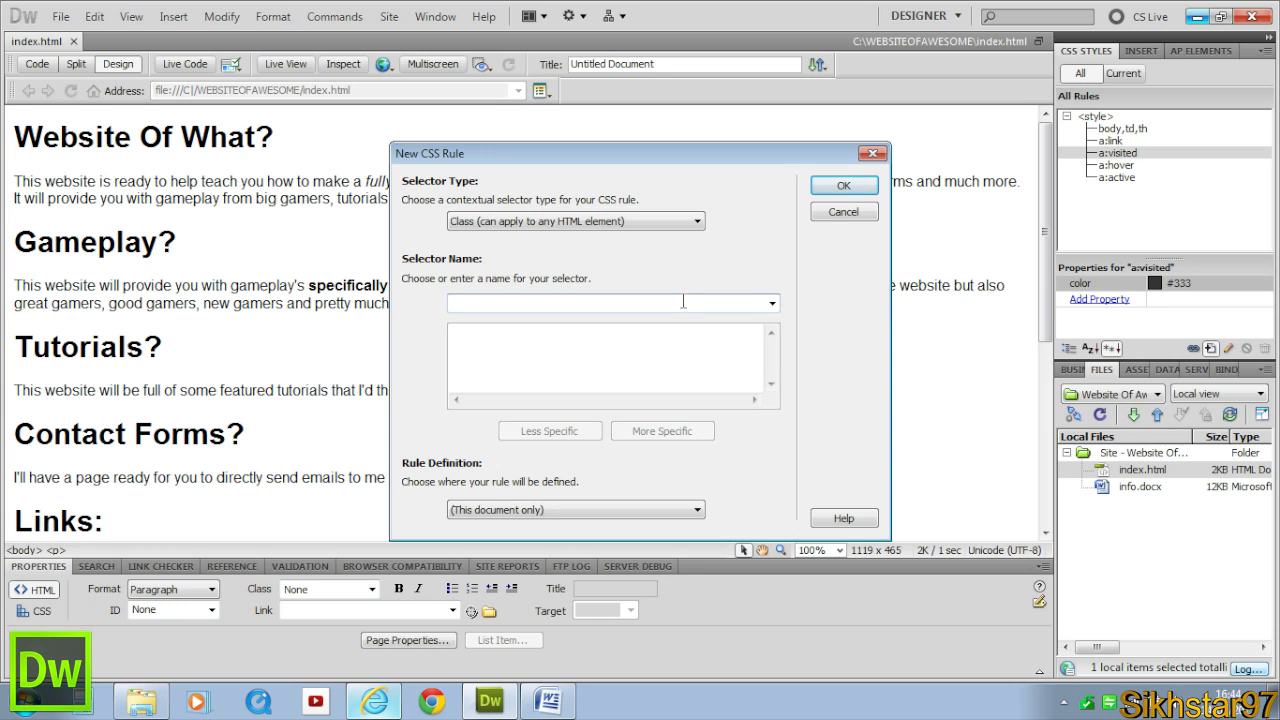
type("container")
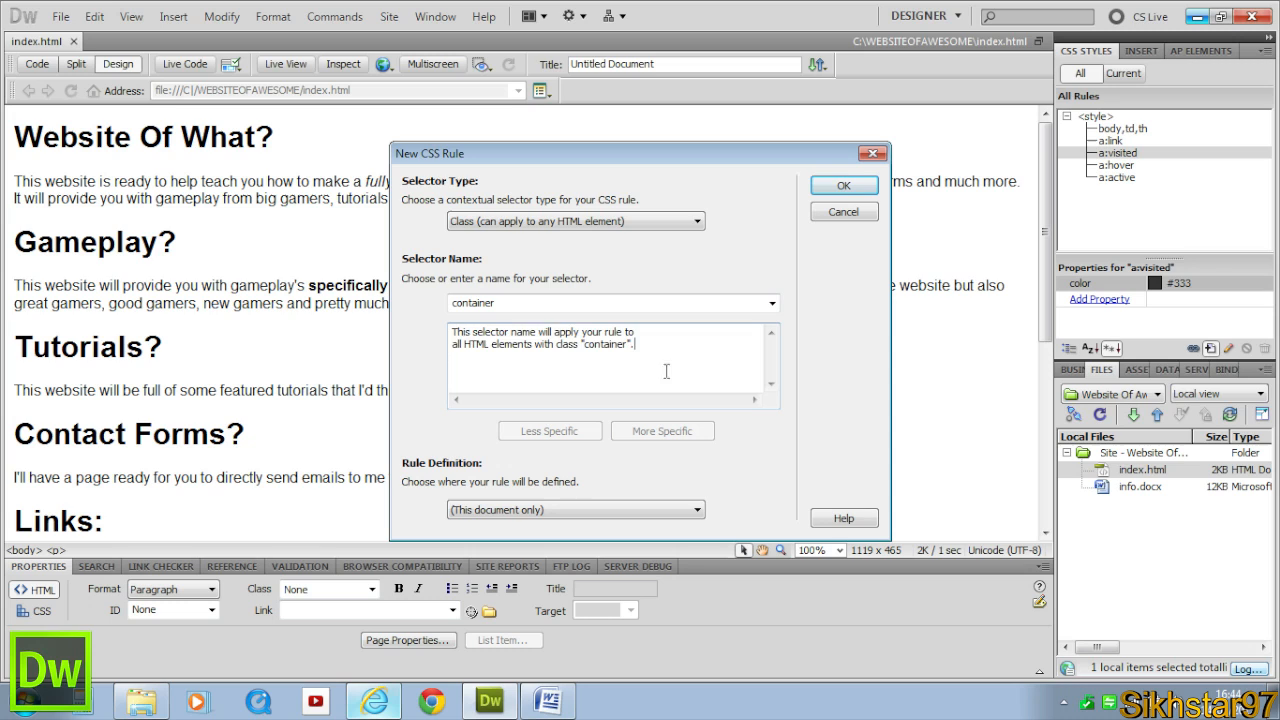
mouse_move(924, 164)
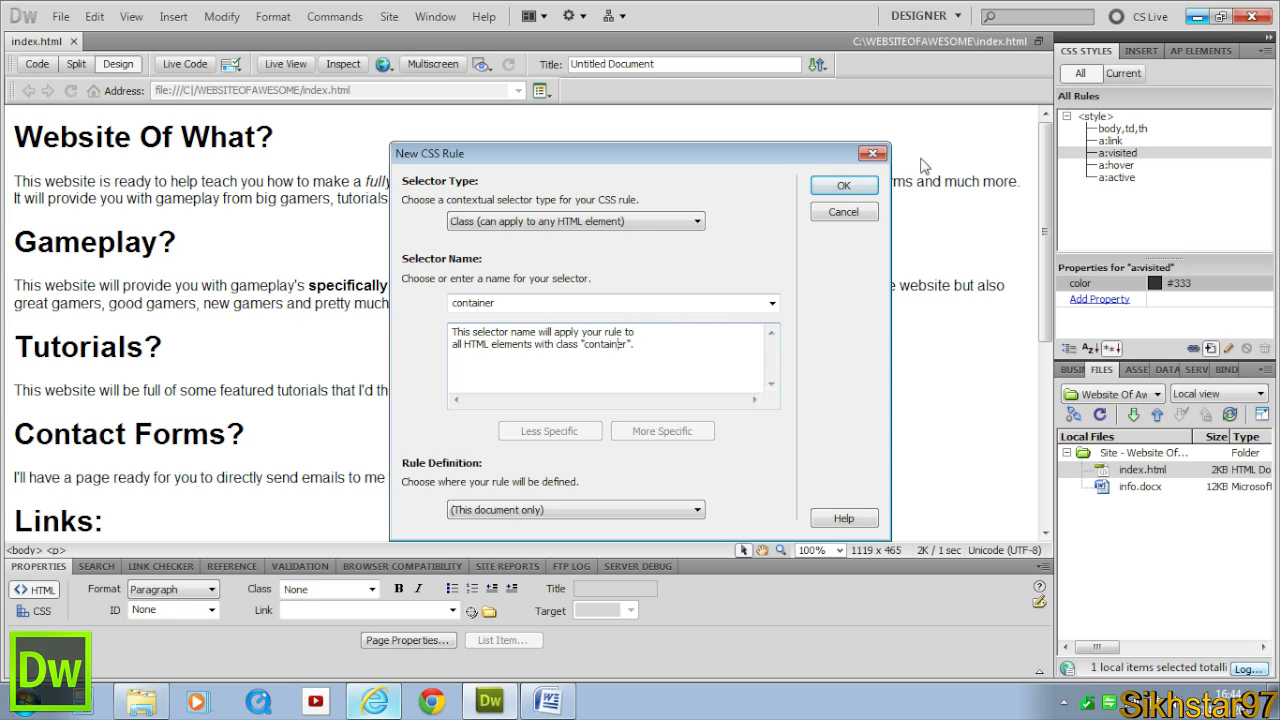
left_click(844, 184)
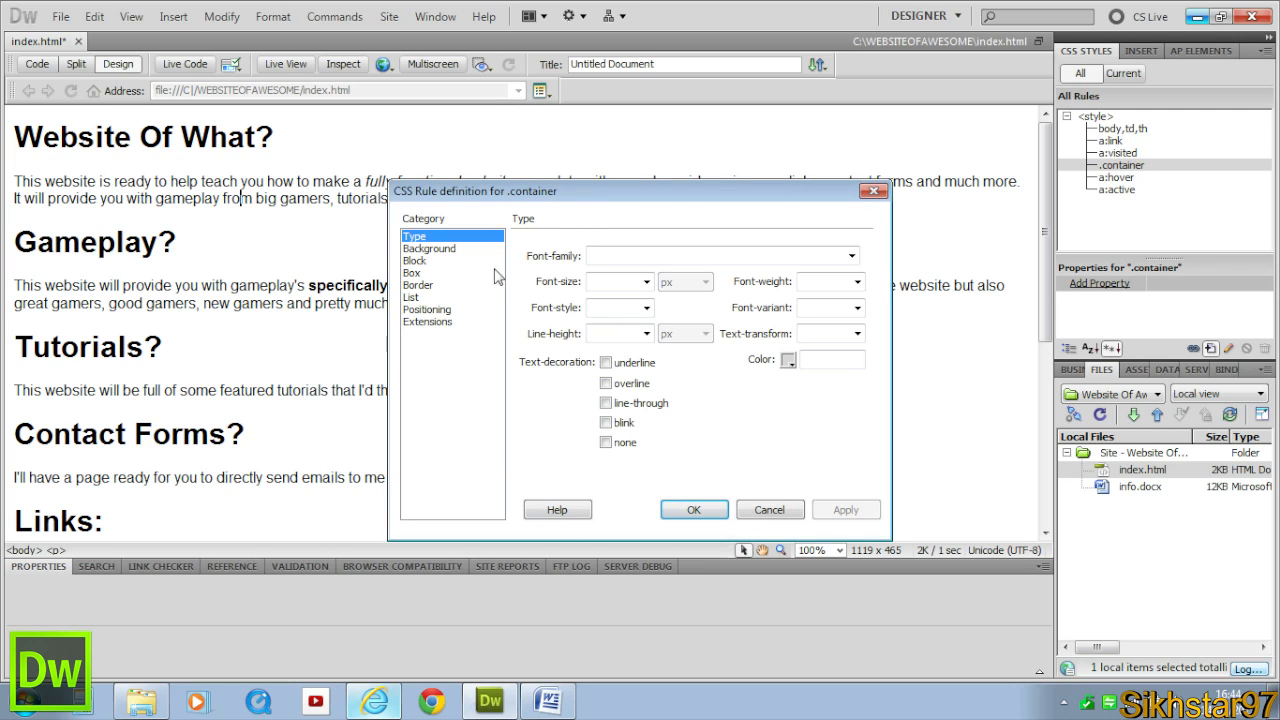
mouse_move(456, 276)
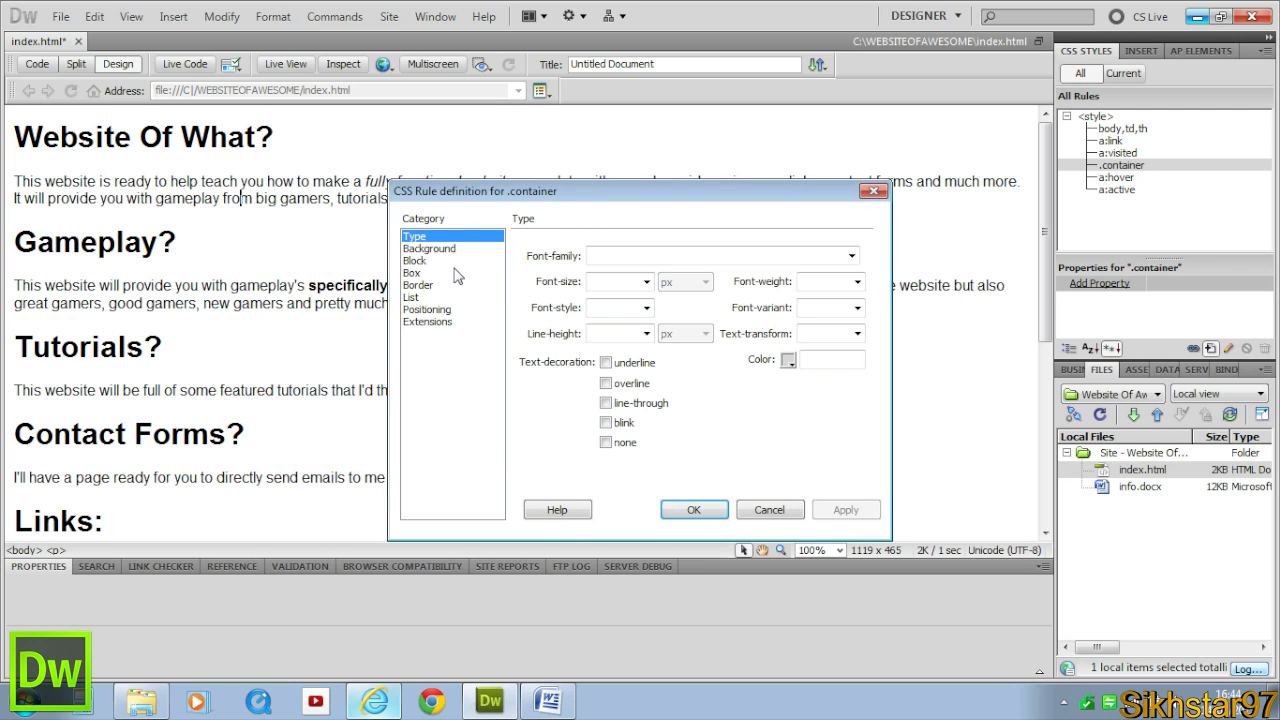
In the Box category give .container width 960px and auto left and right margins
left_click(412, 272)
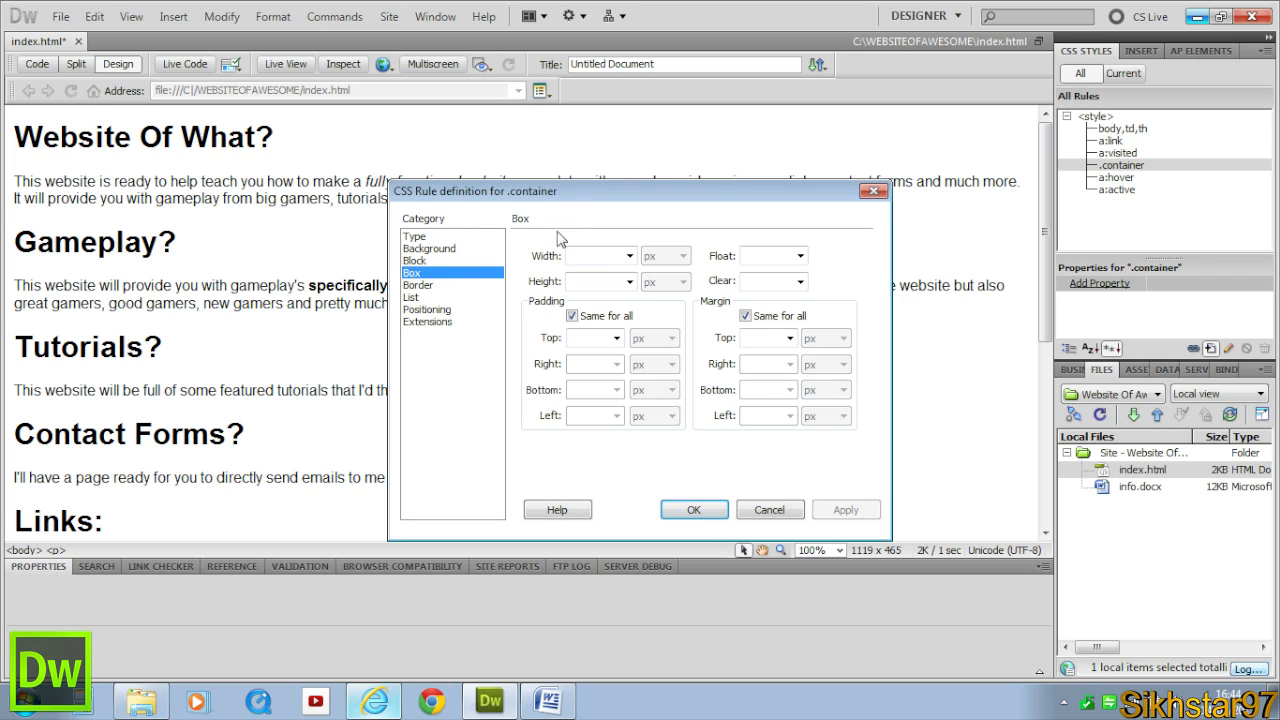
left_click(592, 256)
type("960")
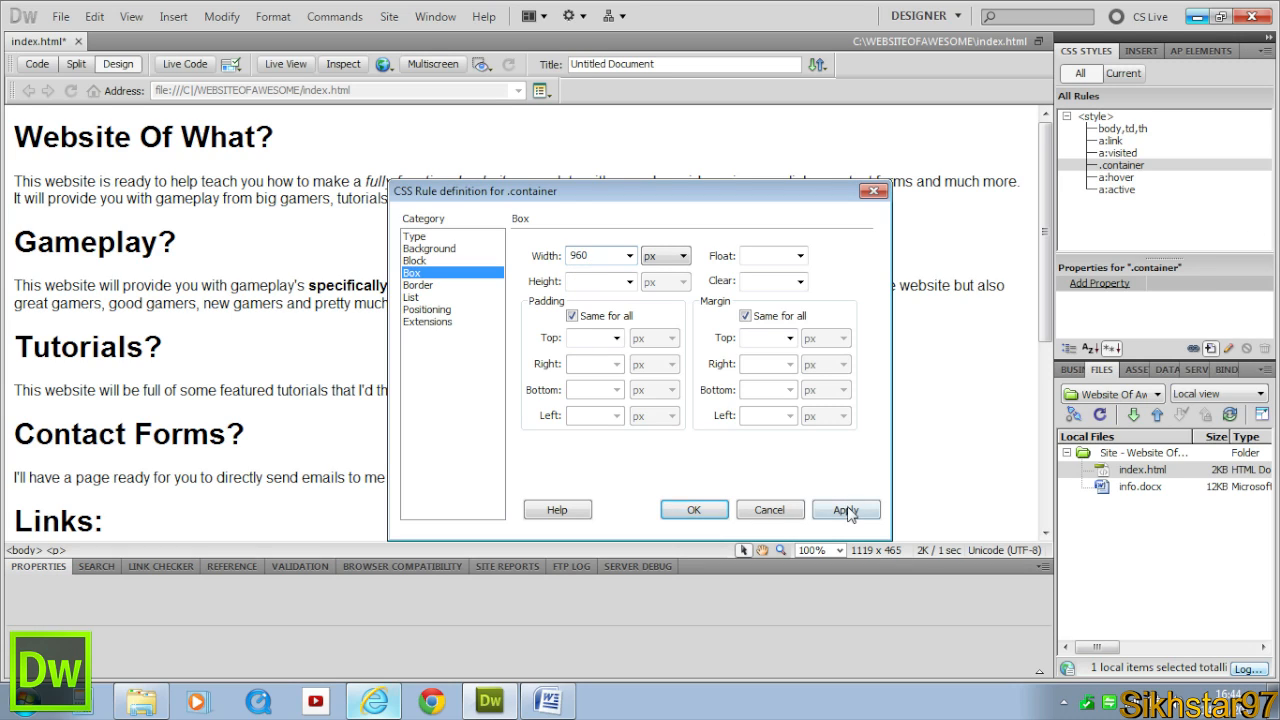
left_click(846, 510)
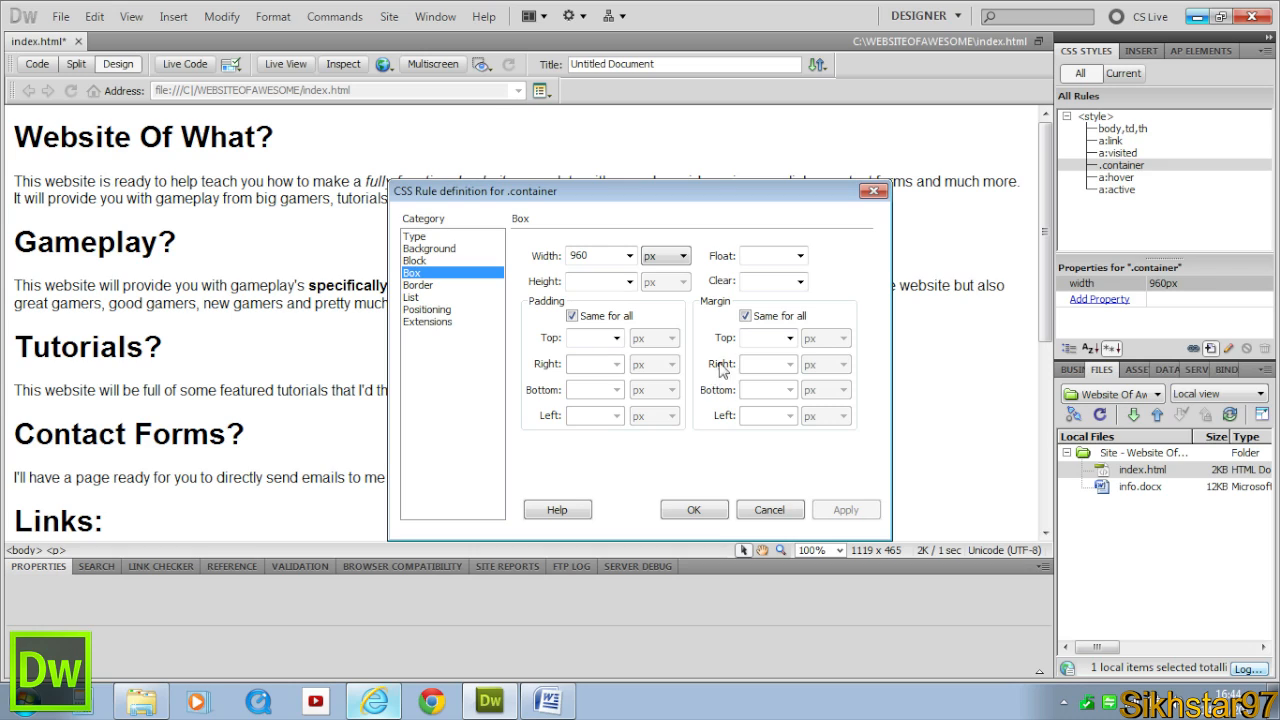
left_click(748, 316)
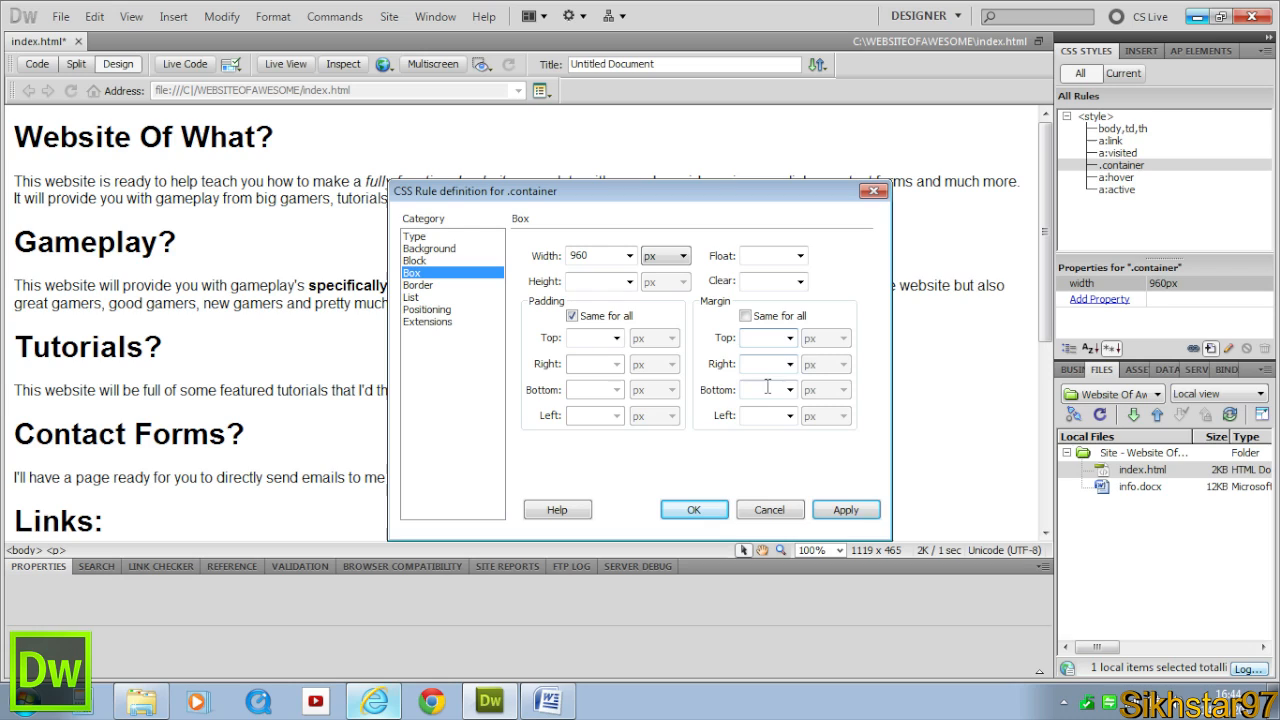
type("auto")
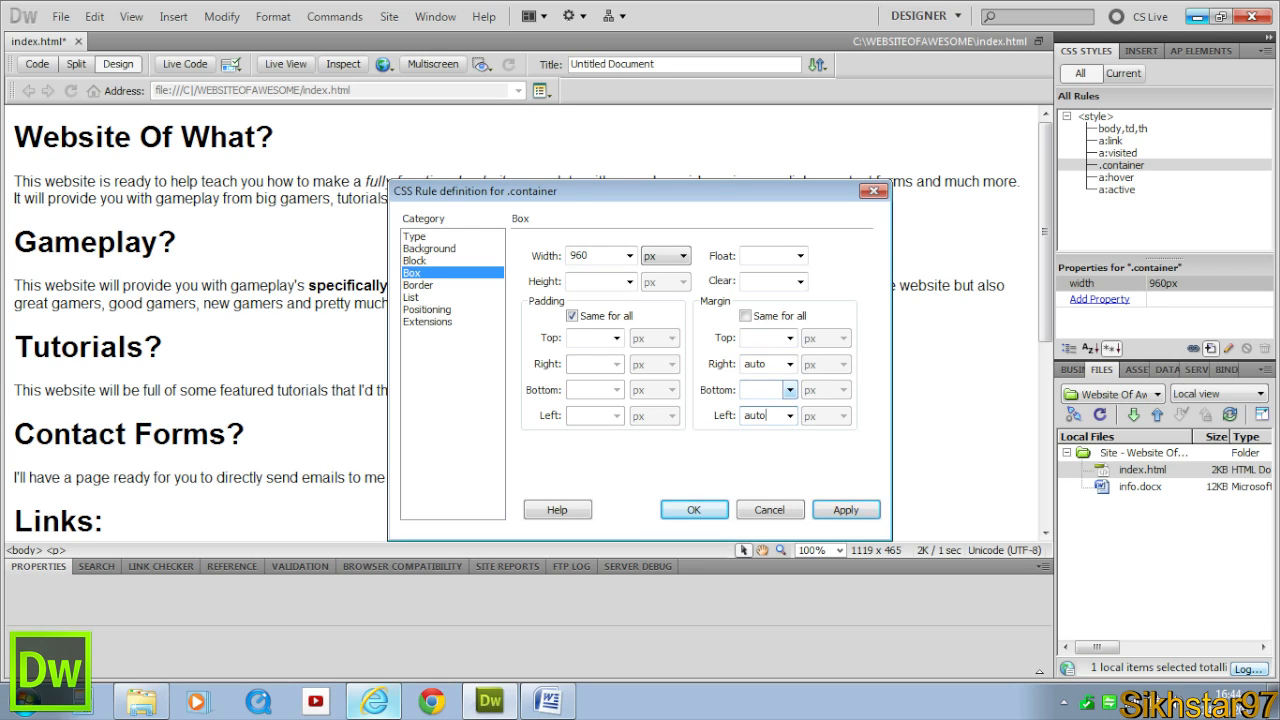
left_click(846, 510)
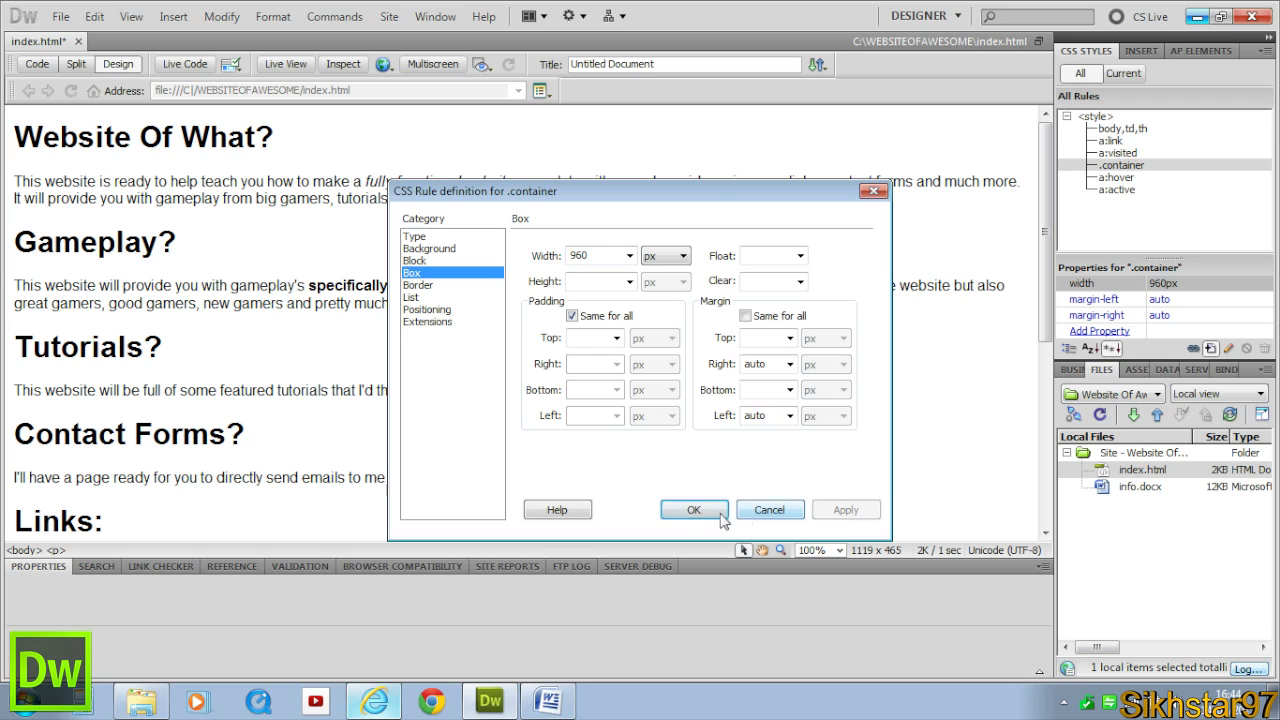
left_click(694, 510)
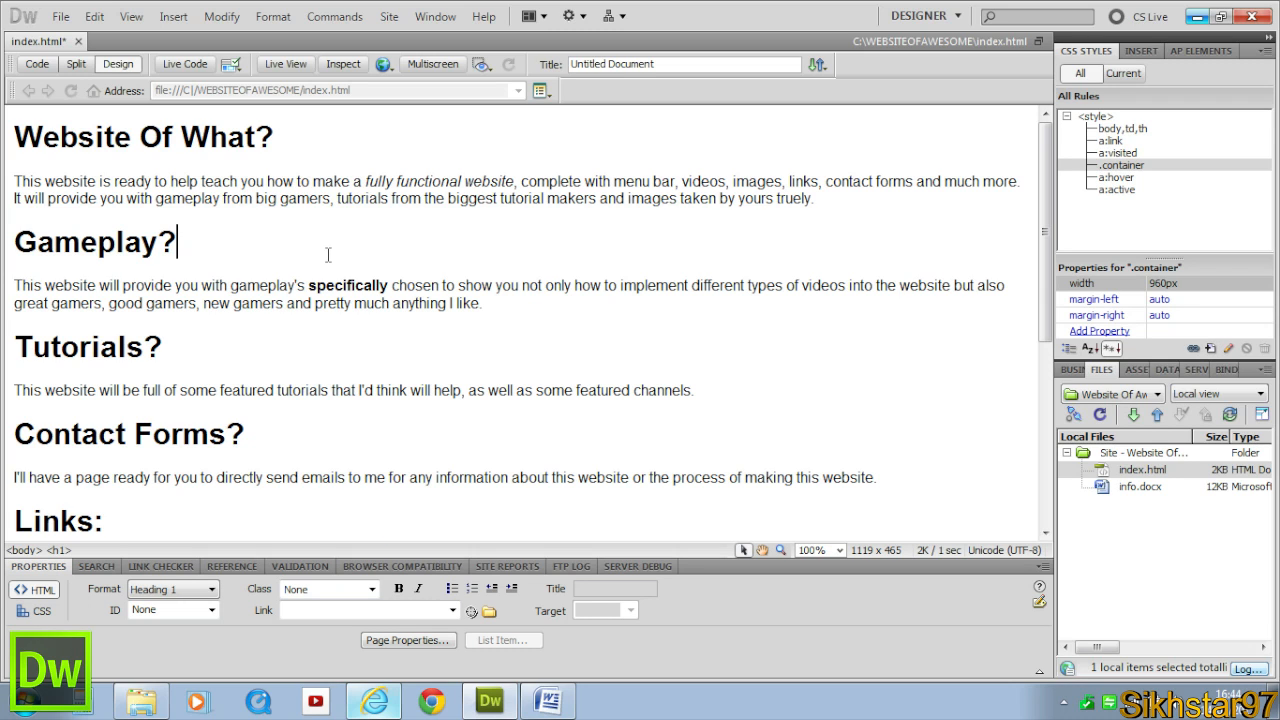
mouse_move(280, 236)
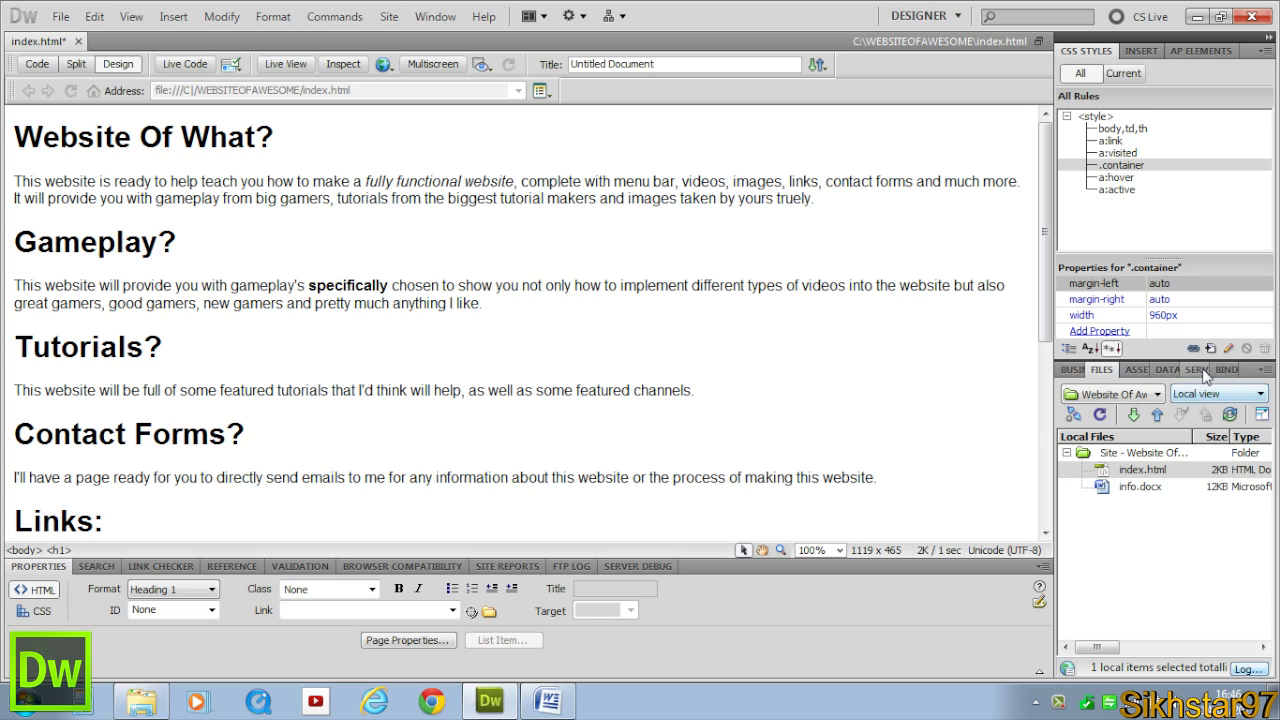
Create an empty .header class rule with no properties defined
left_click(172, 242)
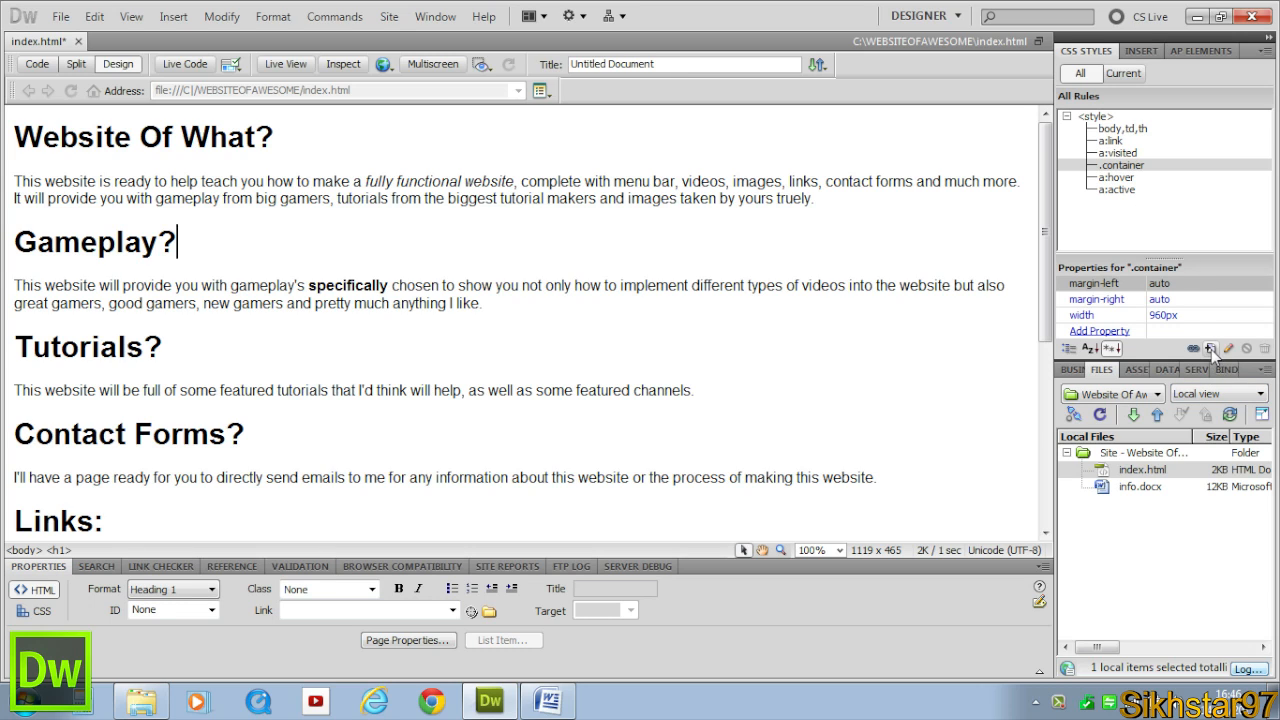
left_click(1212, 346)
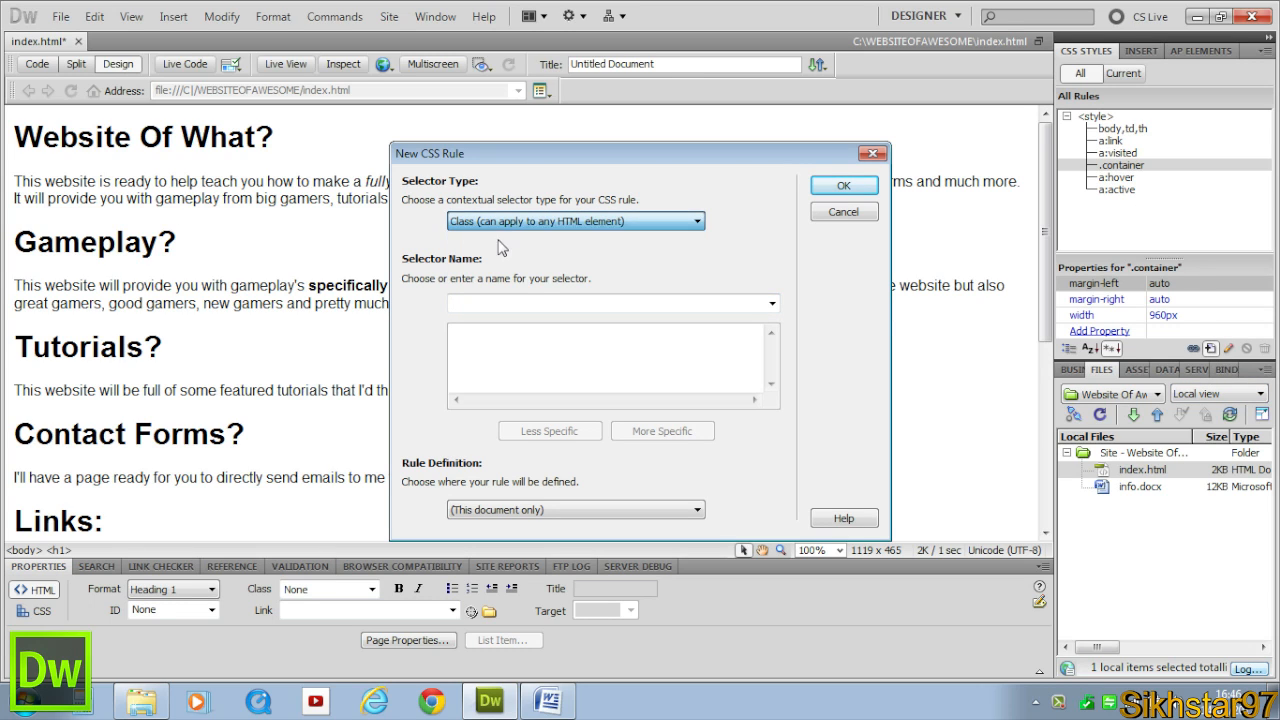
type("header")
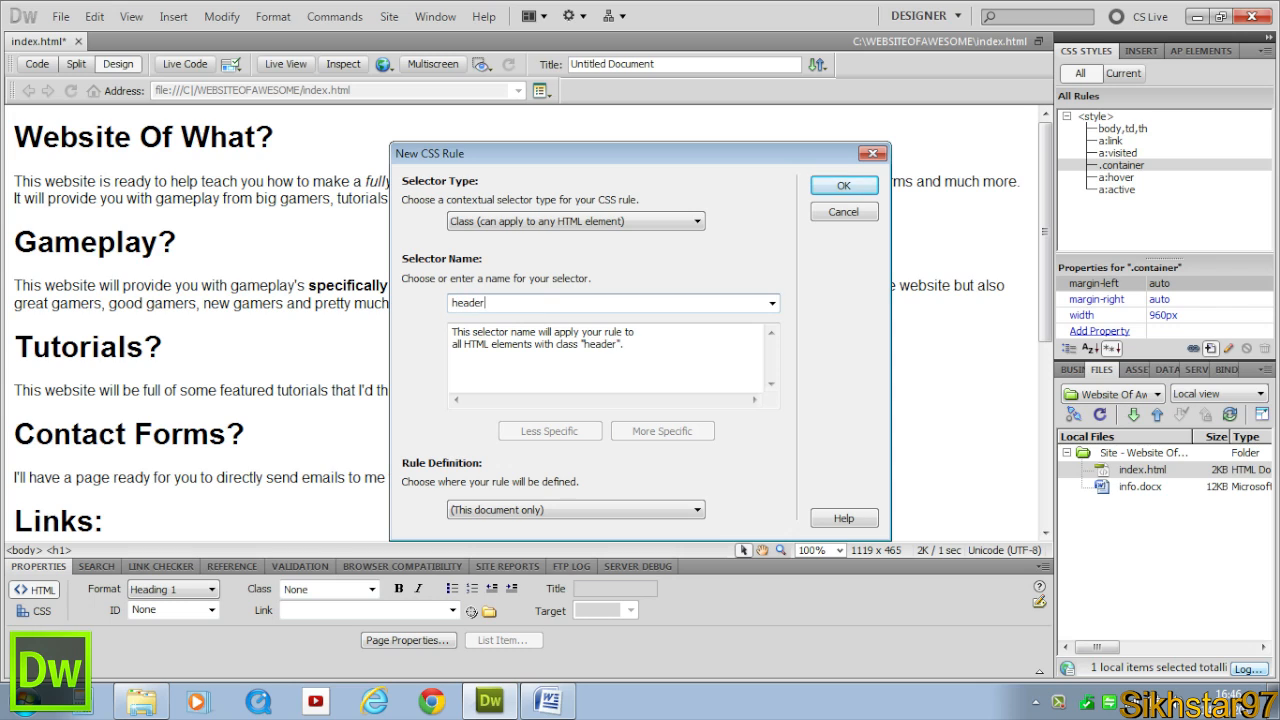
left_click(844, 184)
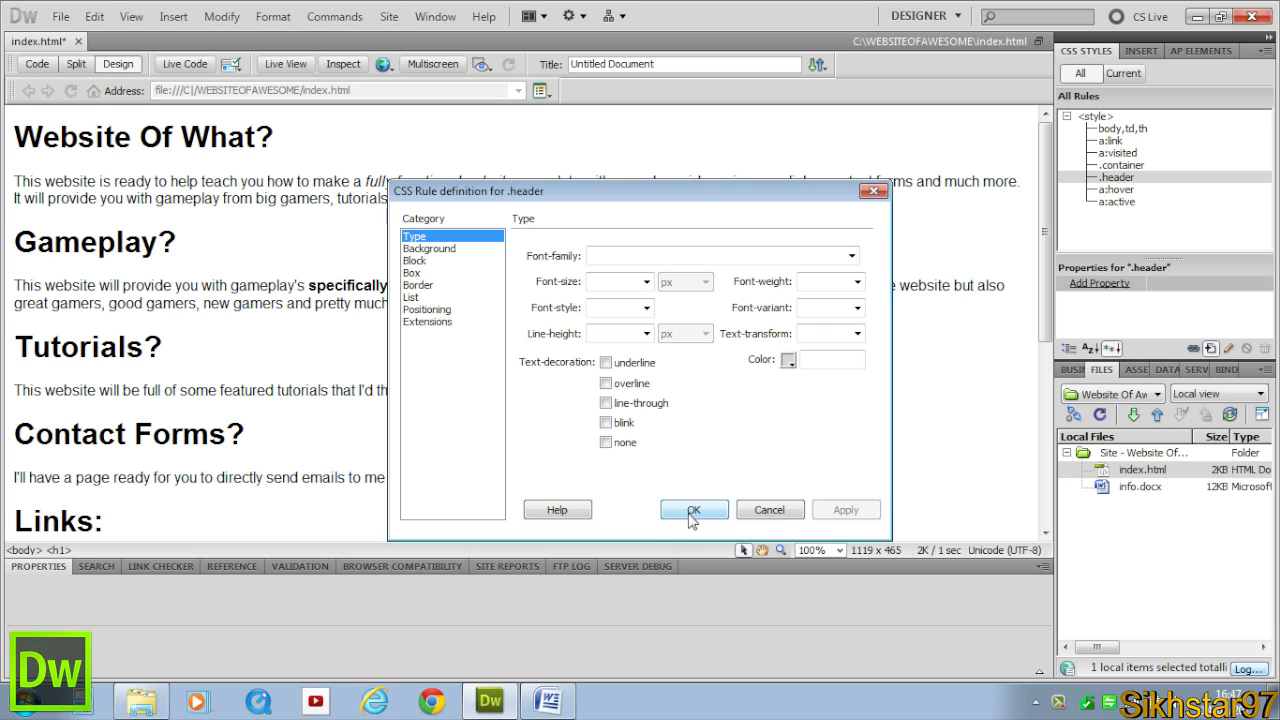
left_click(692, 510)
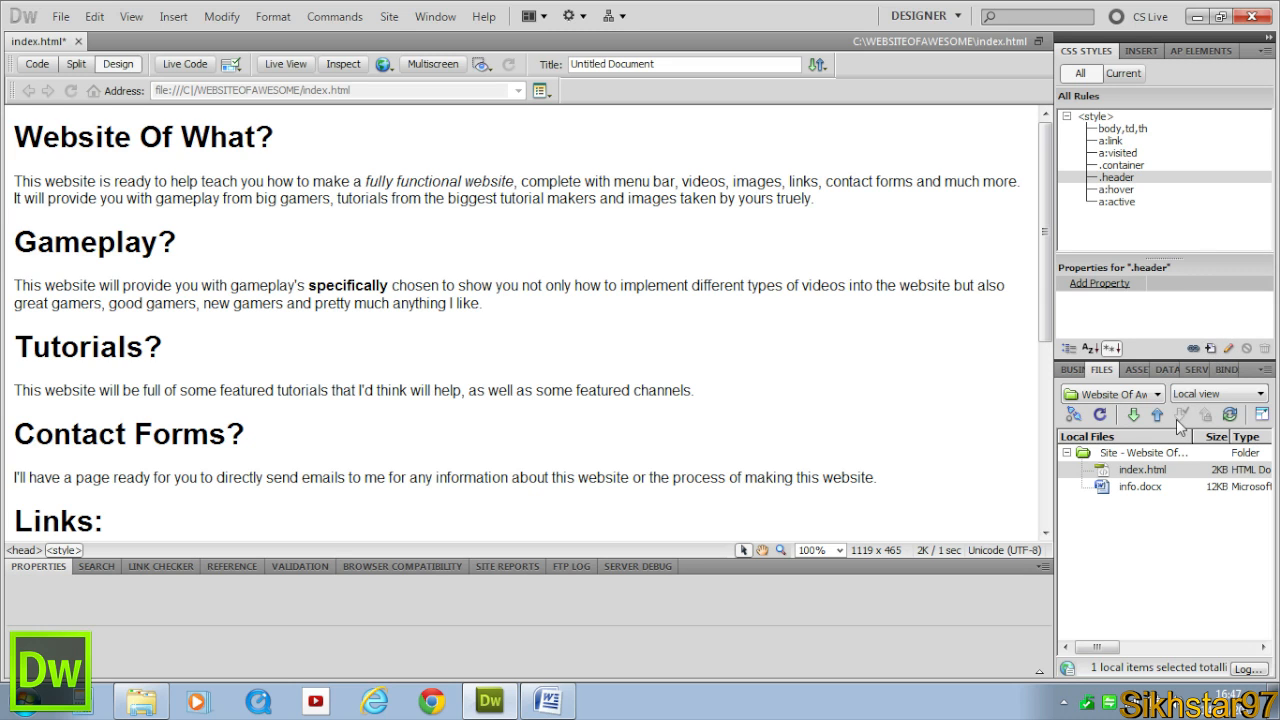
Create a .content class rule with 10px padding on all sides
triple_click(140, 138)
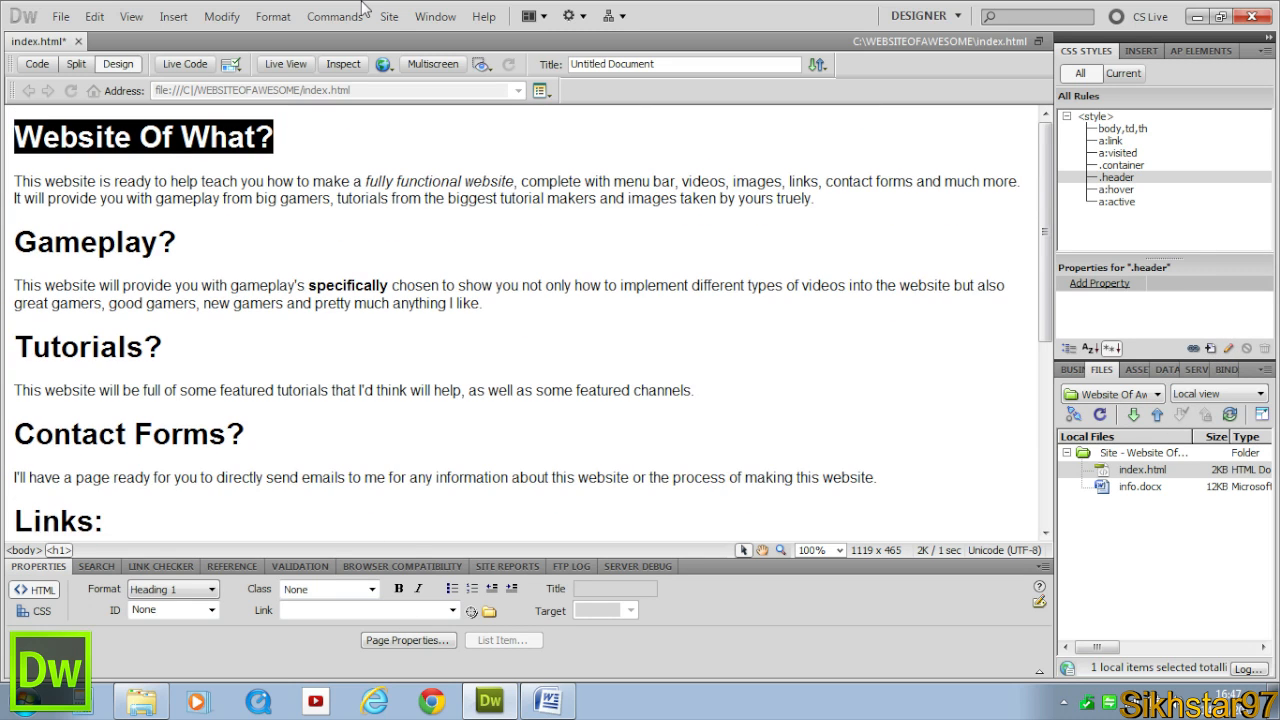
left_click(1204, 348)
type("content")
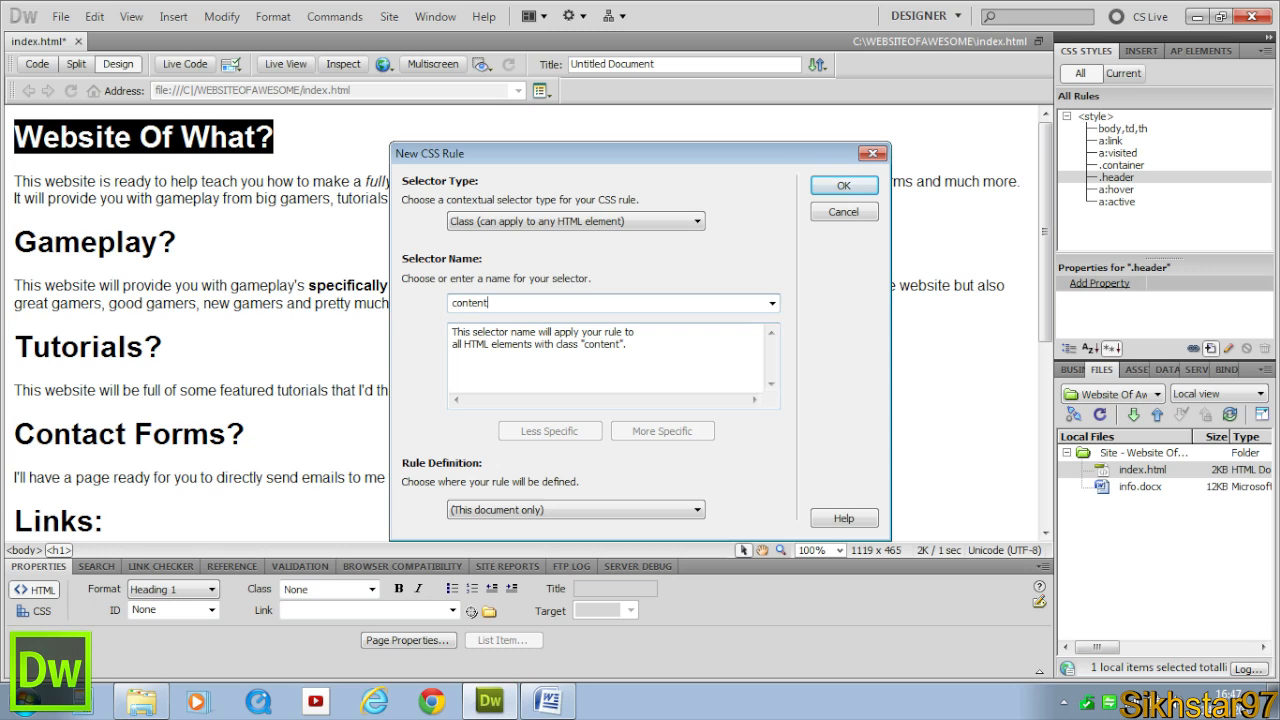
left_click(844, 184)
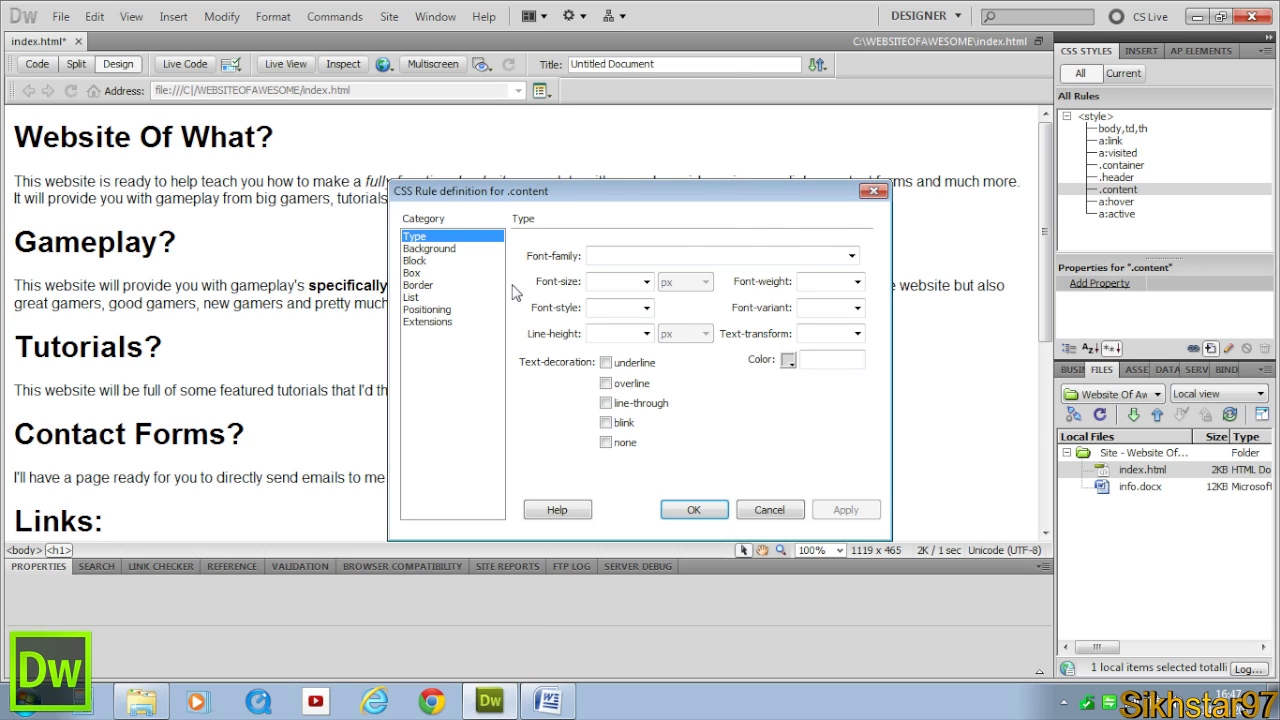
left_click(412, 272)
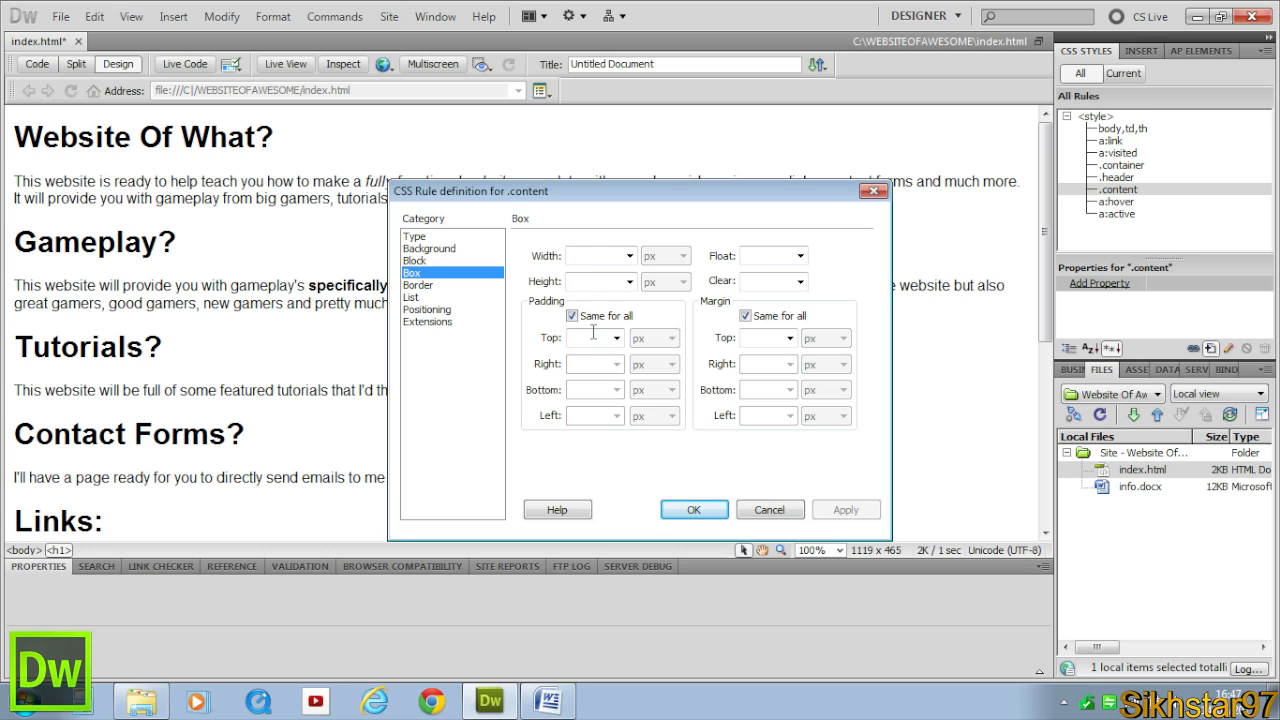
type("10")
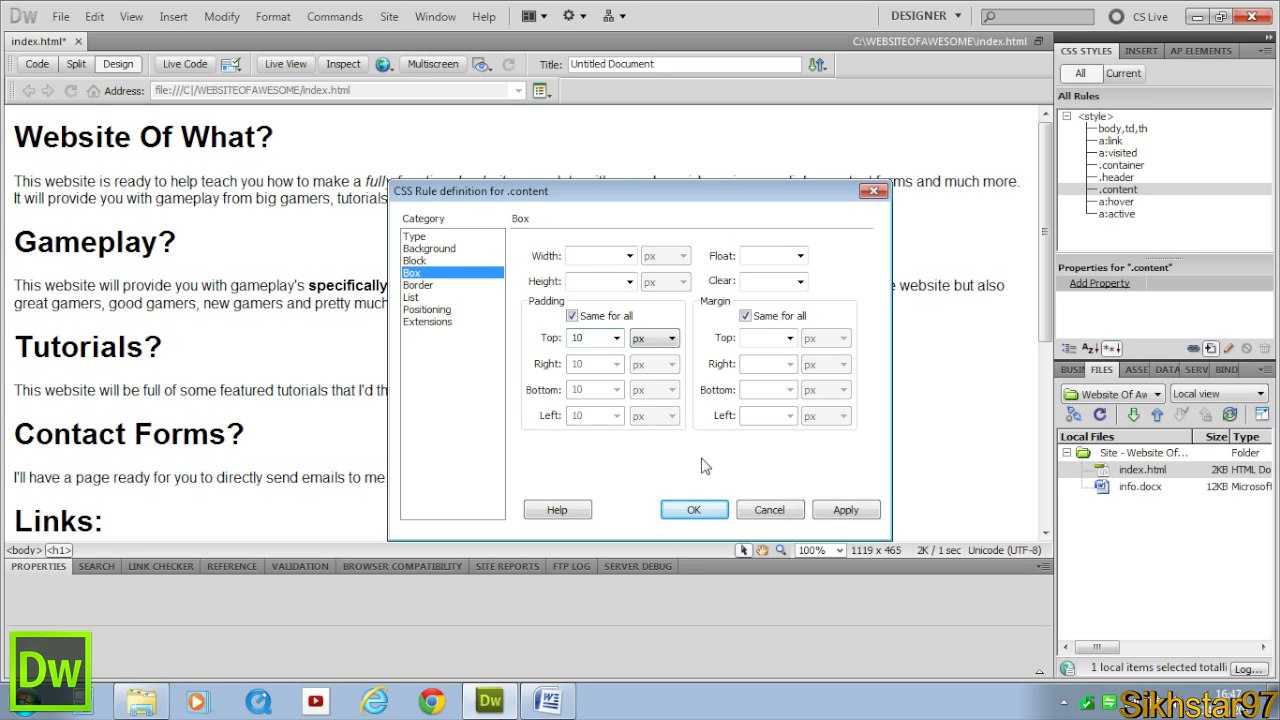
left_click(588, 336)
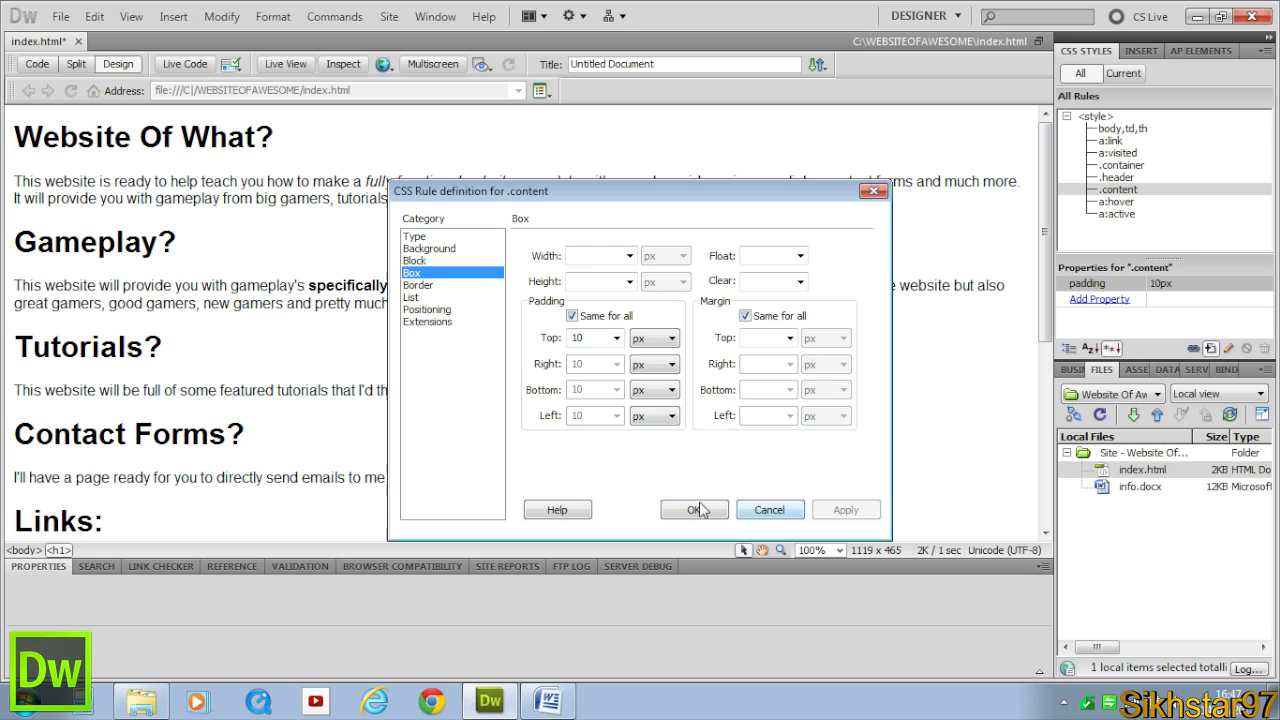
left_click(694, 510)
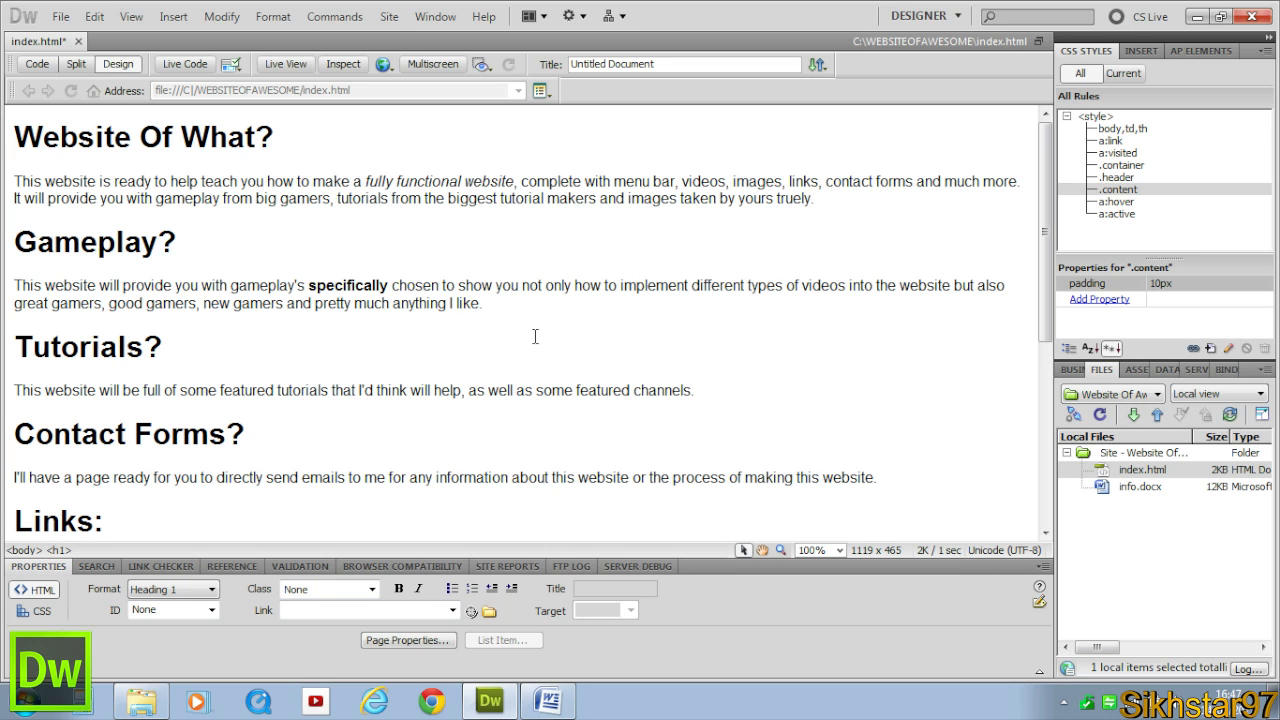
left_click(1110, 200)
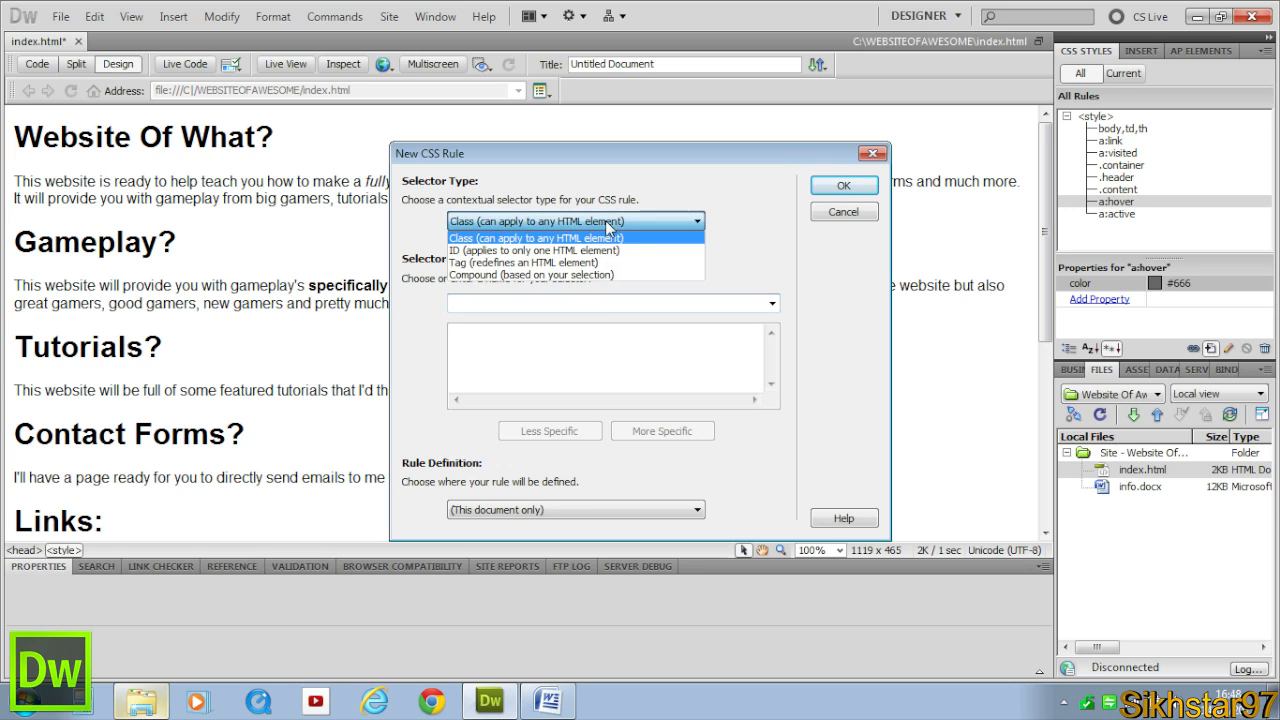
Create a .footer class rule with 1px padding on all sides
type("foot")
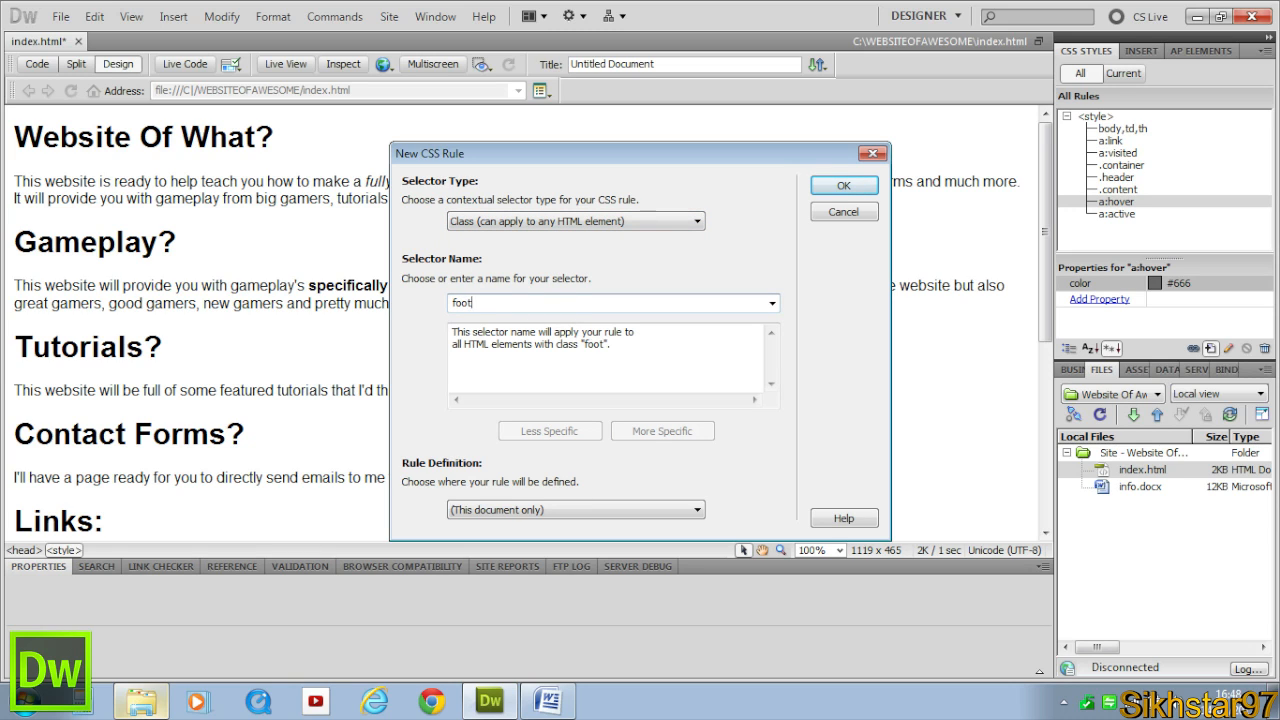
left_click(844, 184)
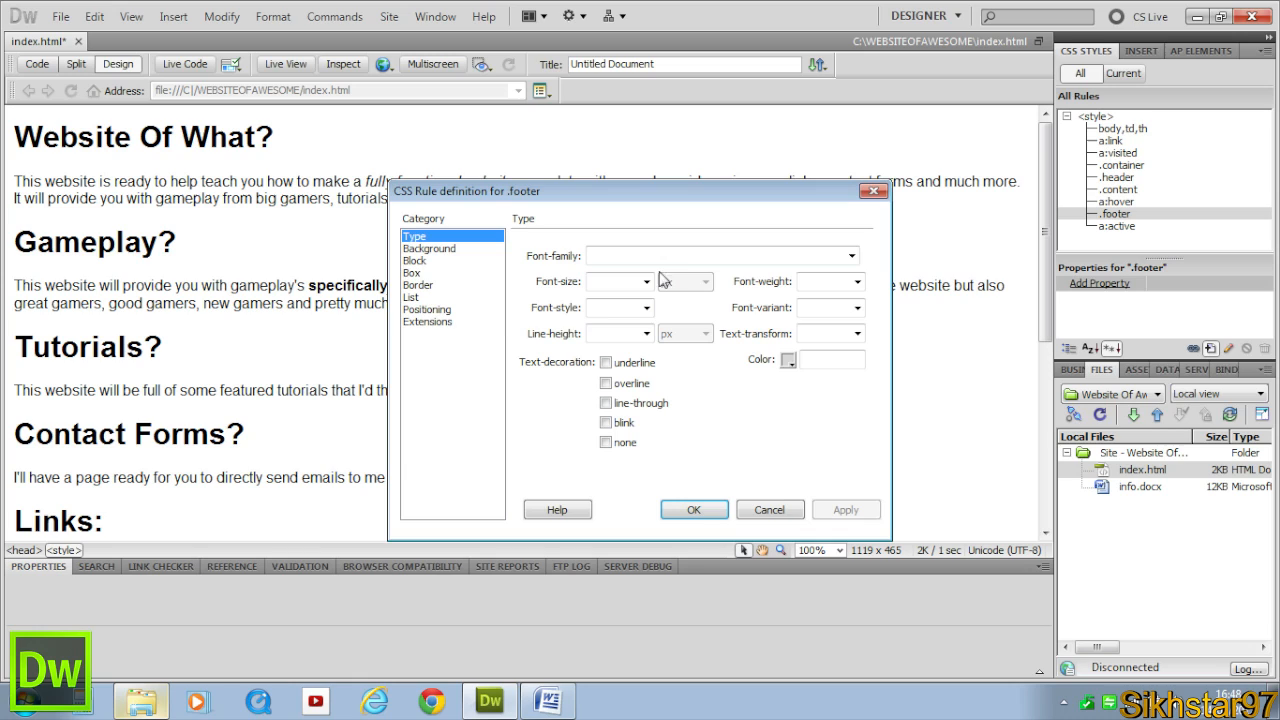
left_click(412, 272)
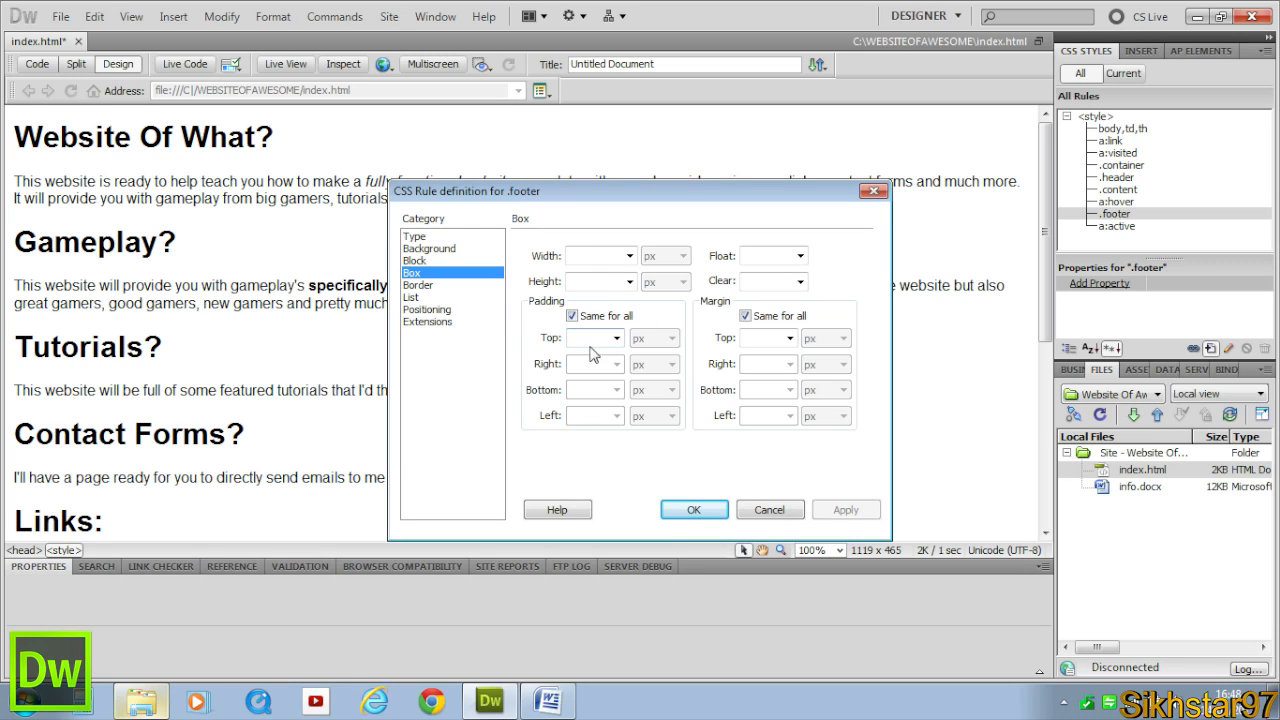
type("1")
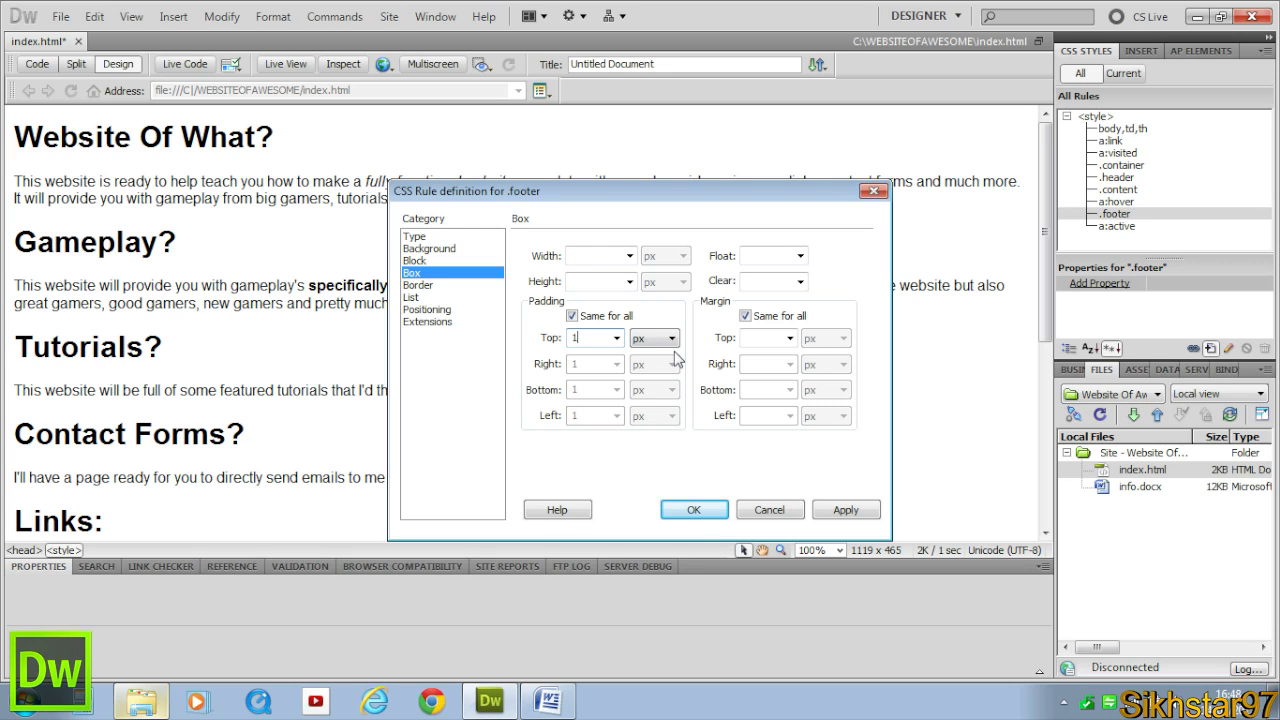
left_click(846, 510)
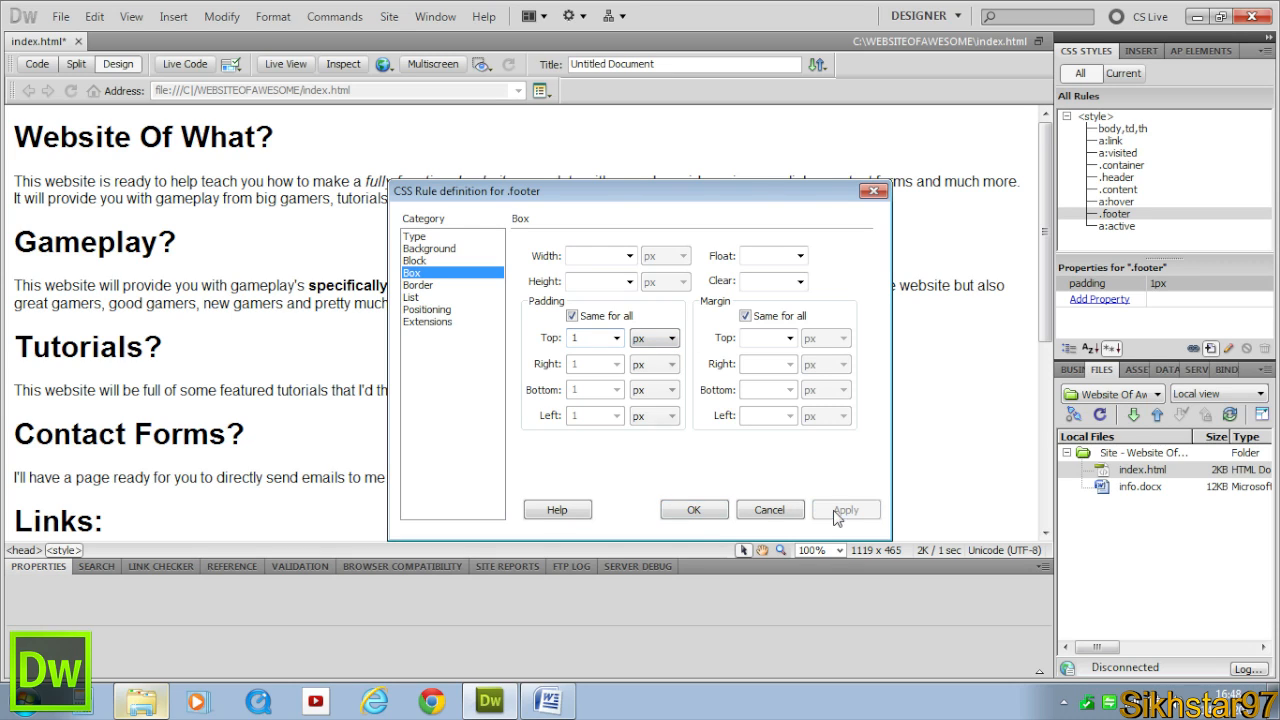
left_click(768, 510)
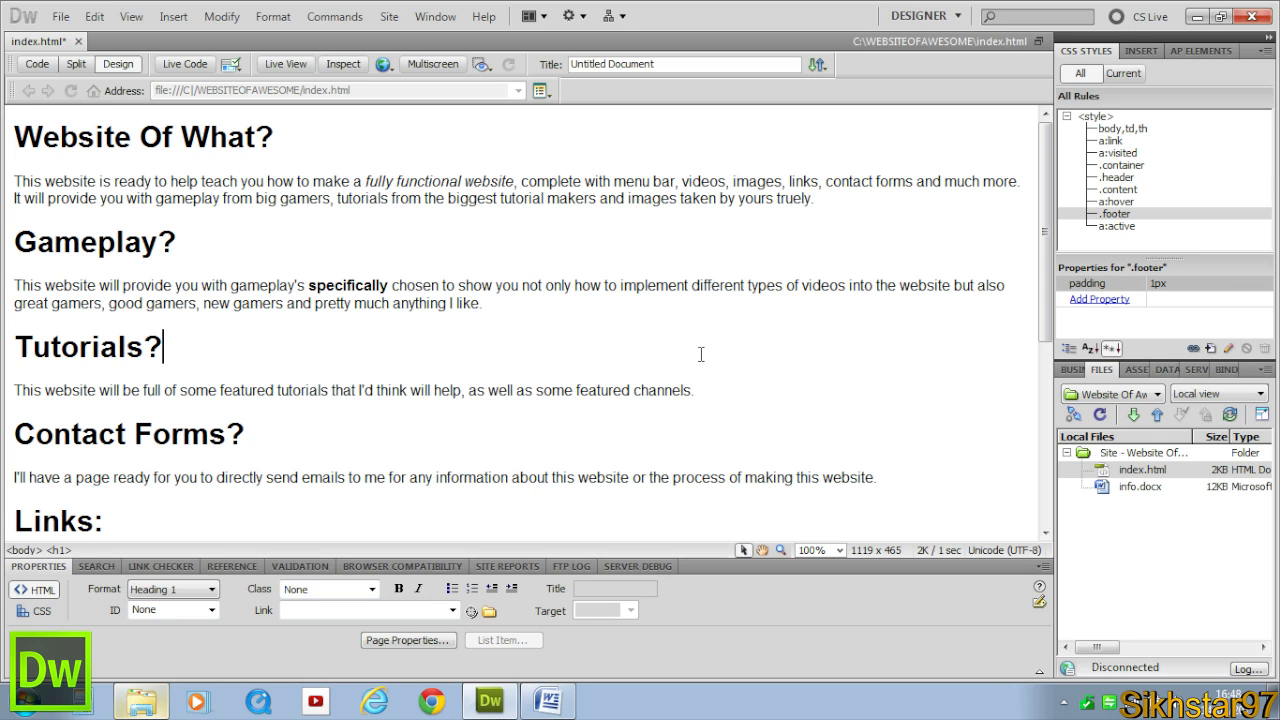
In Code view insert a div with class container right after the body tag
left_click(40, 64)
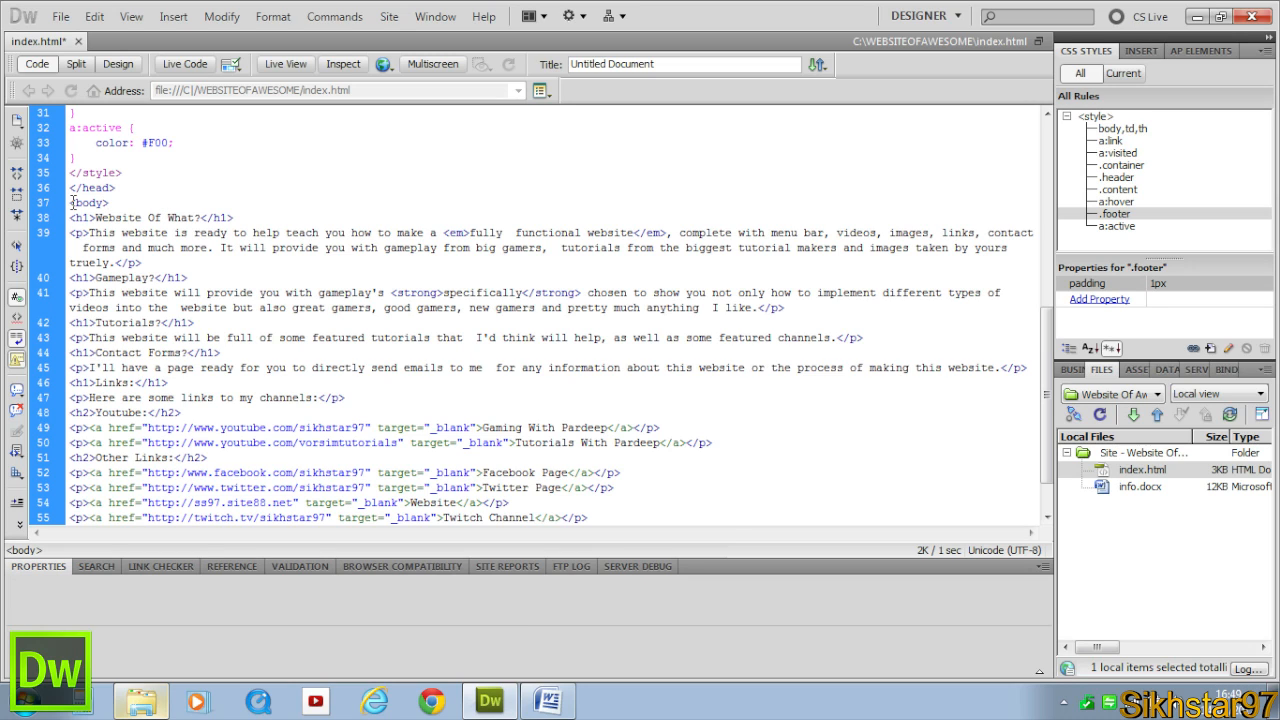
left_click(90, 202)
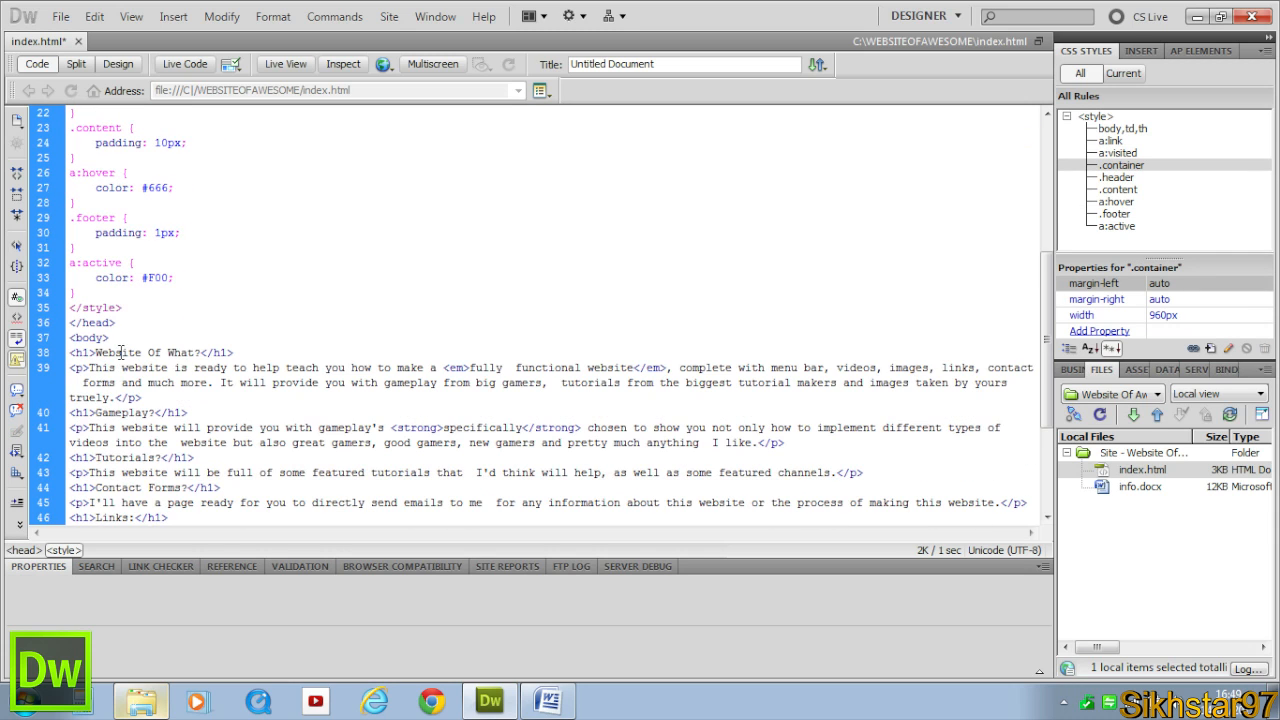
left_click(232, 378)
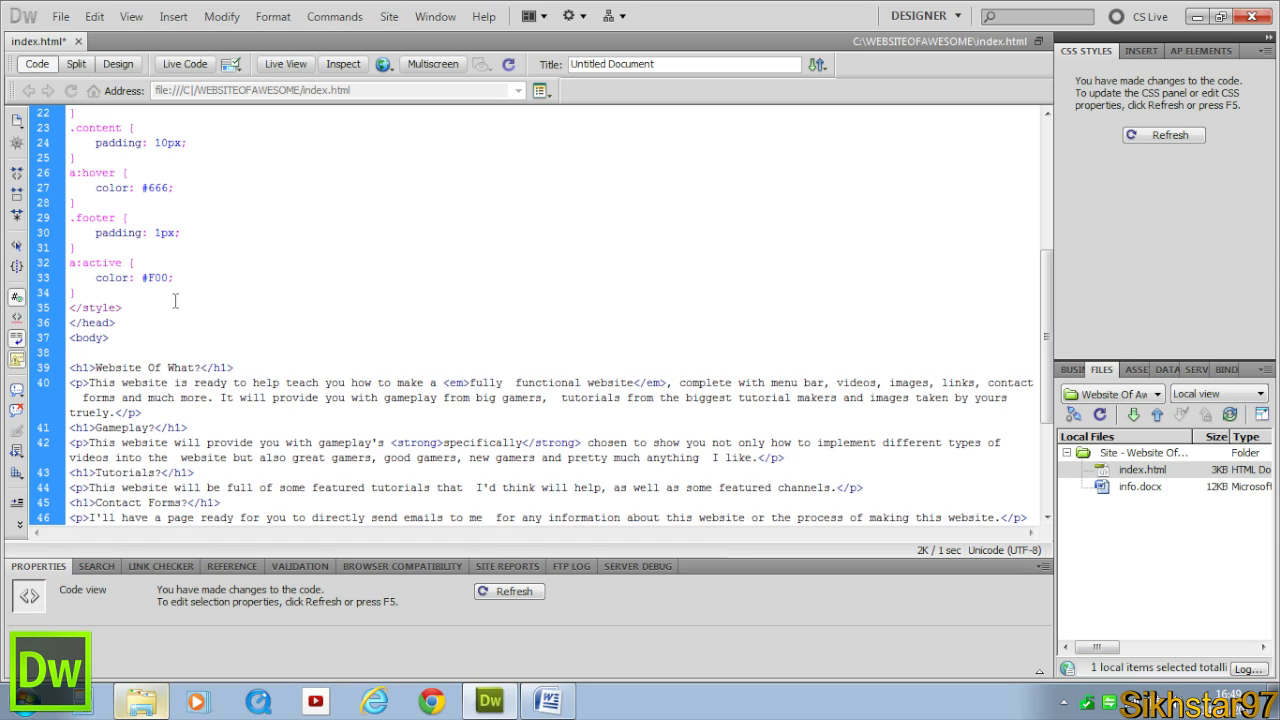
type("<")
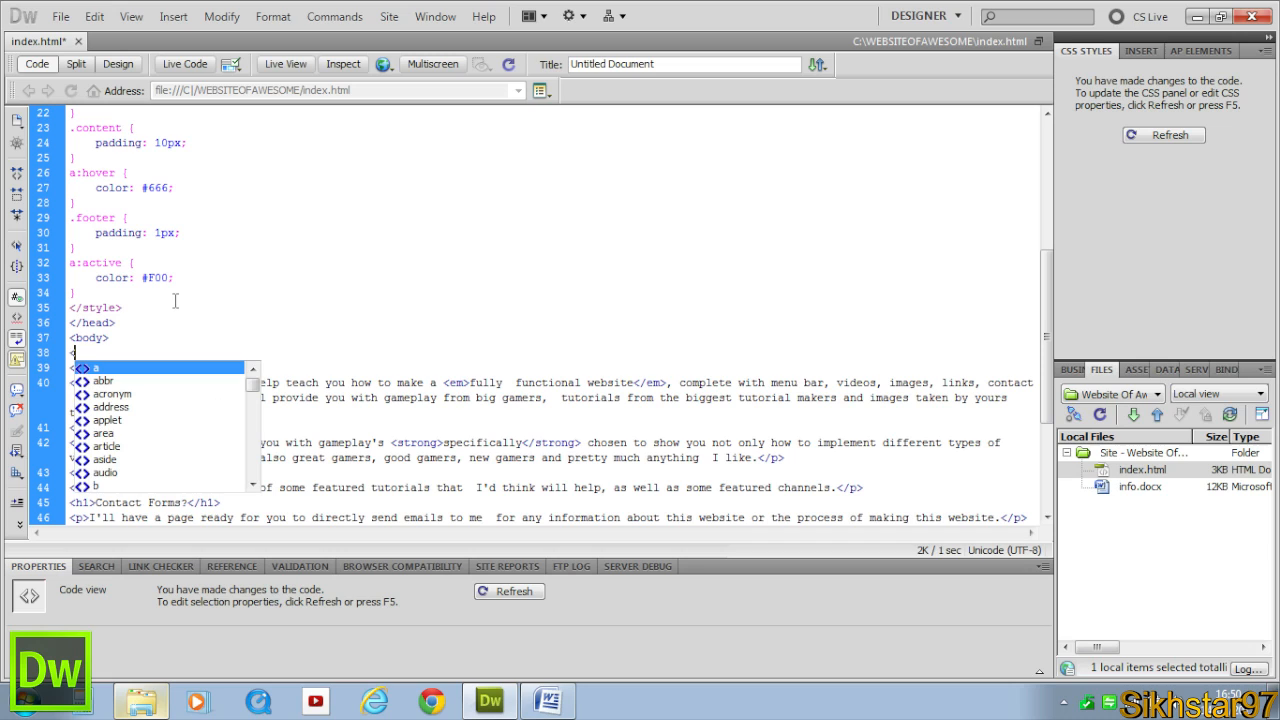
type("div class=\"")
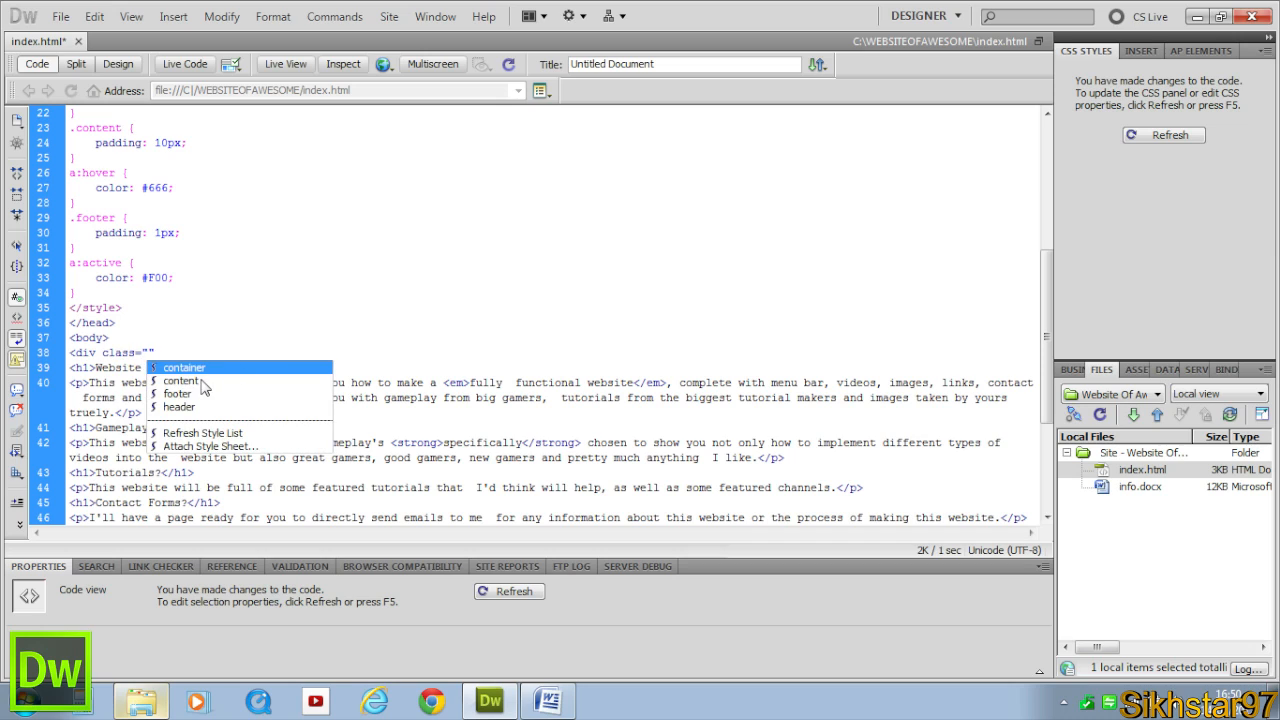
mouse_move(196, 396)
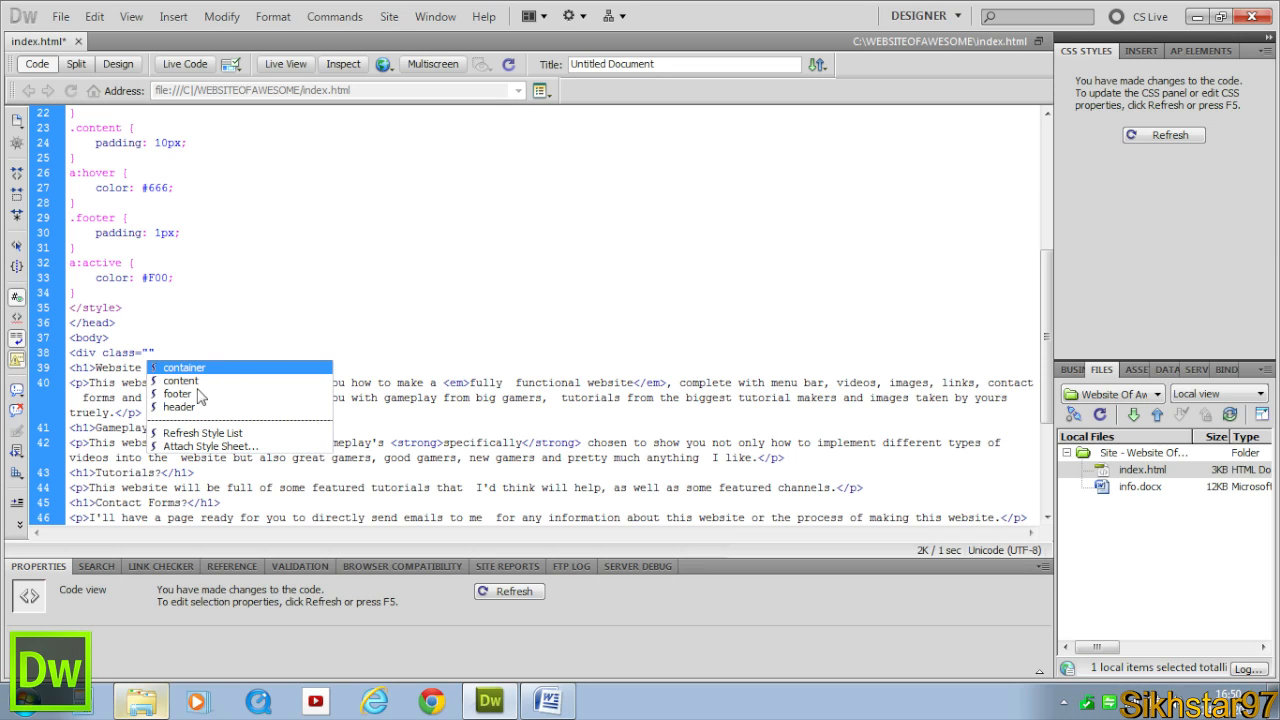
left_click(182, 368)
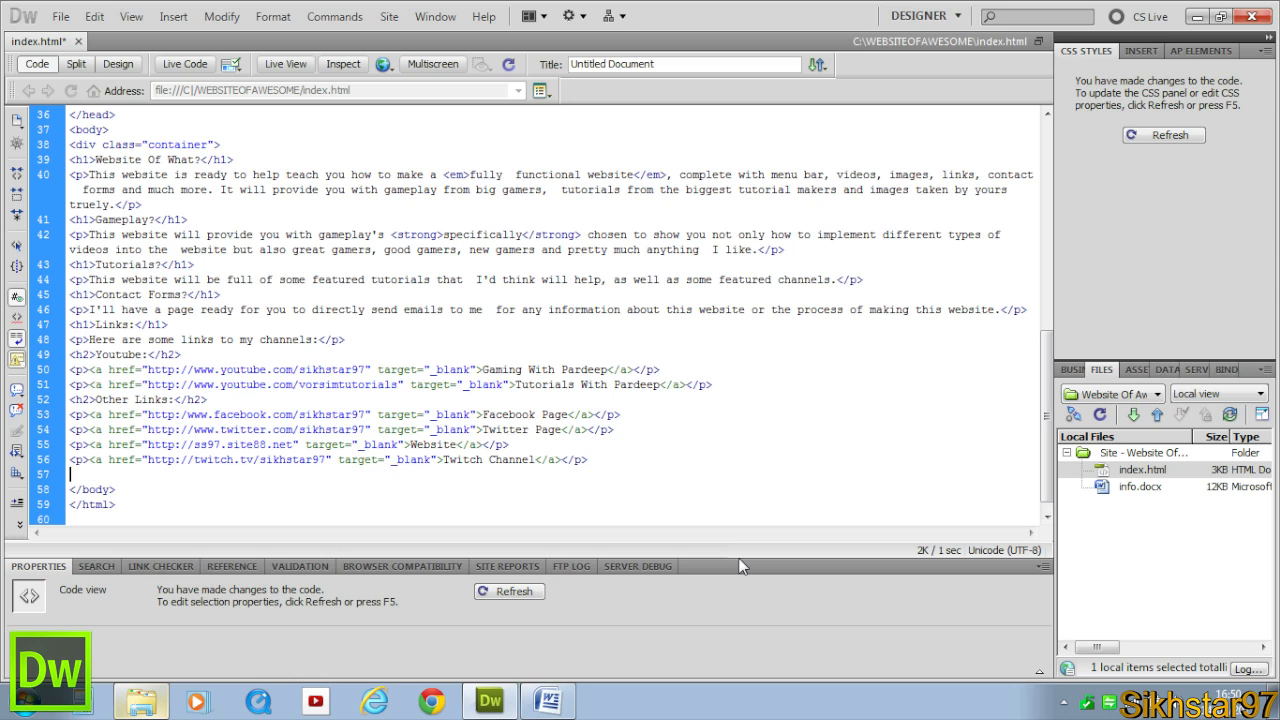
Nest header, content and footer divs inside the container and return to Design view
type("</div>")
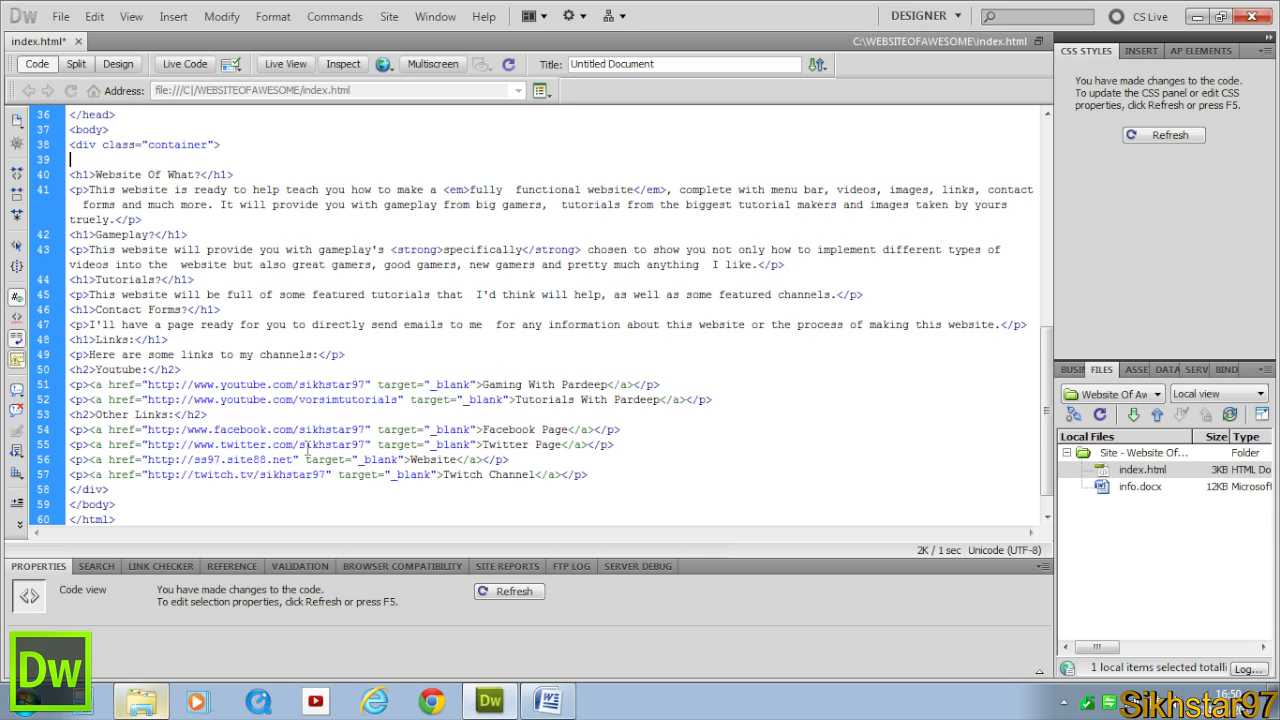
type("class=\"")
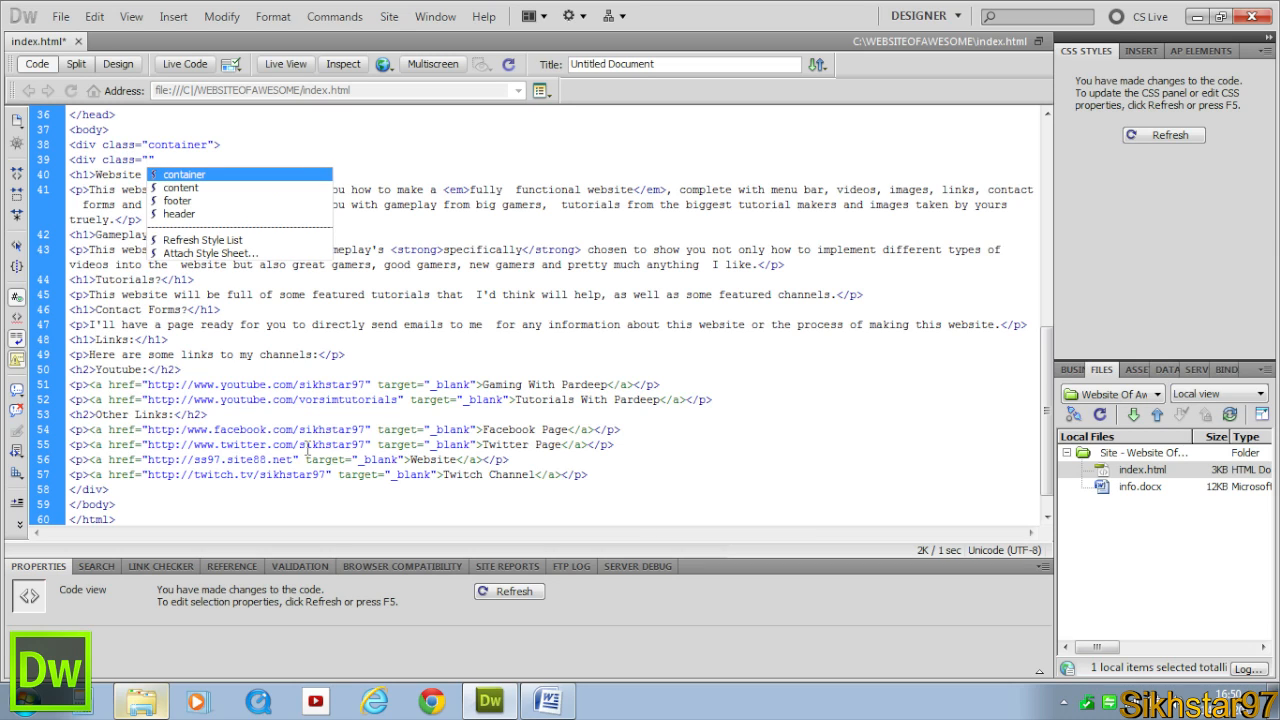
left_click(178, 214)
type("</div>")
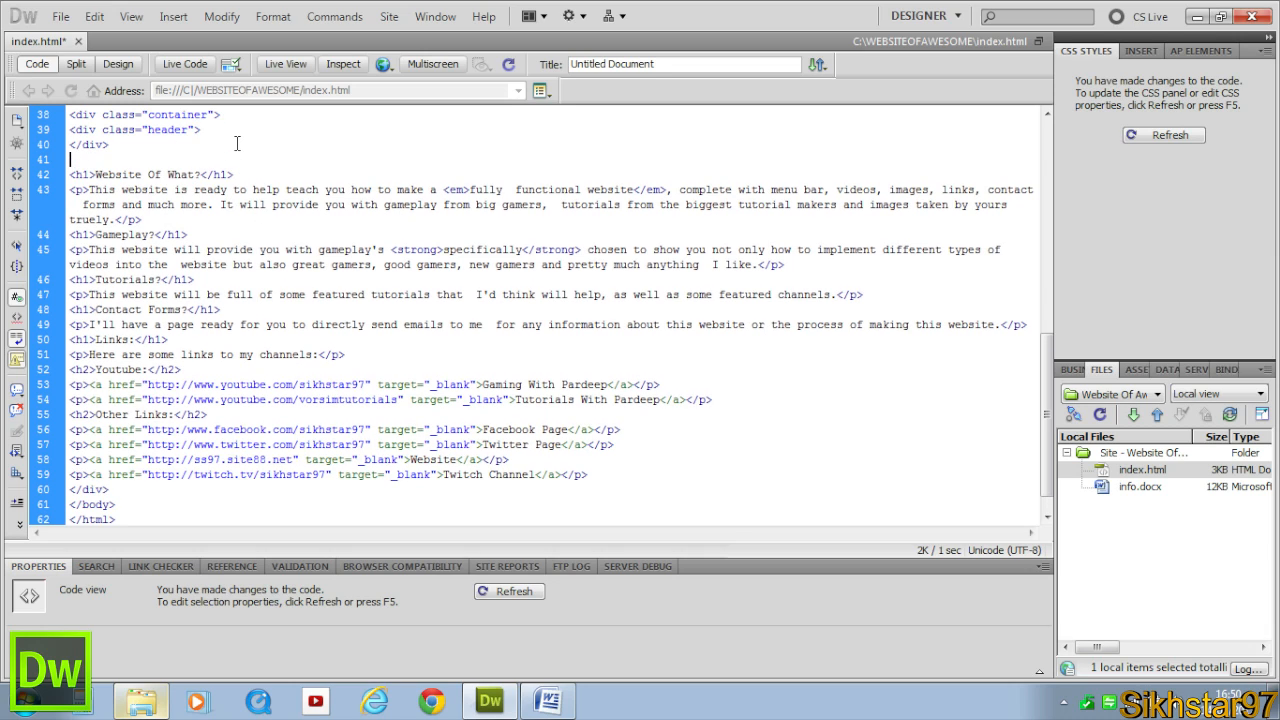
type("<div class=\"content\">")
type("</div>")
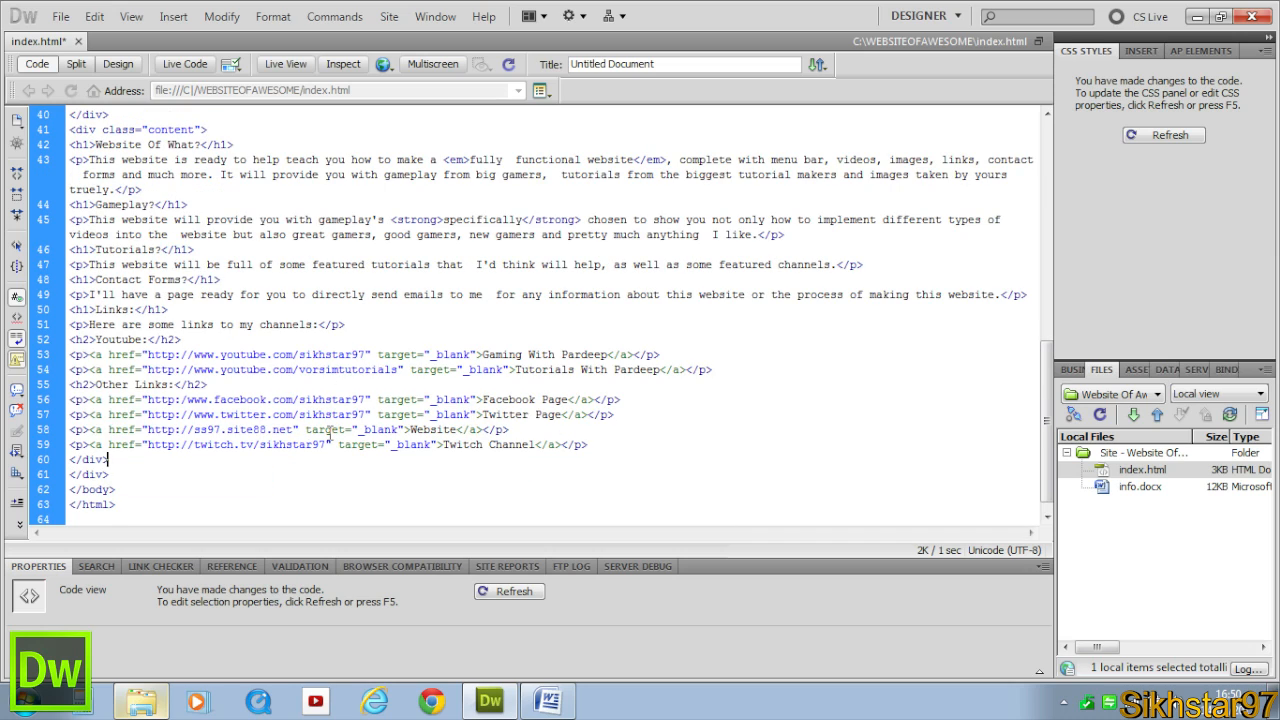
type("<div class=\"footer\">")
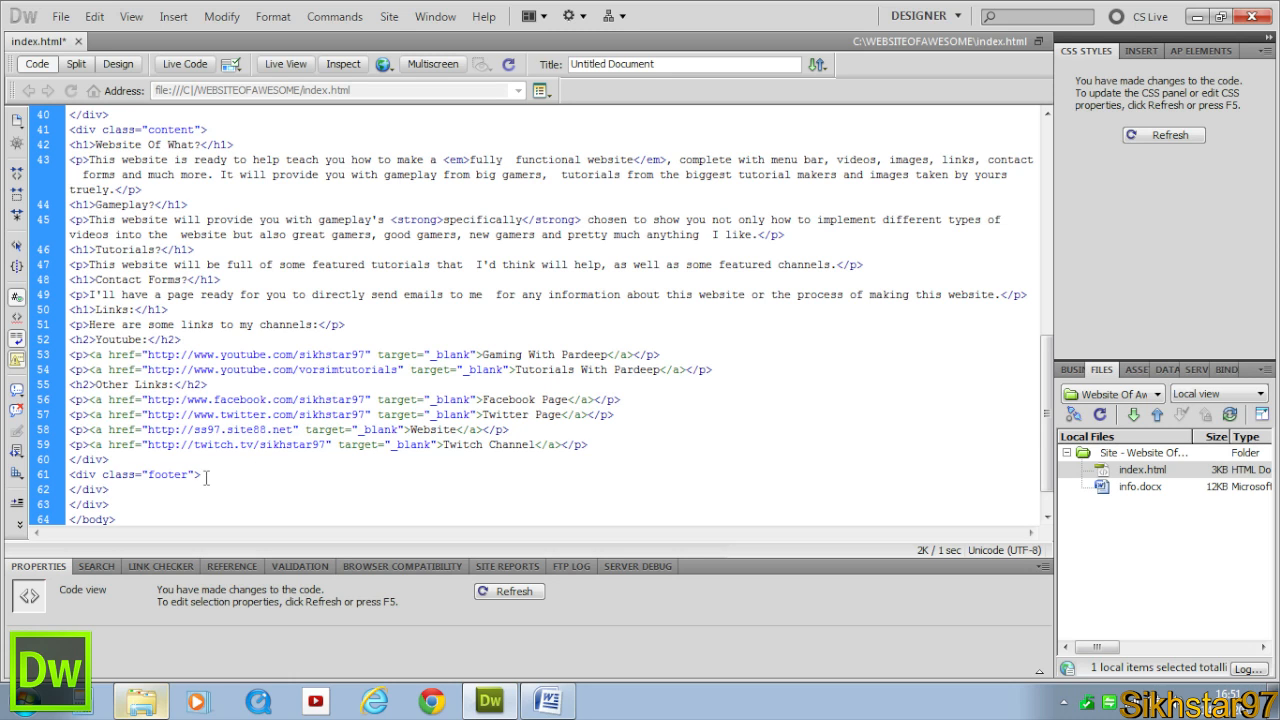
left_click(114, 62)
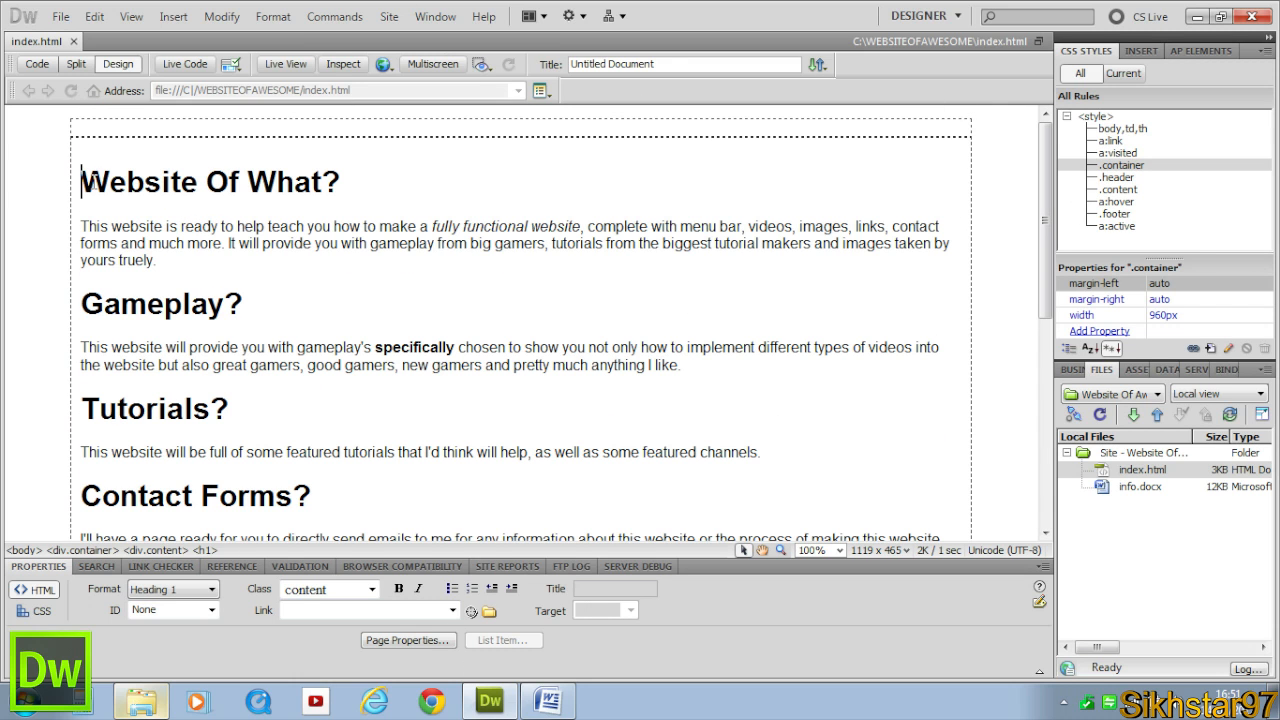
Preview the centered container page in Chrome from the browser preview list
left_click(270, 136)
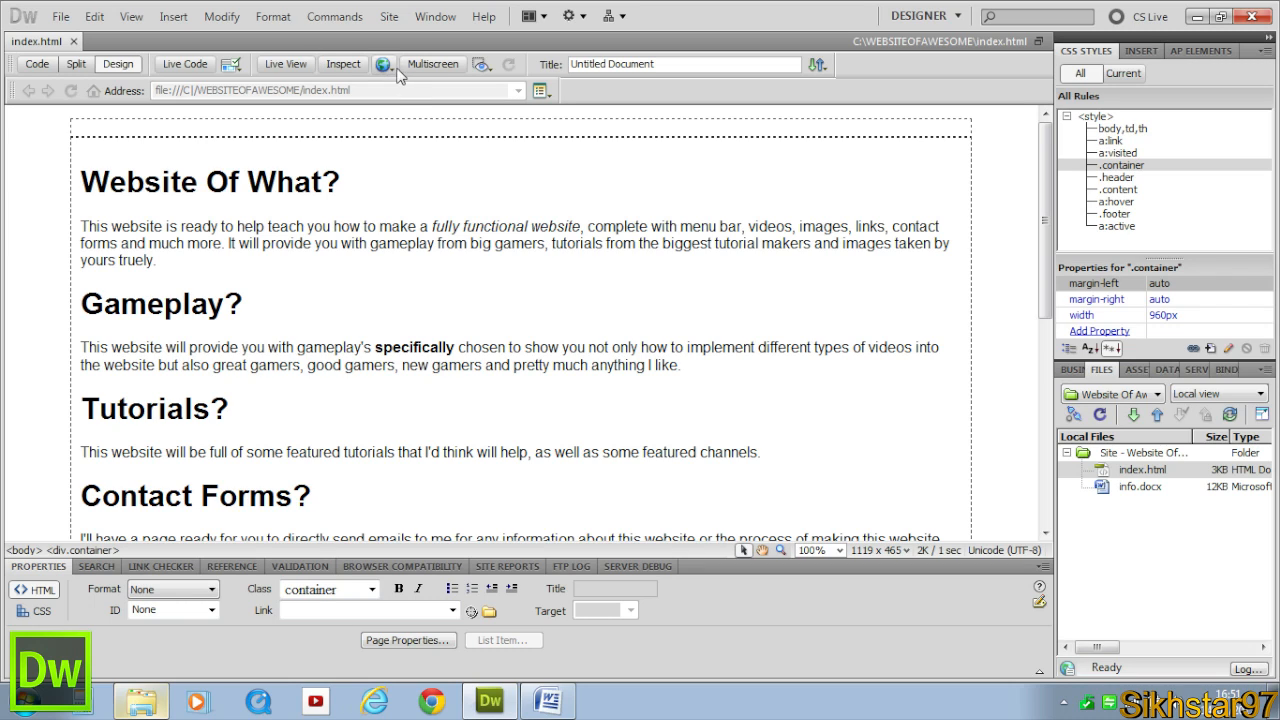
left_click(380, 64)
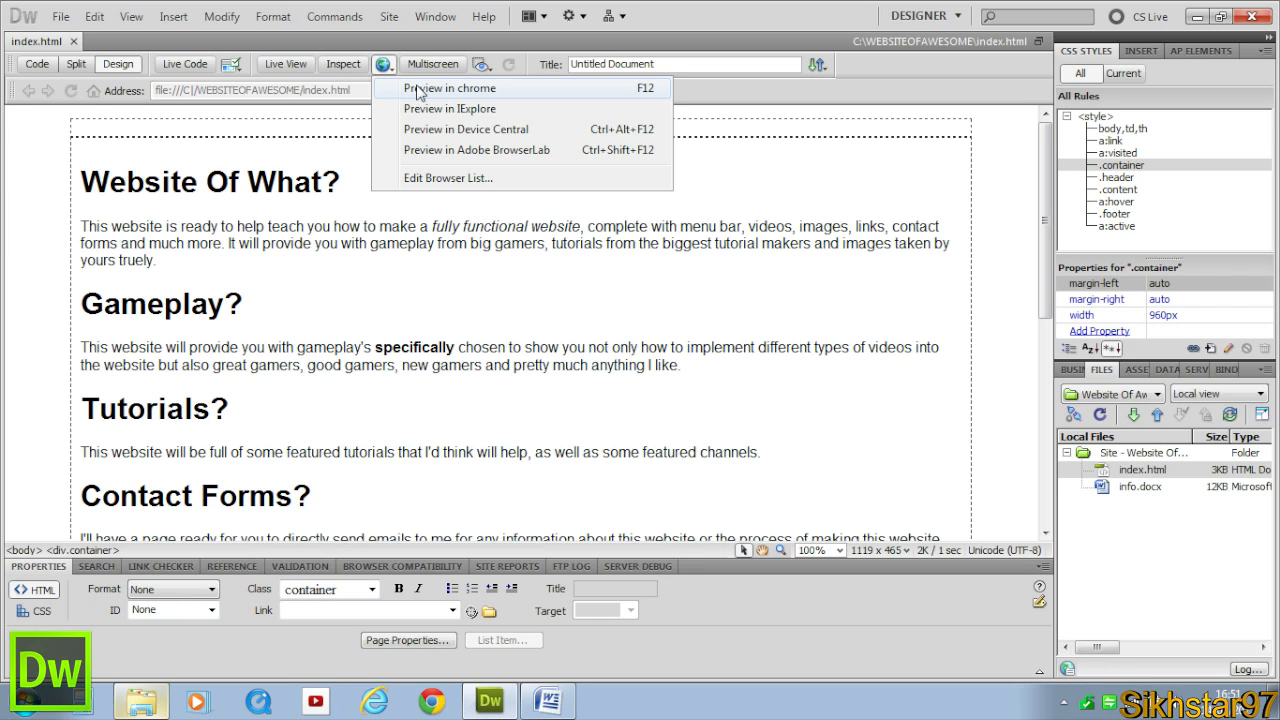
mouse_move(510, 110)
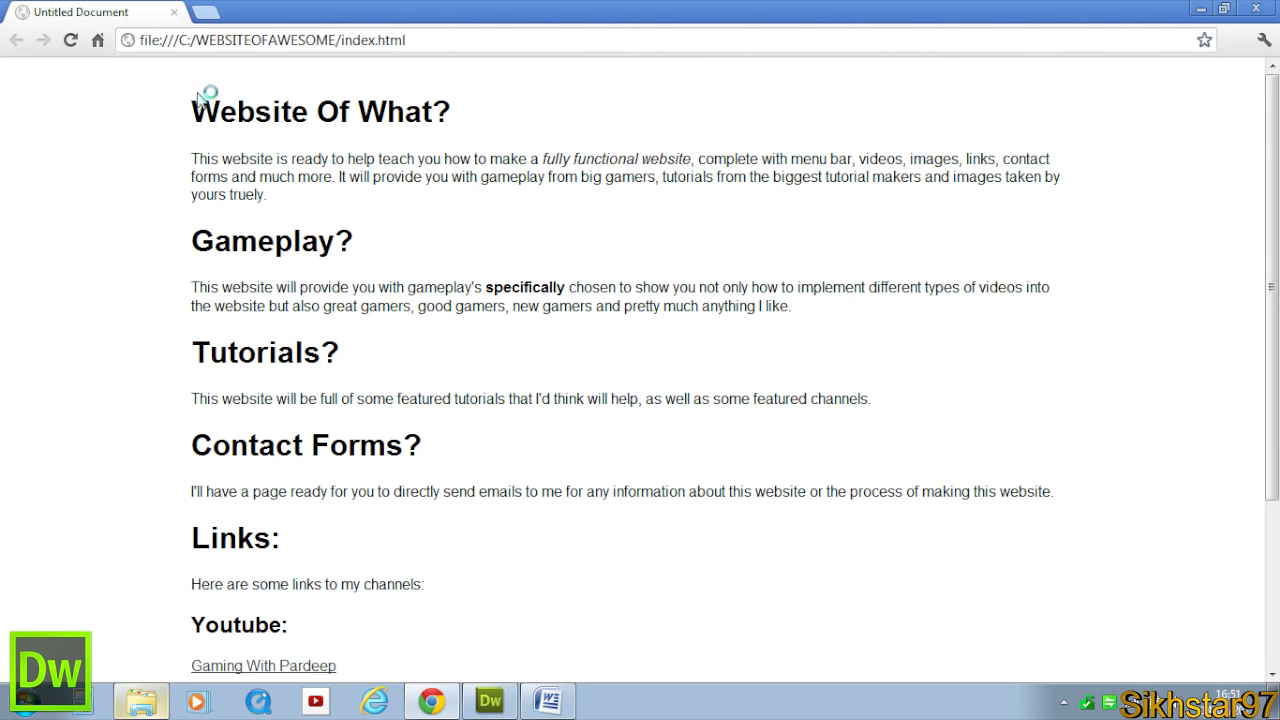
Resize the Chrome window to check the centered 960px layout, then return to Dreamweaver
left_click(496, 698)
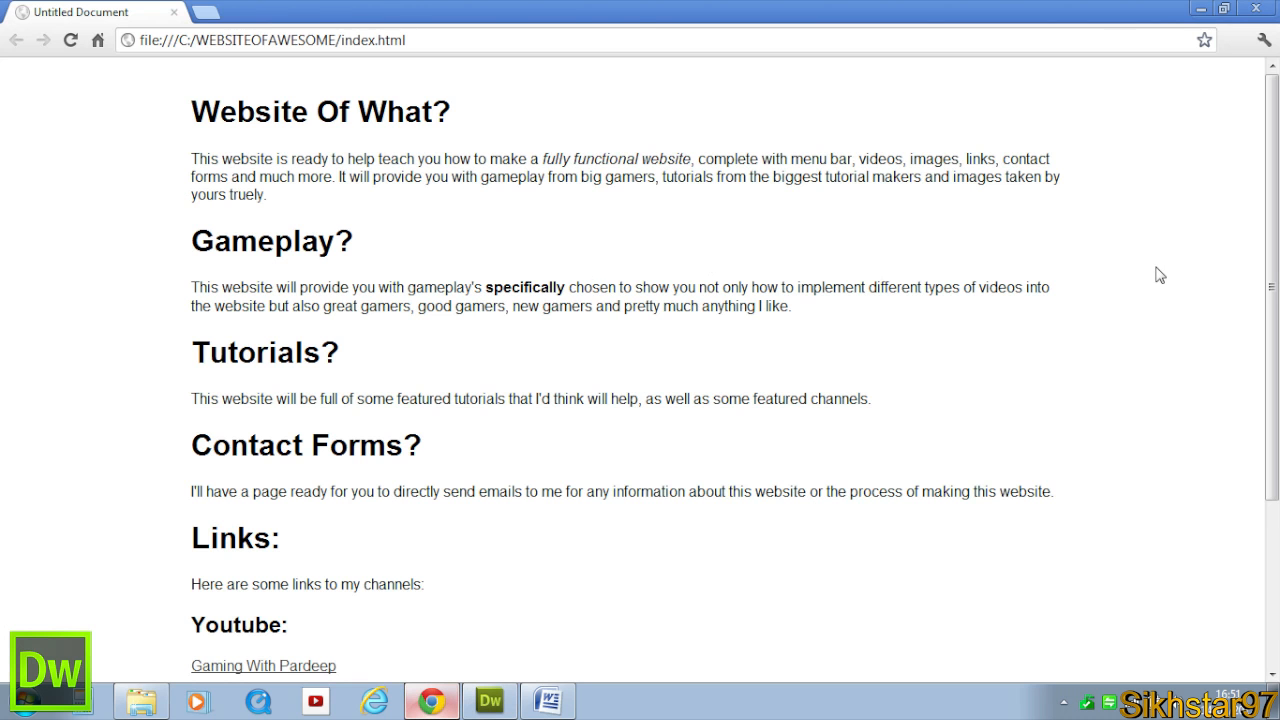
mouse_move(1254, 10)
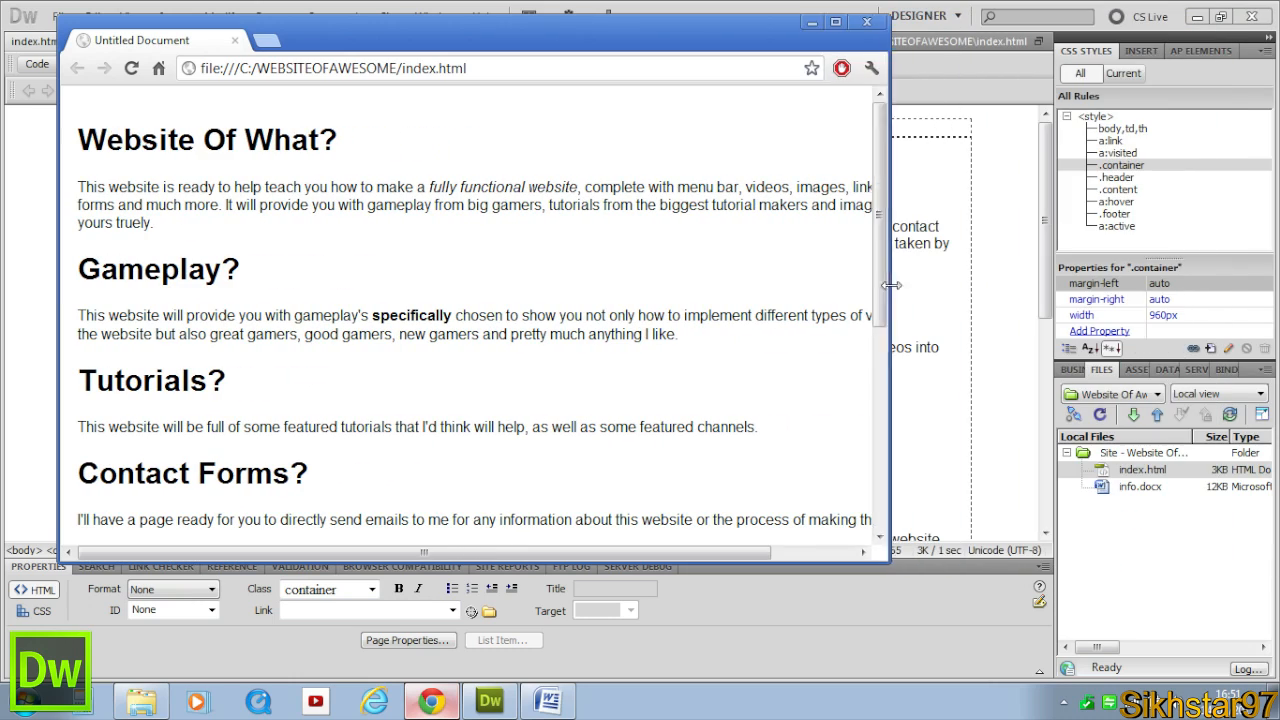
left_click_drag(888, 284, 756, 322)
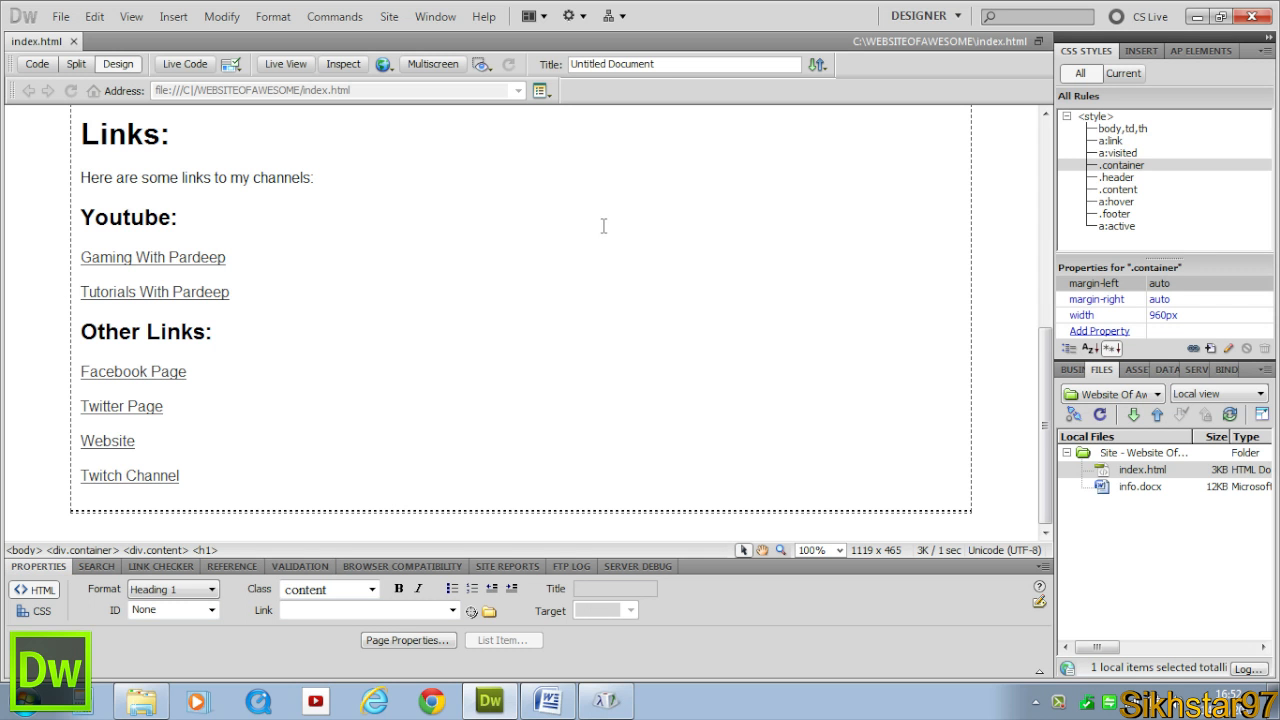
mouse_move(988, 280)
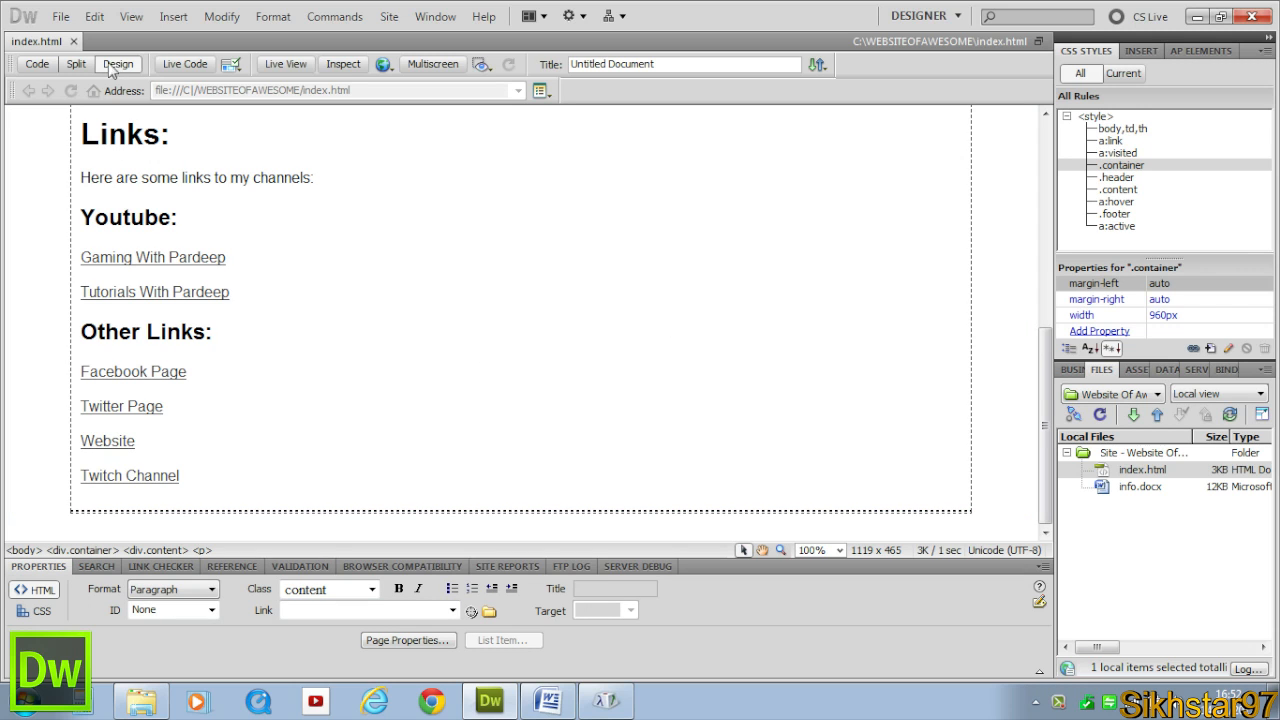
In Code view place the insertion point inside the empty footer div
left_click(38, 62)
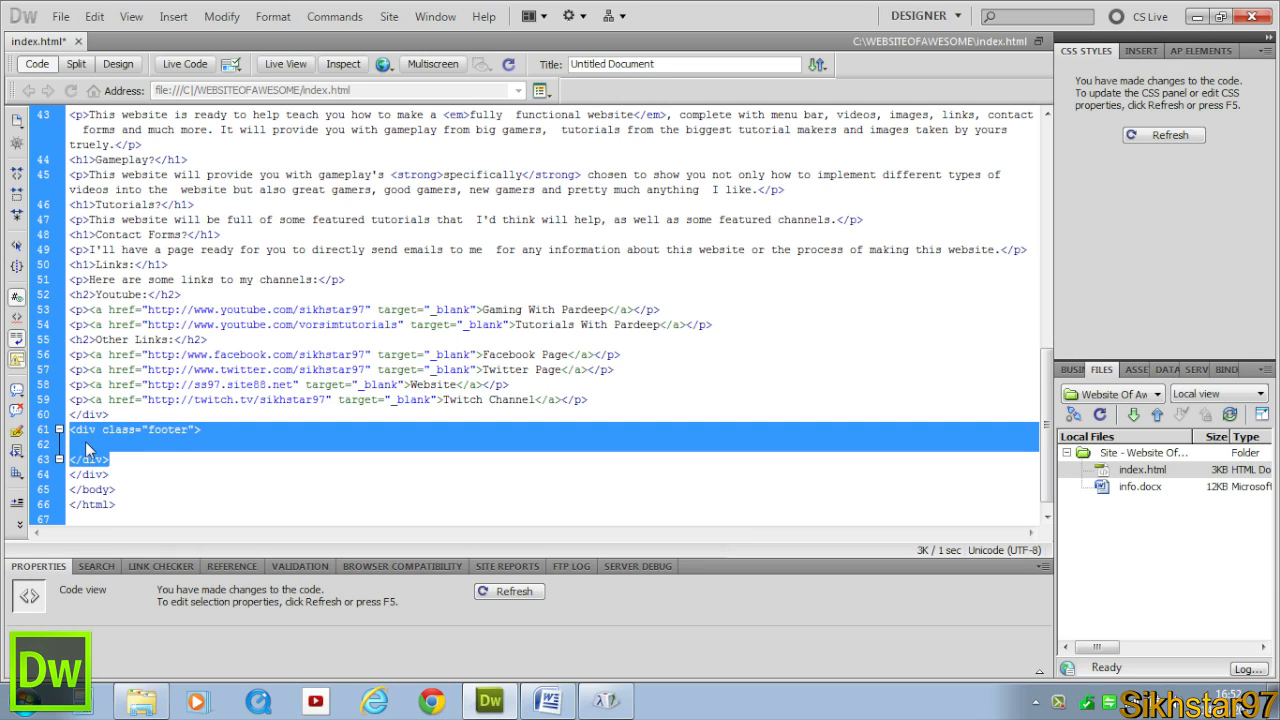
left_click(80, 446)
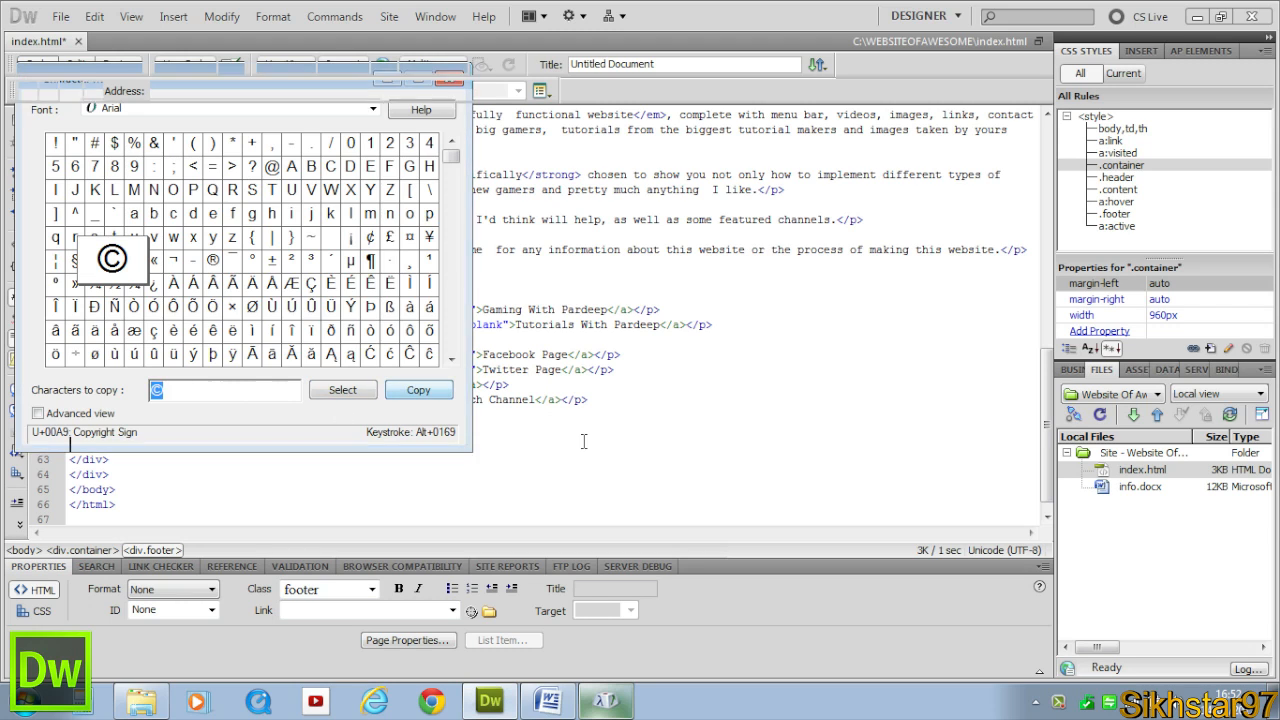
Write a '© 2012 Sikhstar97' paragraph in the footer and request a browser preview
left_click(418, 388)
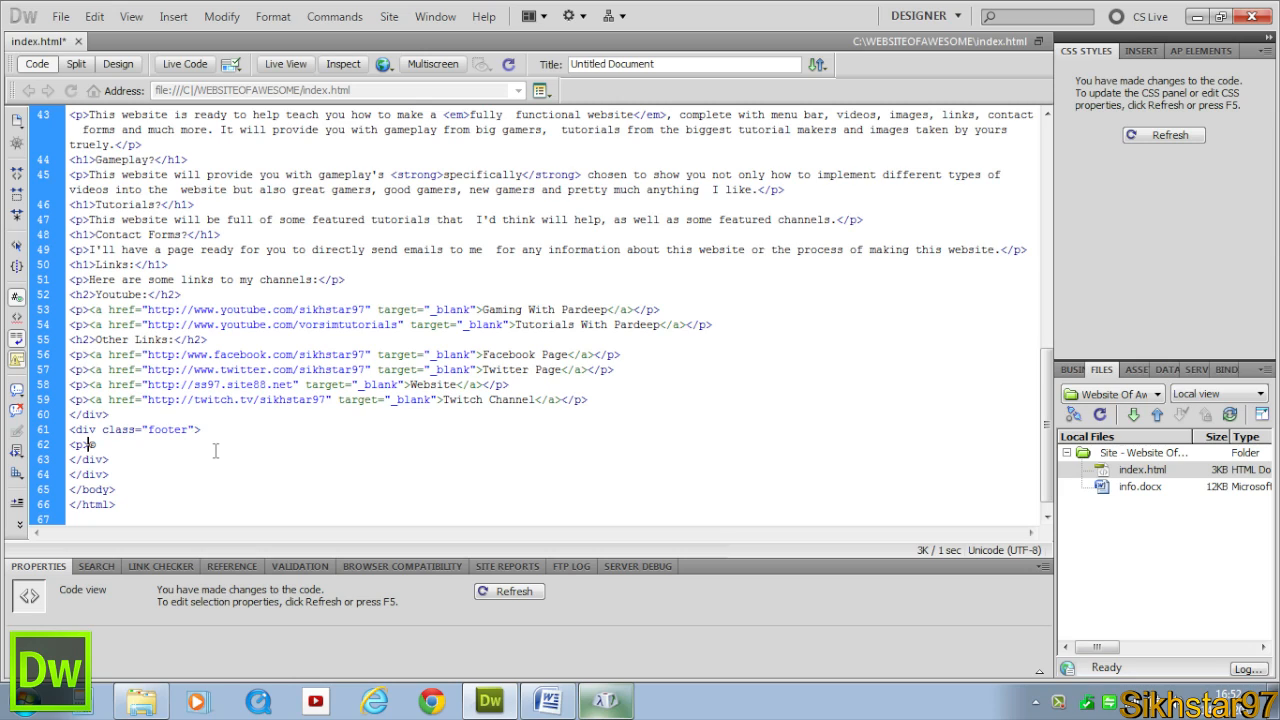
type("©")
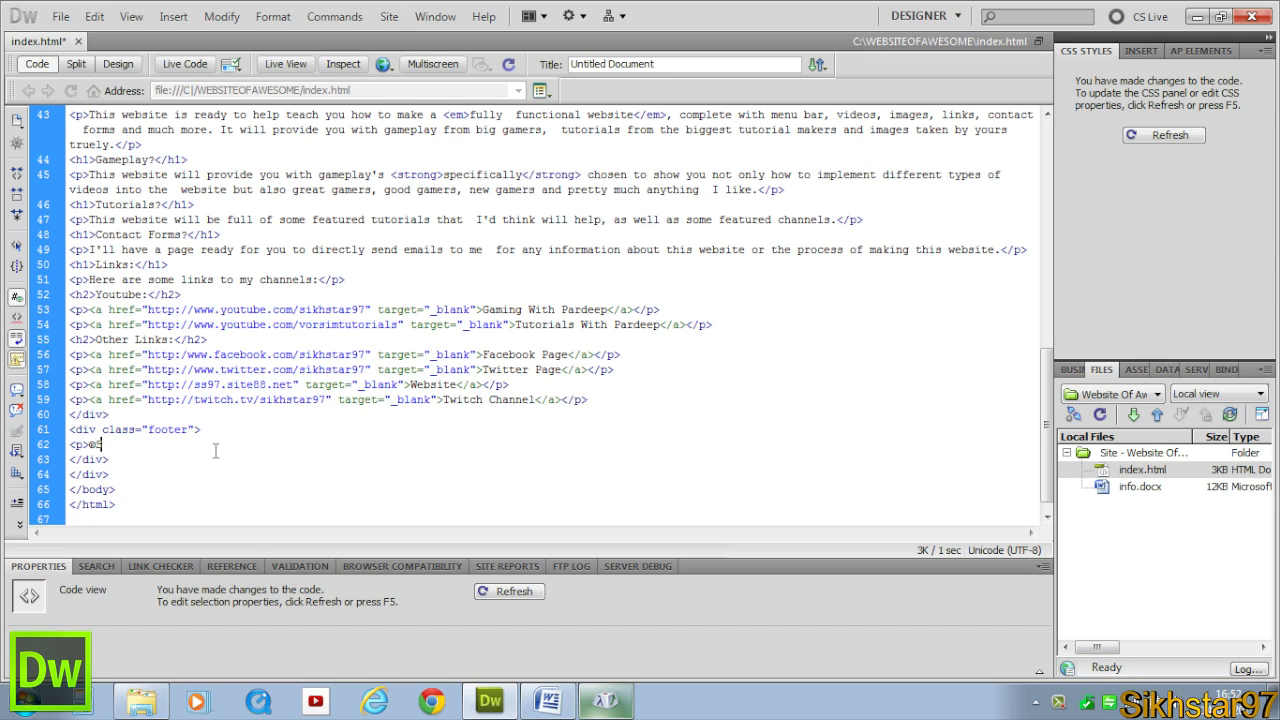
type("2012")
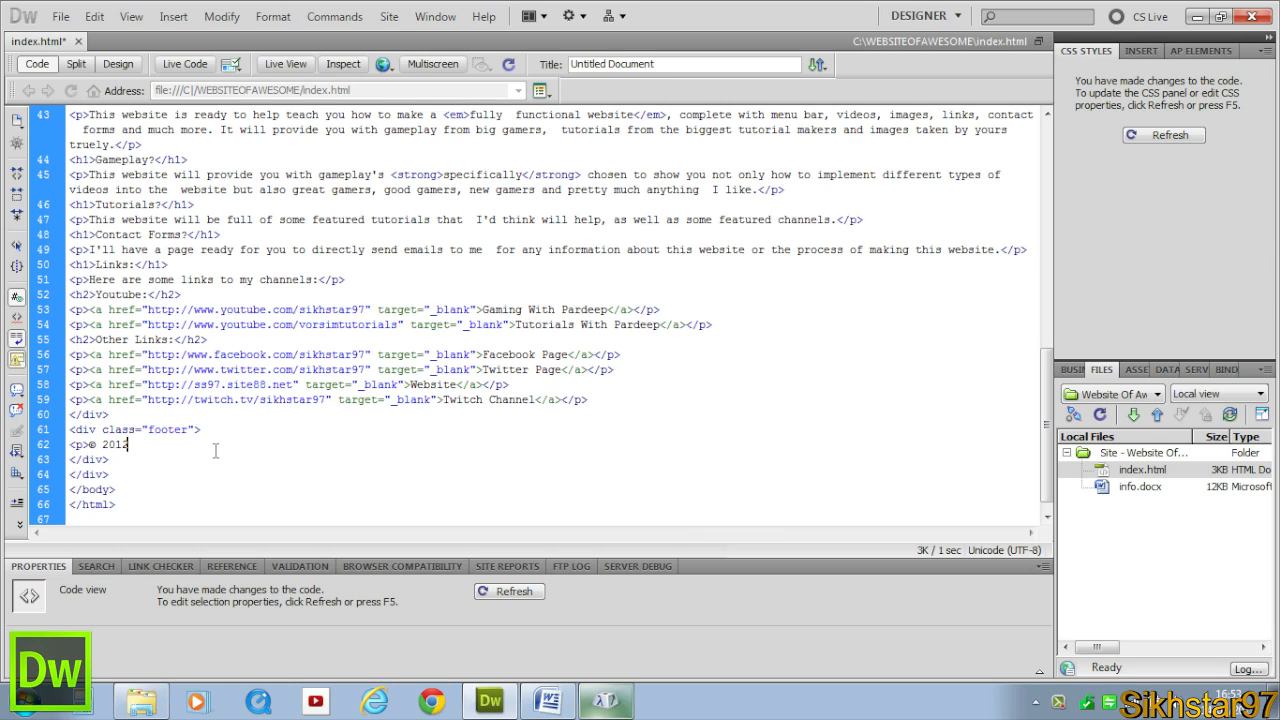
type("Sikhstar97")
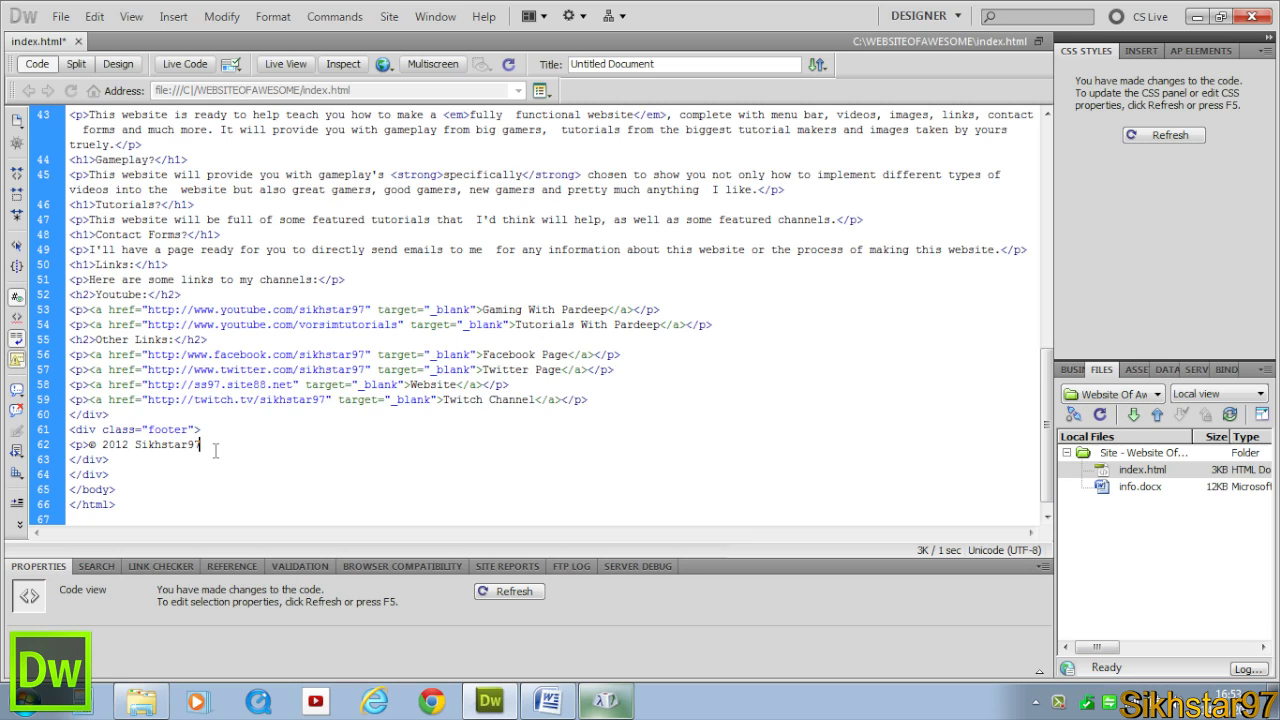
type("</p>")
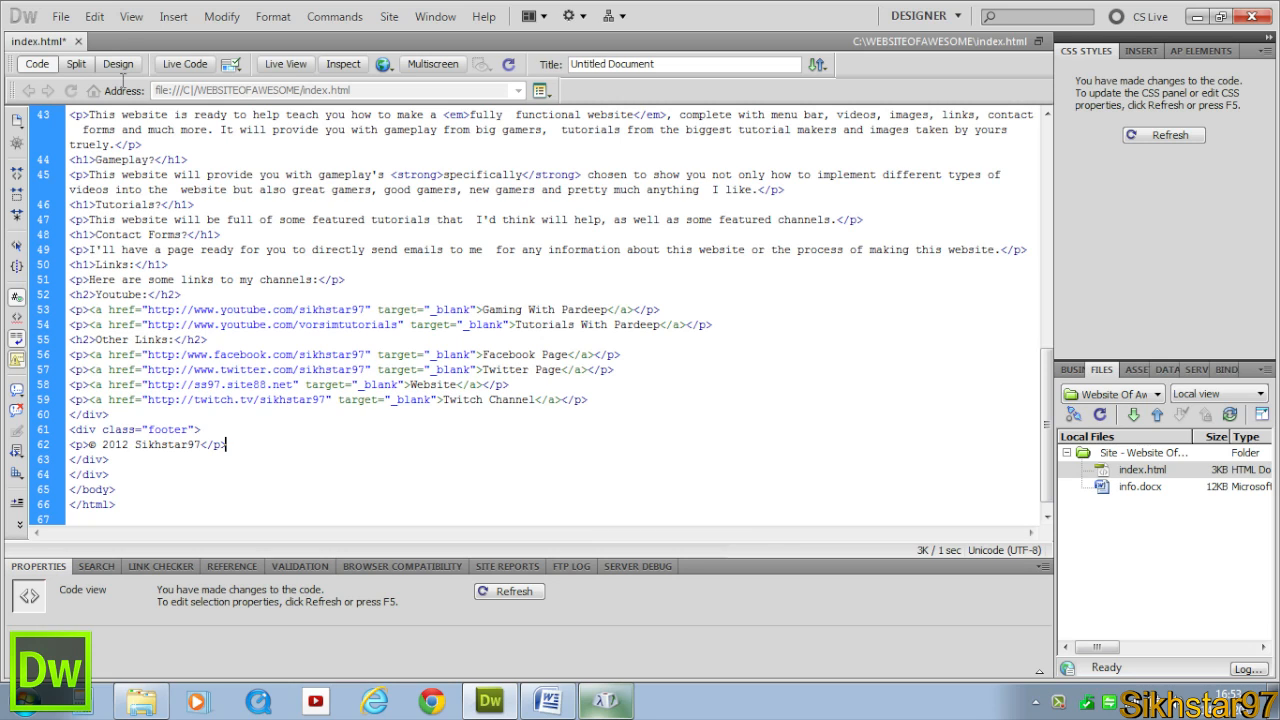
left_click(116, 62)
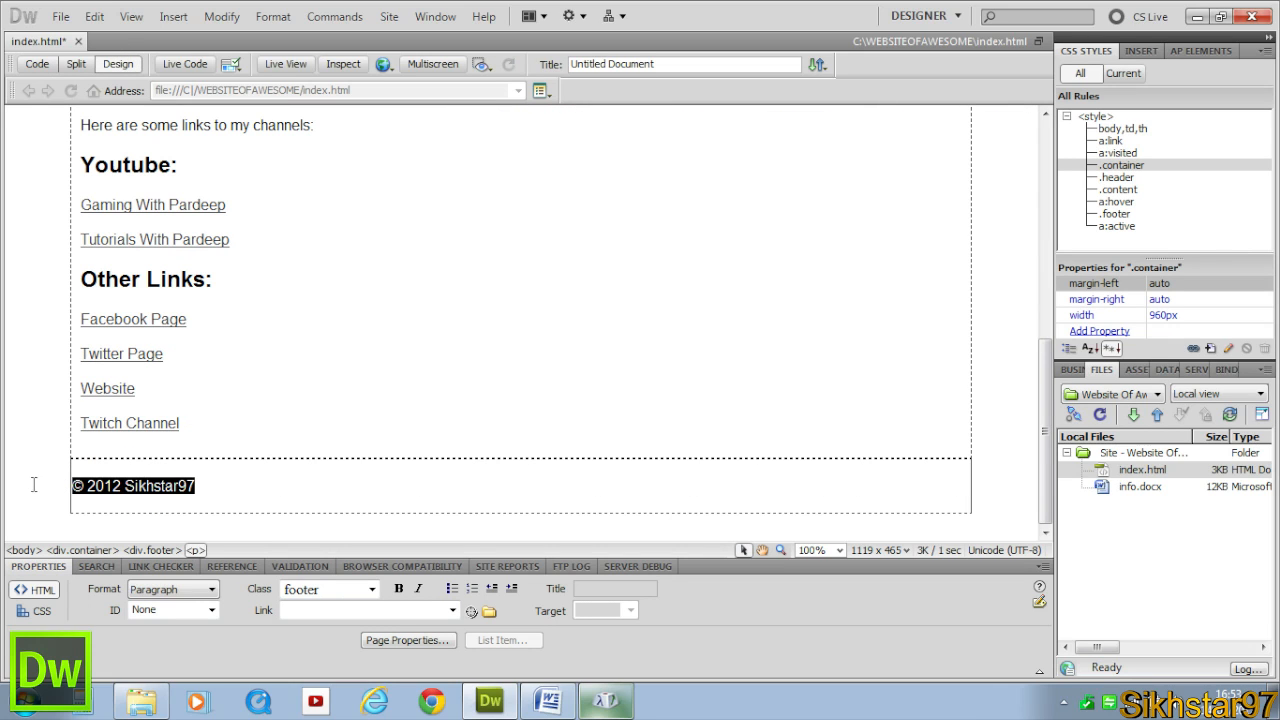
double_click(160, 486)
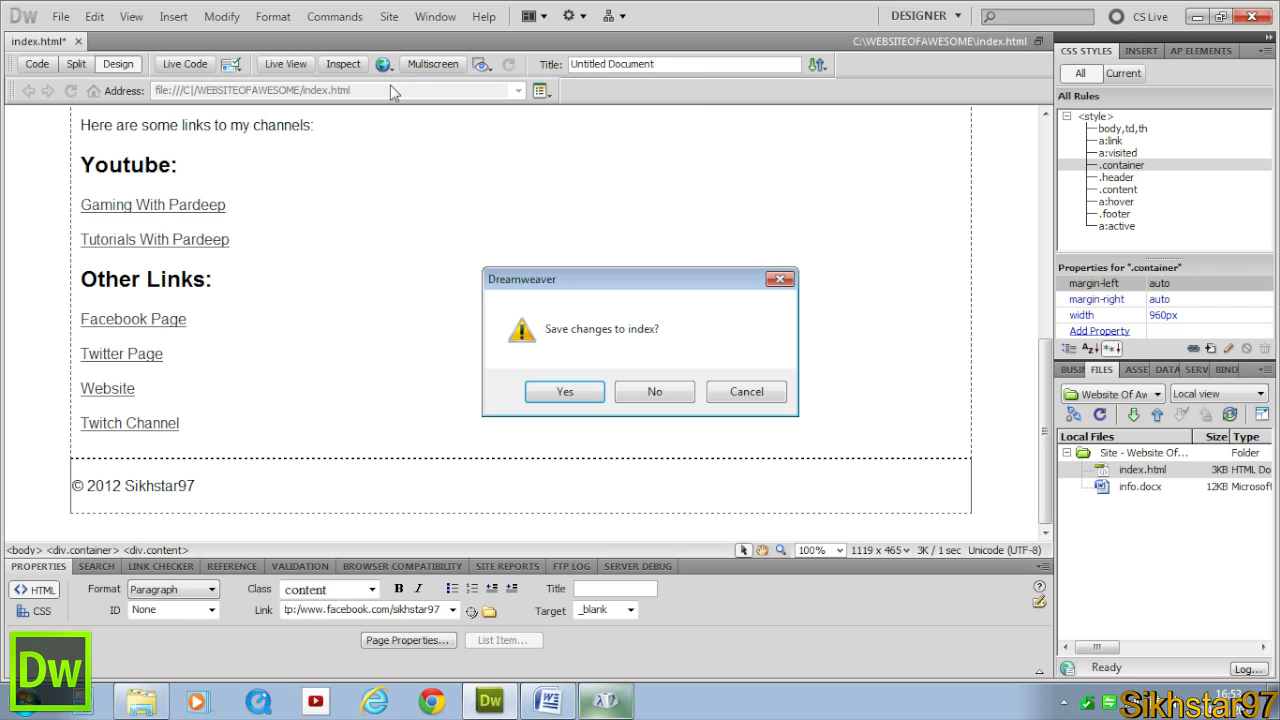
Save the changes and check the '© 2012 Sikhstar97' footer in Chrome before returning to Dreamweaver
left_click(564, 390)
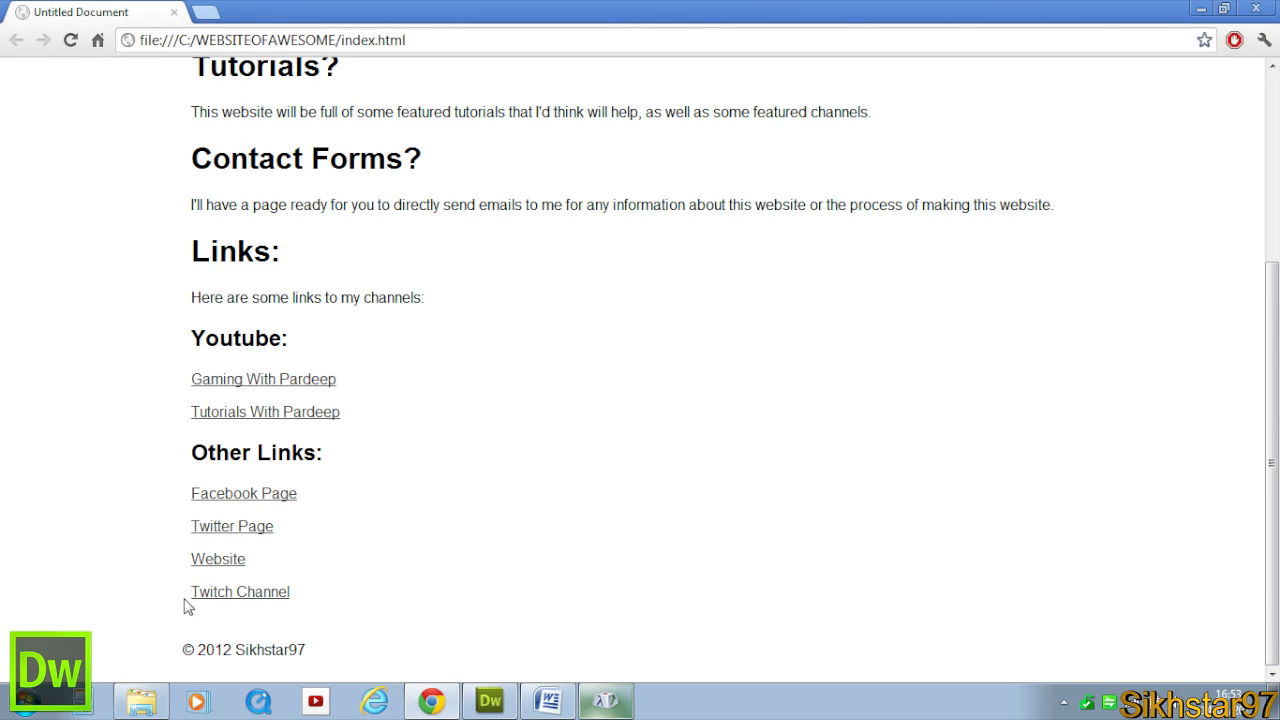
right_click(244, 648)
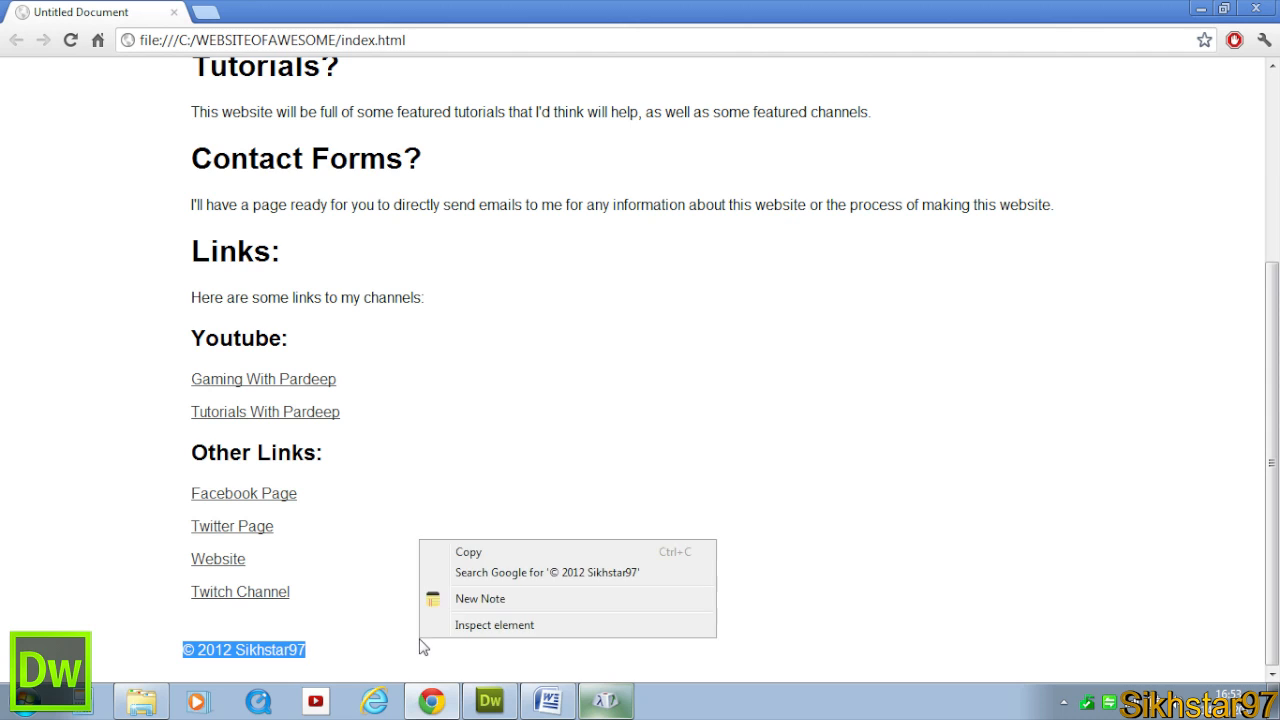
left_click(486, 696)
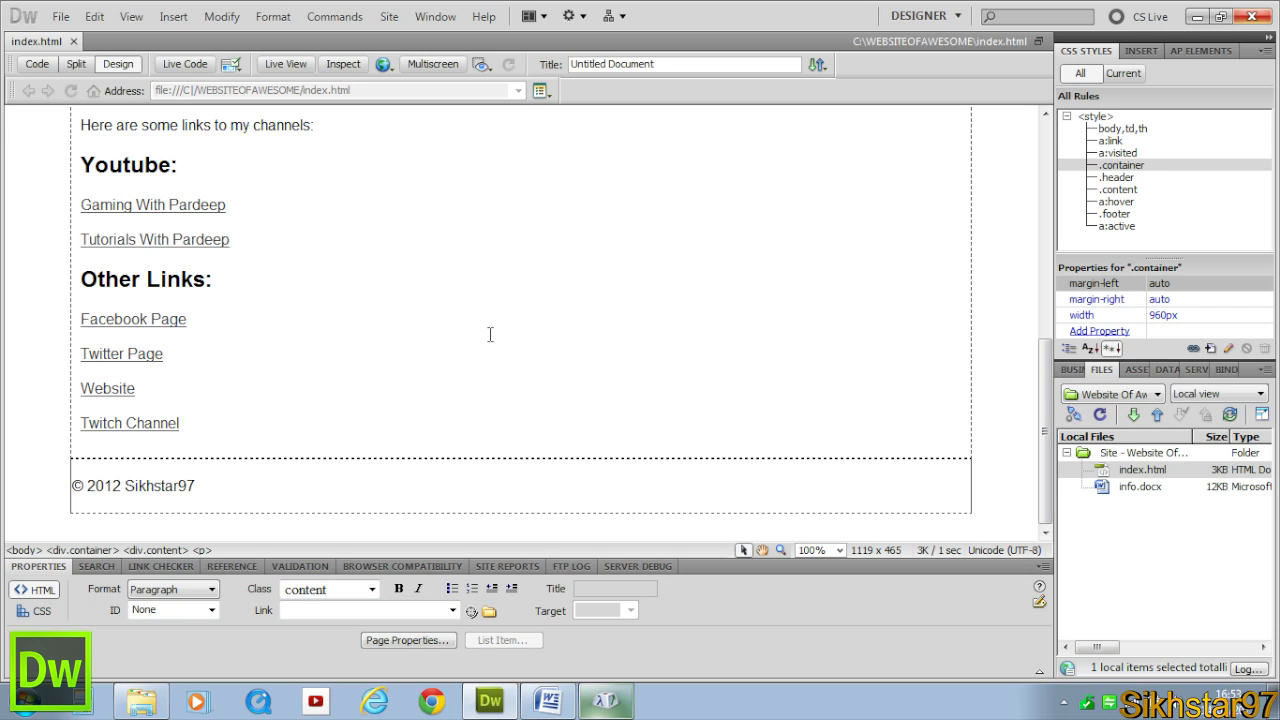
left_click(184, 318)
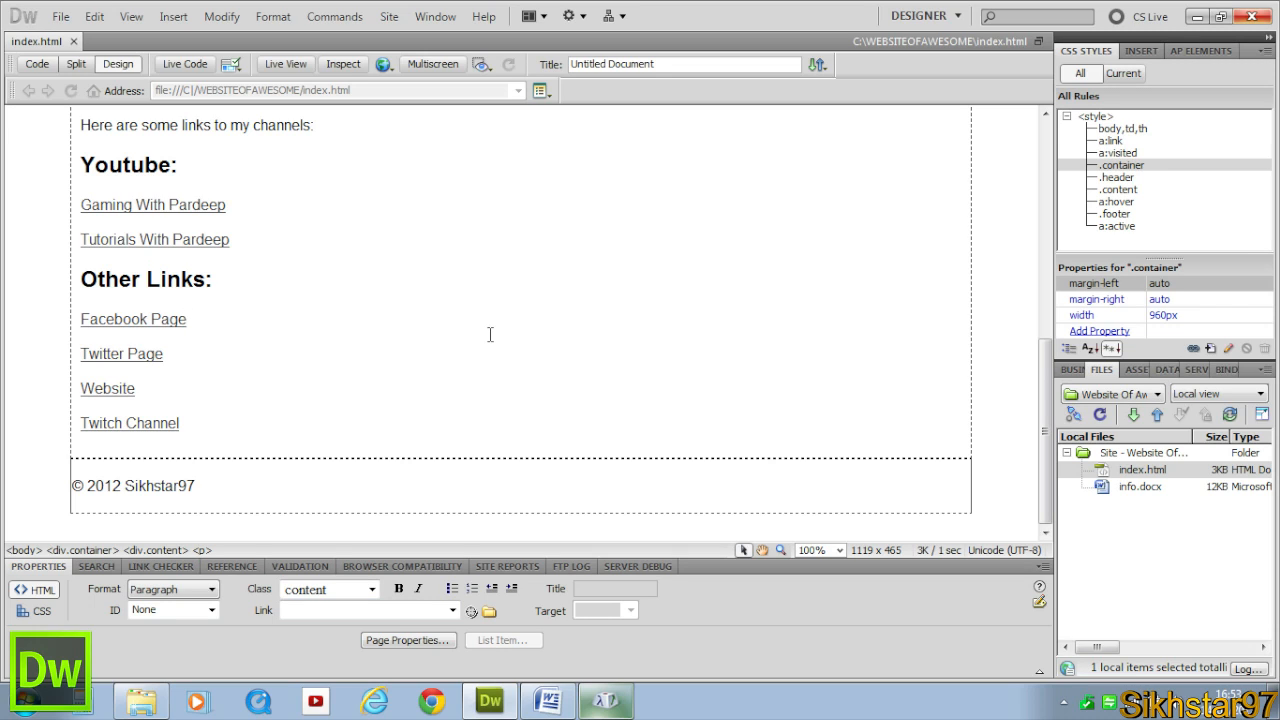
left_click(186, 320)
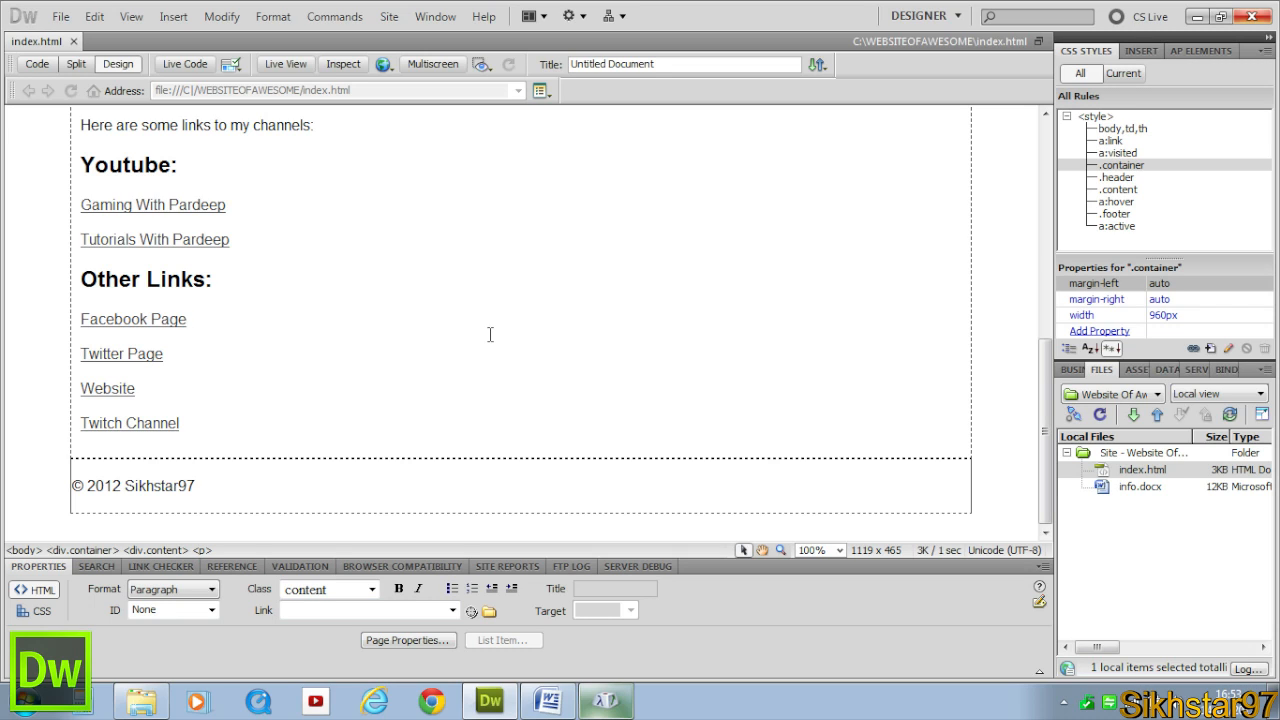
left_click(184, 318)
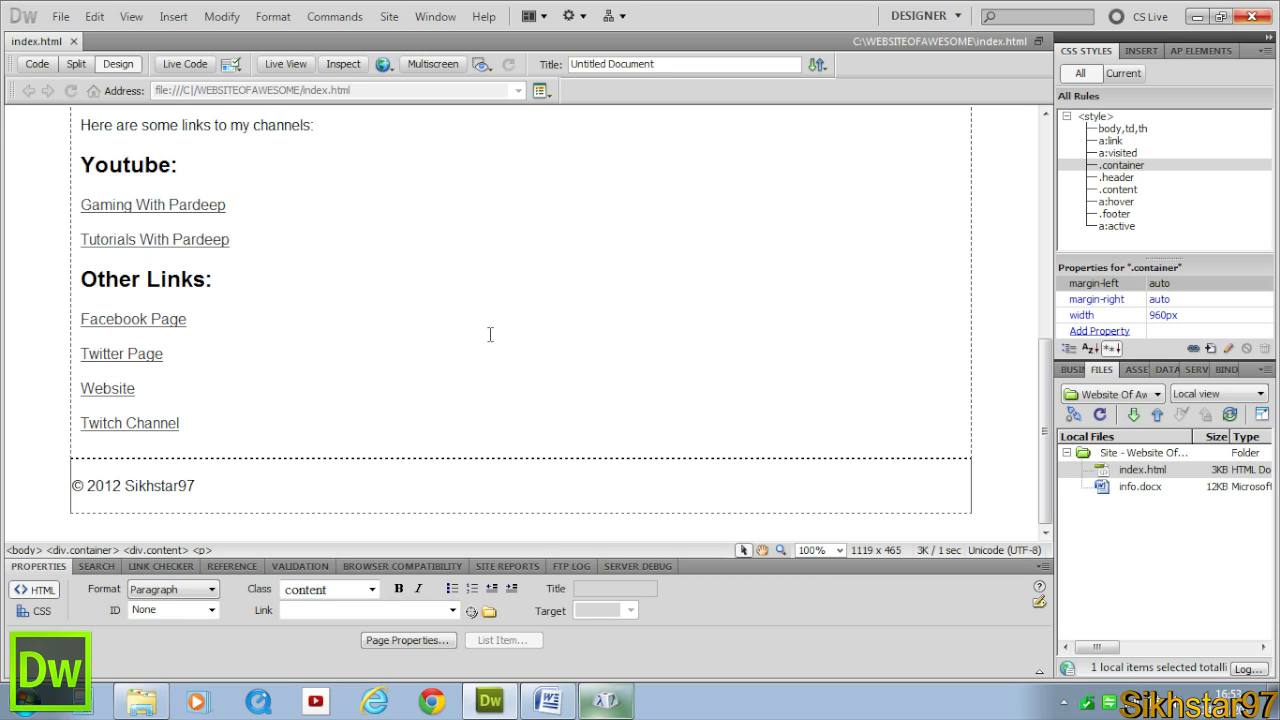
left_click(184, 318)
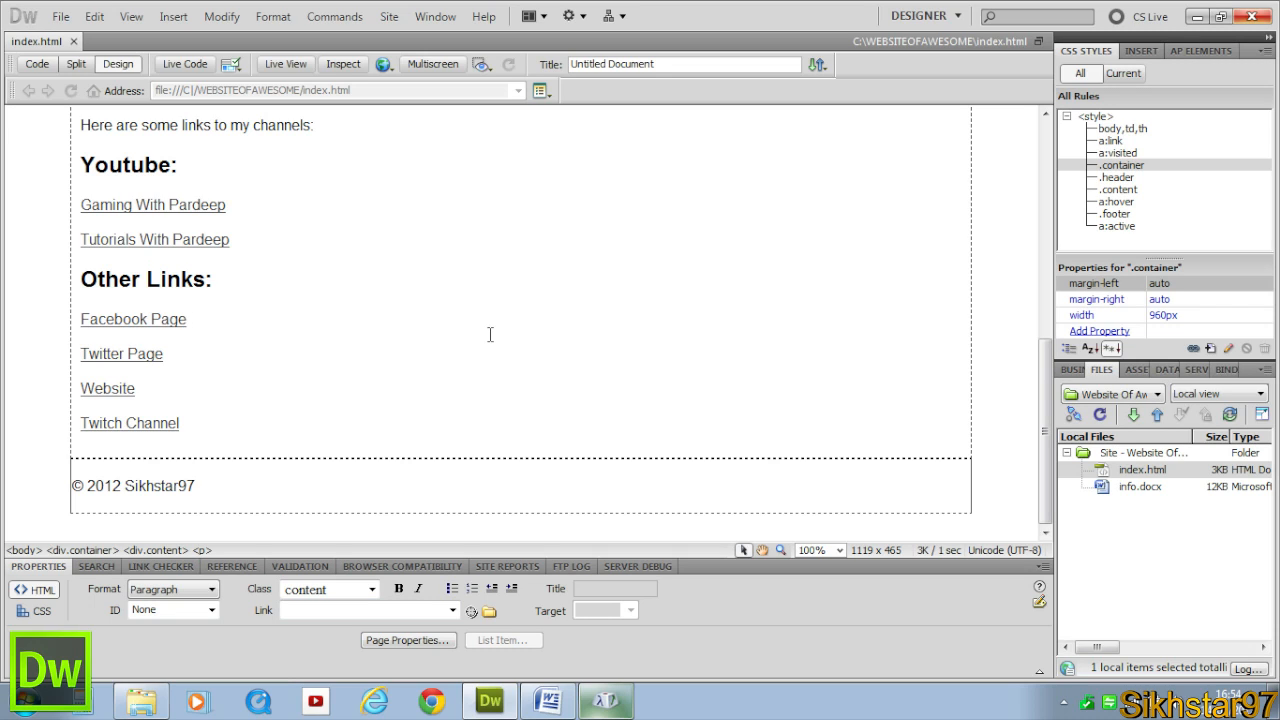
left_click(186, 320)
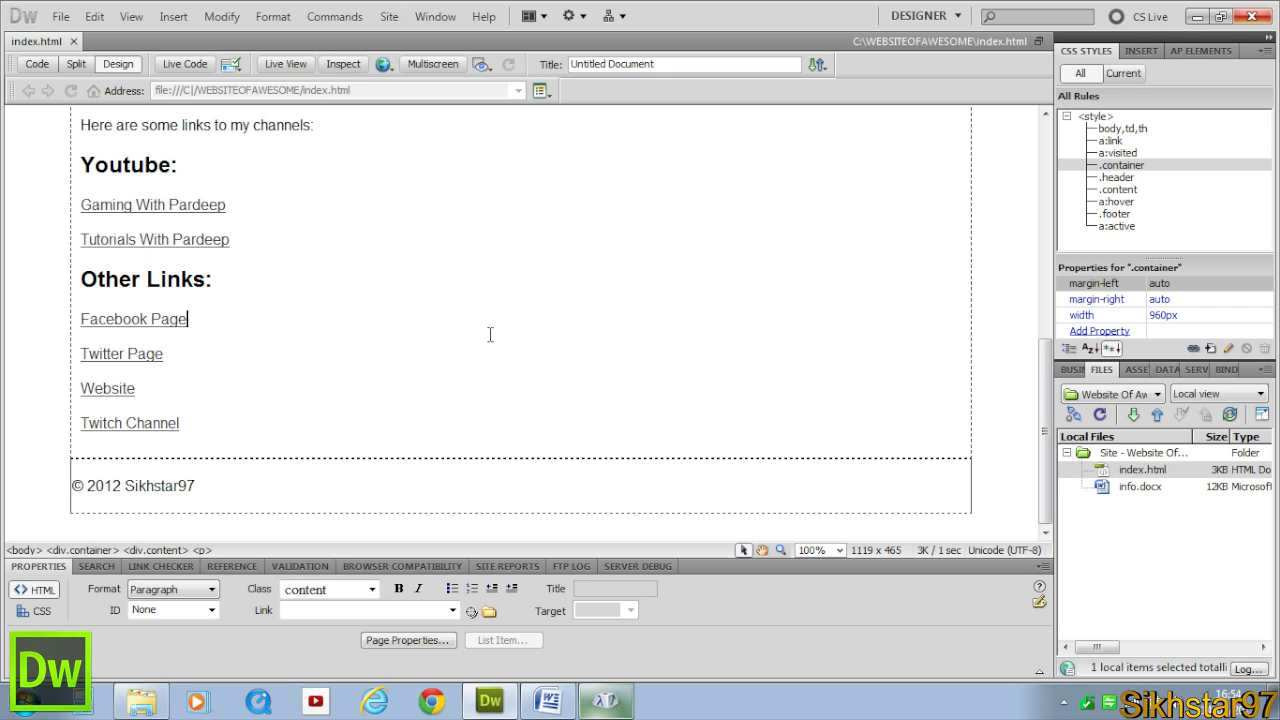